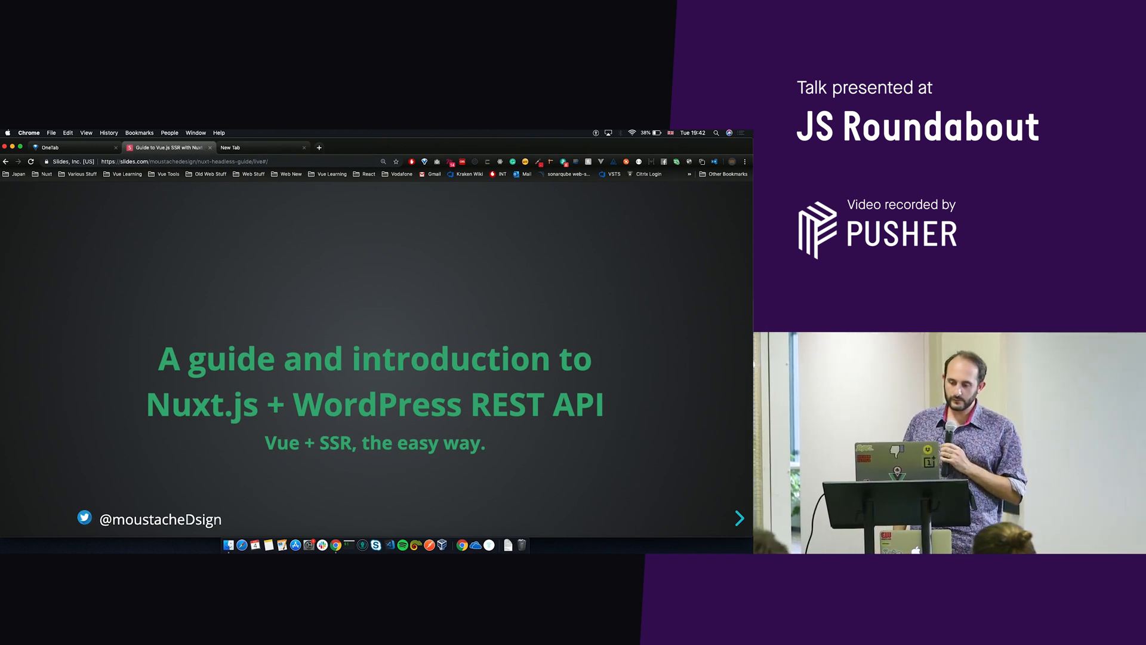
Step through the Project Design and Starting with Nuxt slides to Folder Structure, then switch to the WordPress login.
click(739, 517)
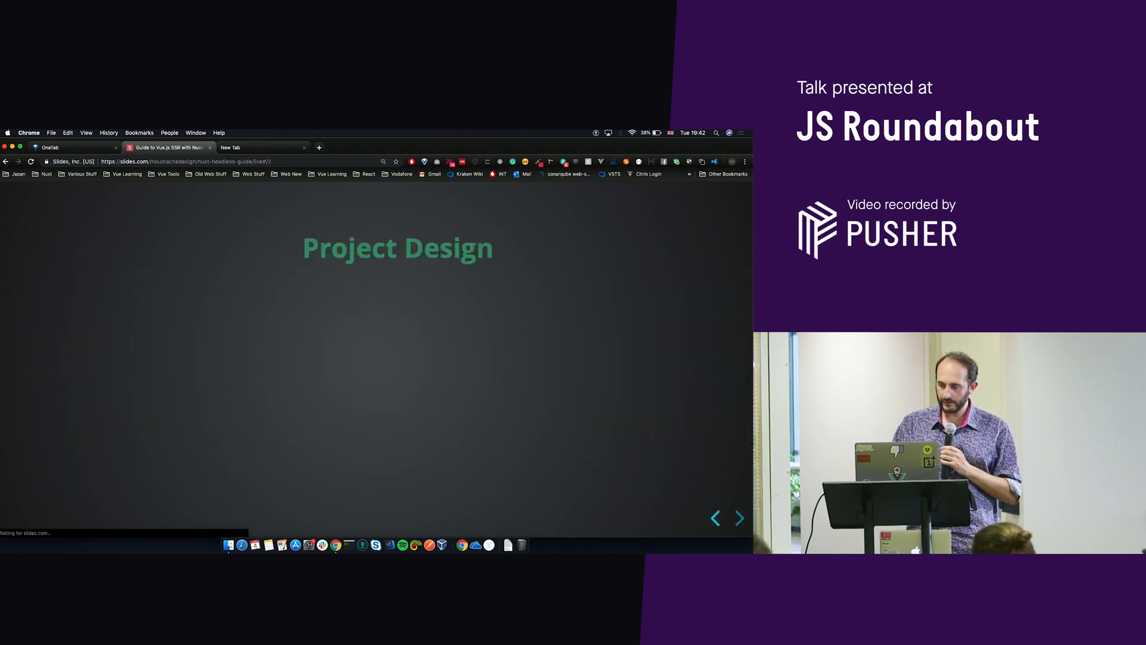
click(740, 518)
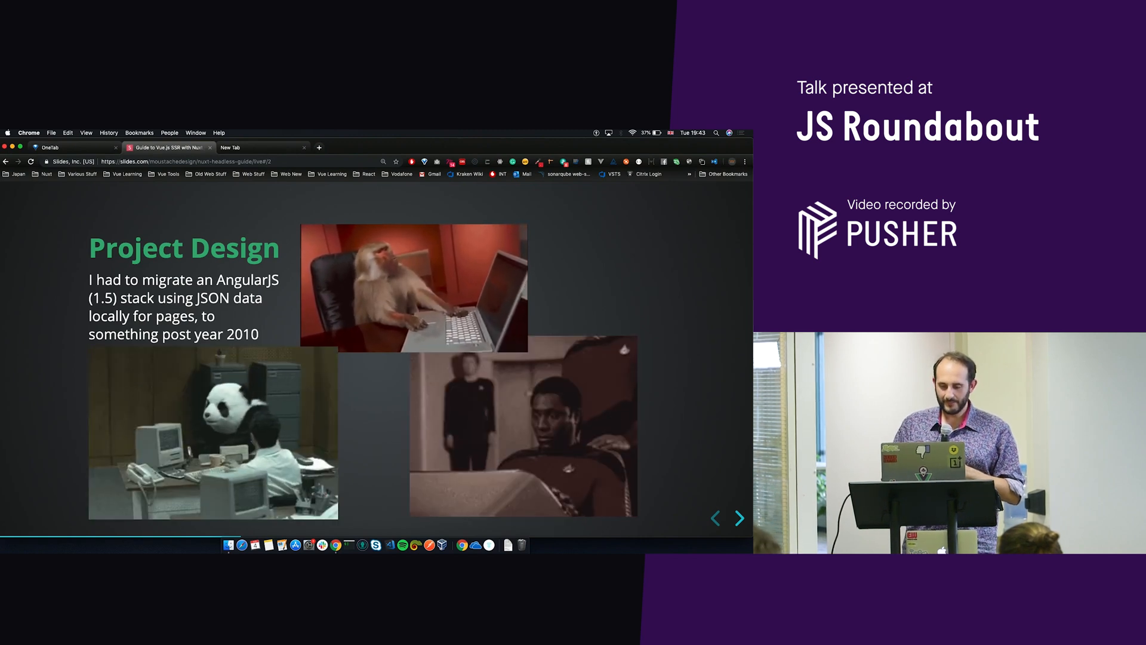
click(740, 518)
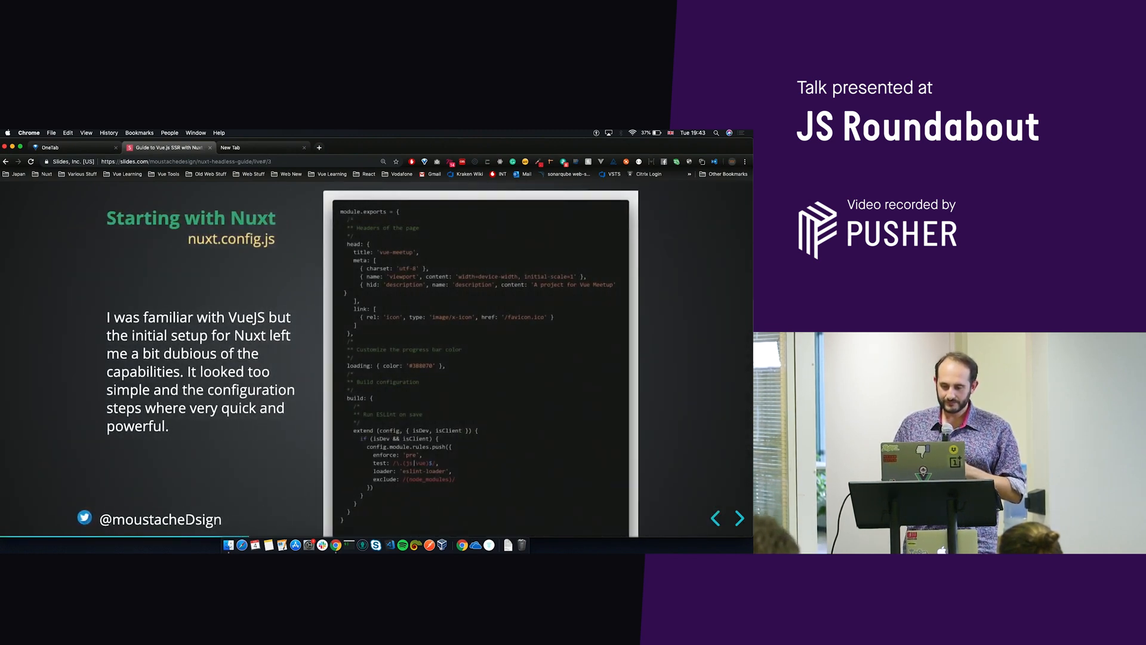
click(716, 518)
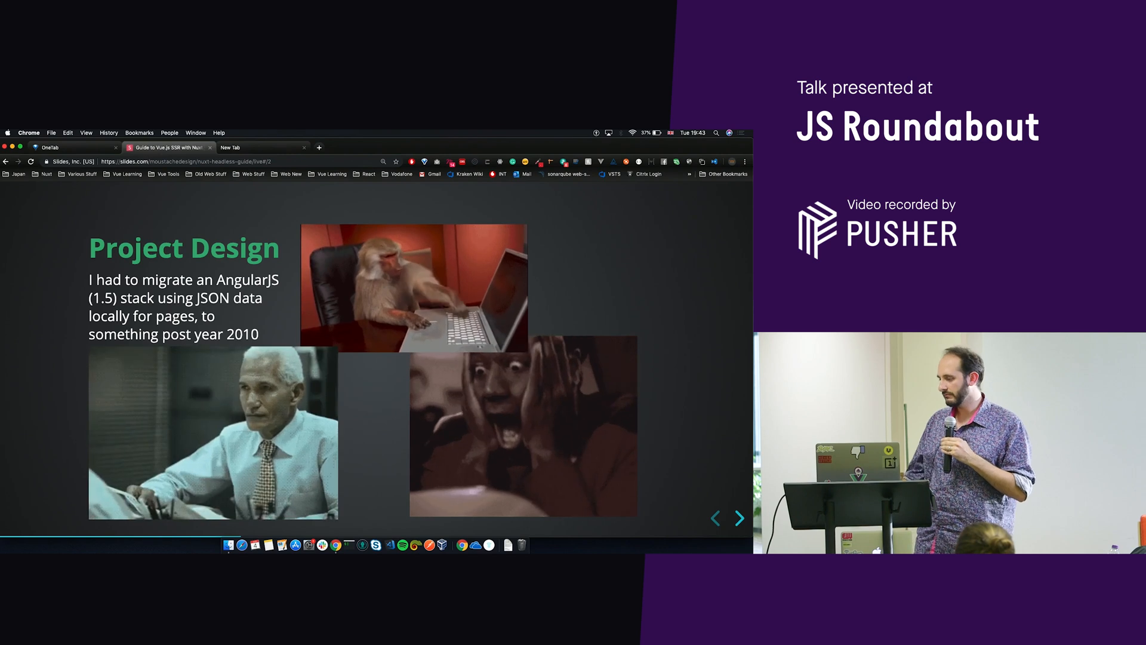
click(740, 519)
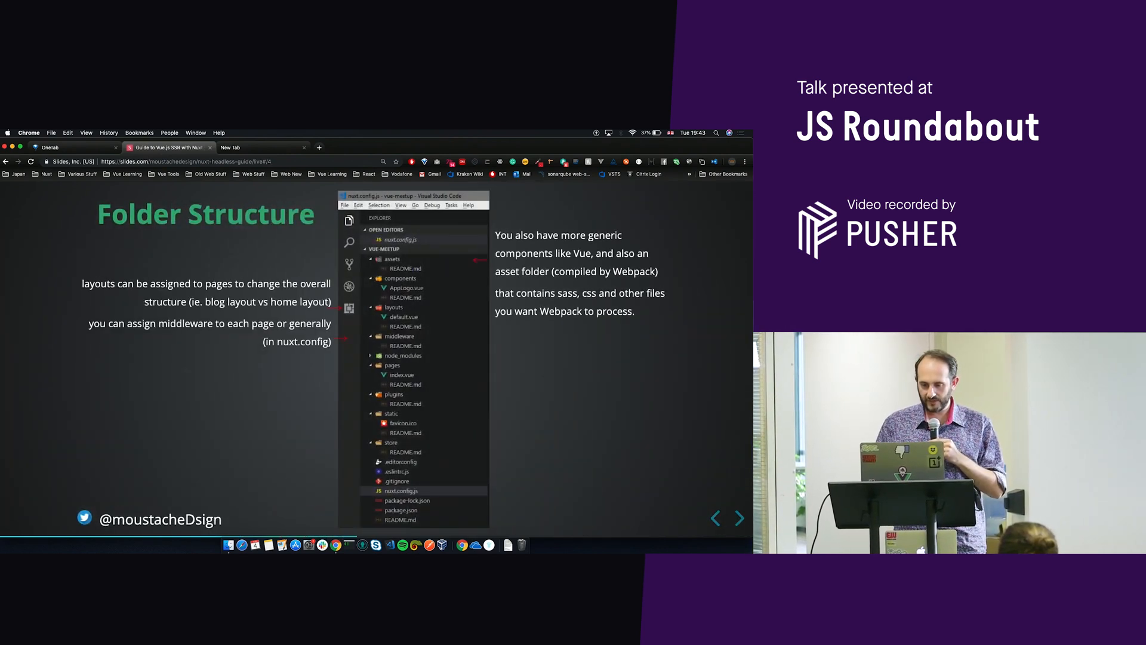
click(257, 147)
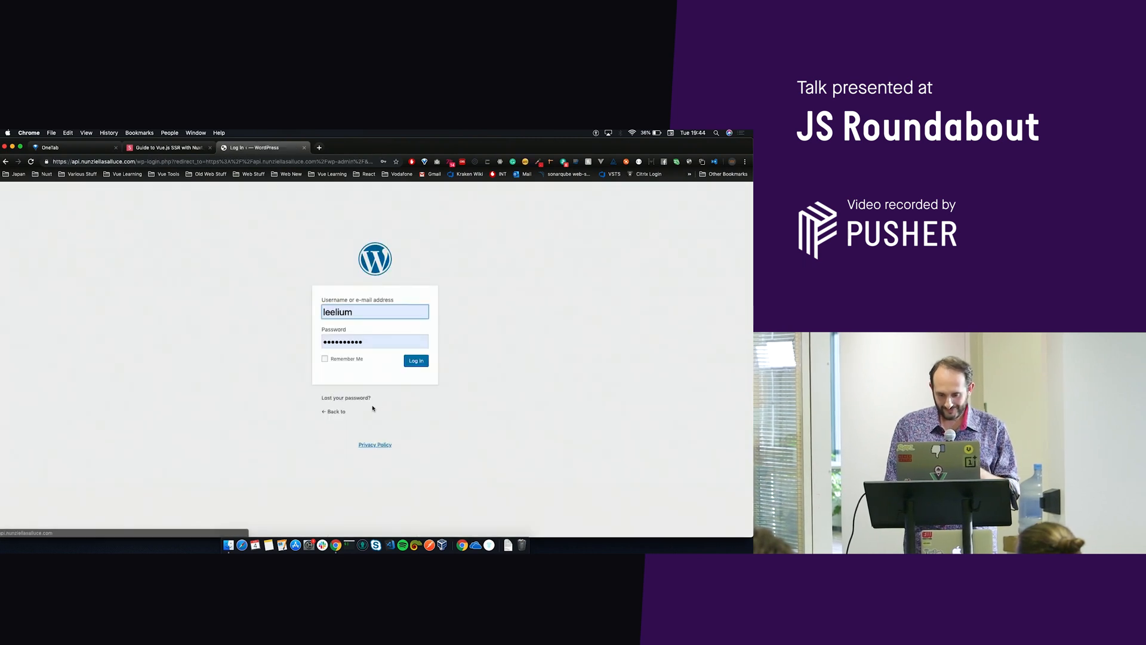
Log in with the saved credentials and head to Custom Fields > Field Groups from the Dashboard.
click(416, 361)
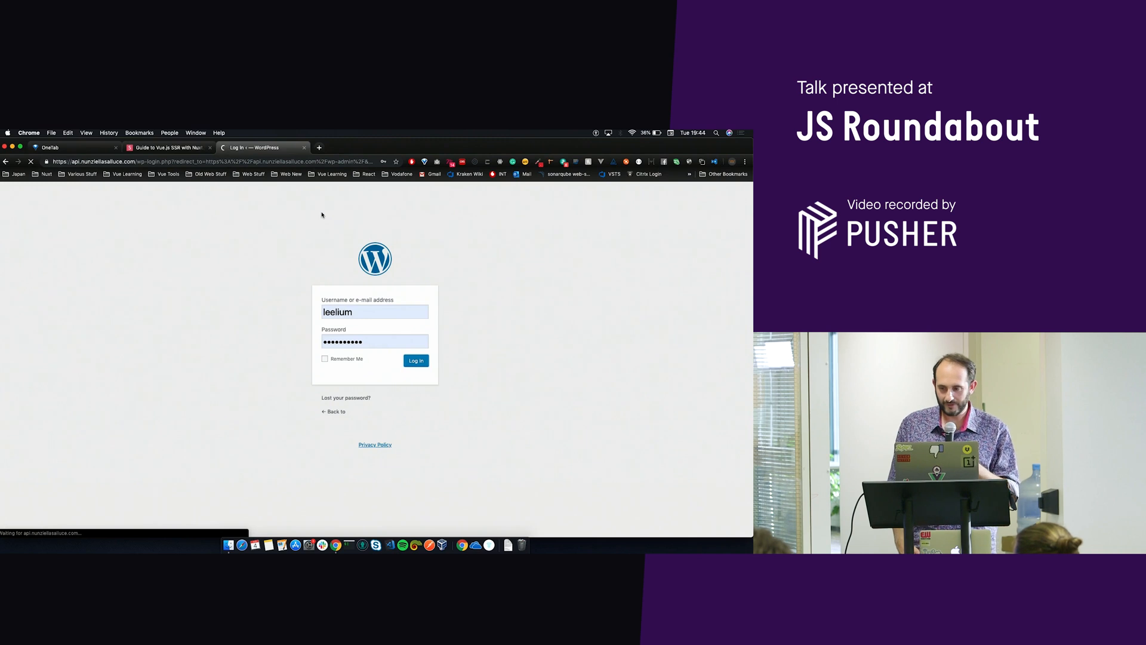
click(415, 359)
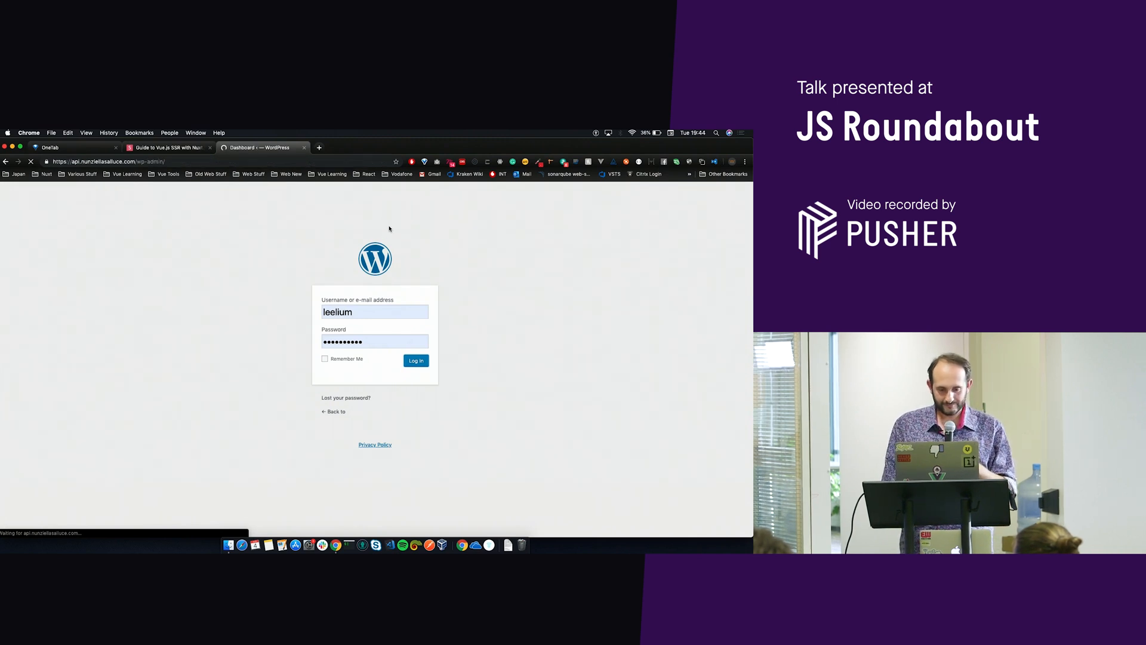
click(415, 361)
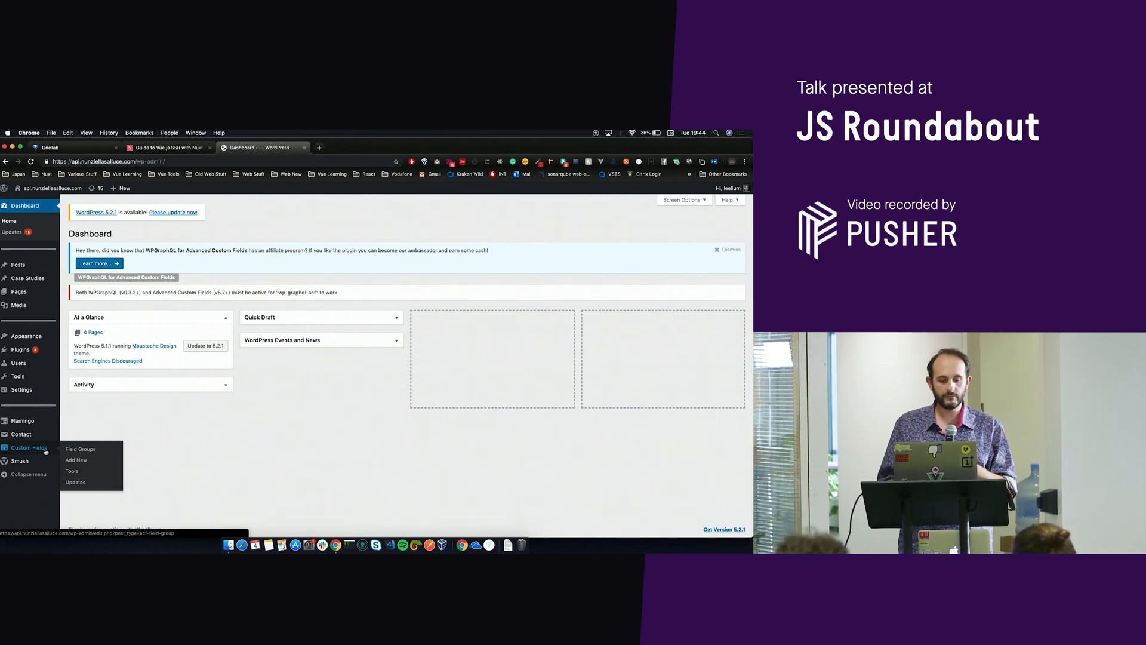
click(80, 449)
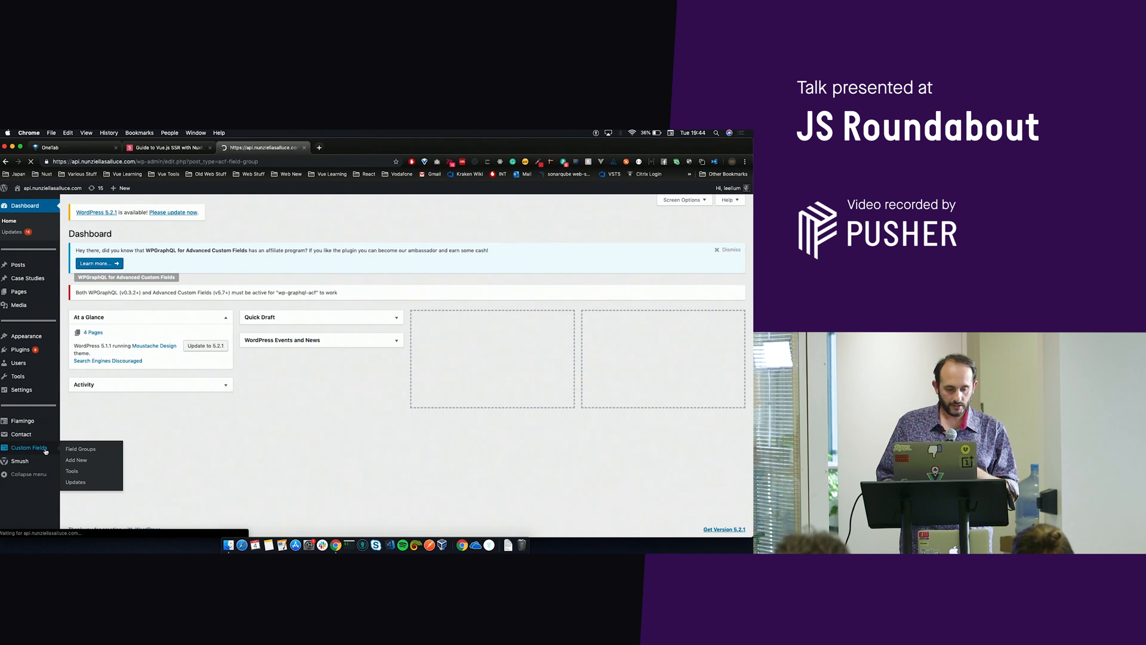
From the Field Groups list, open the About field group for editing.
click(82, 449)
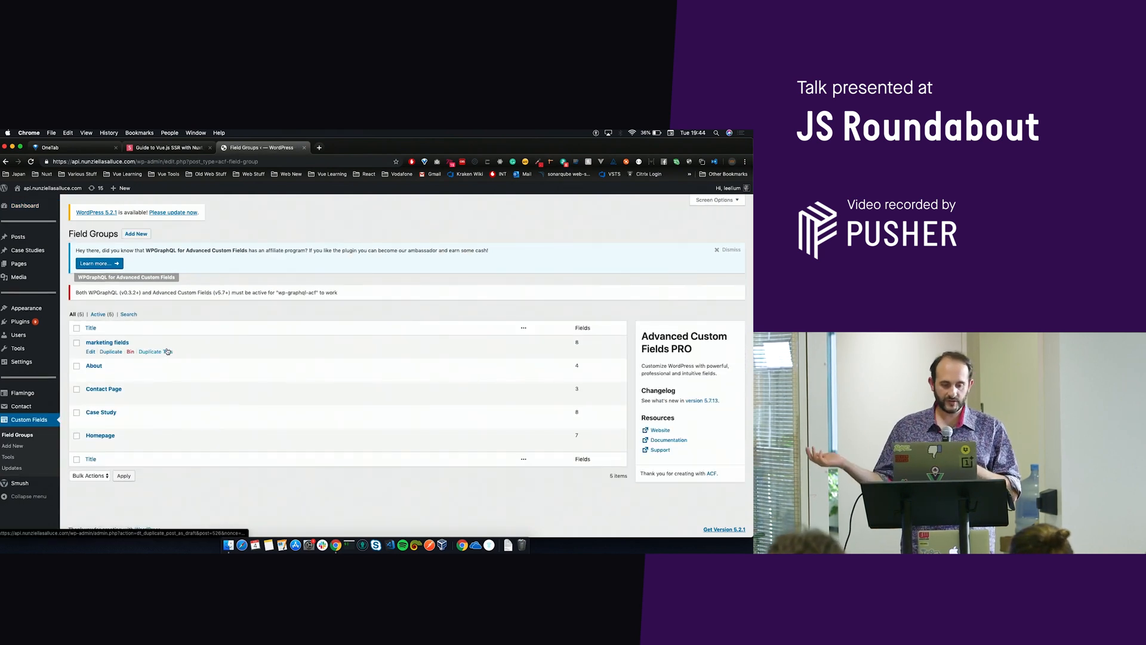
click(91, 328)
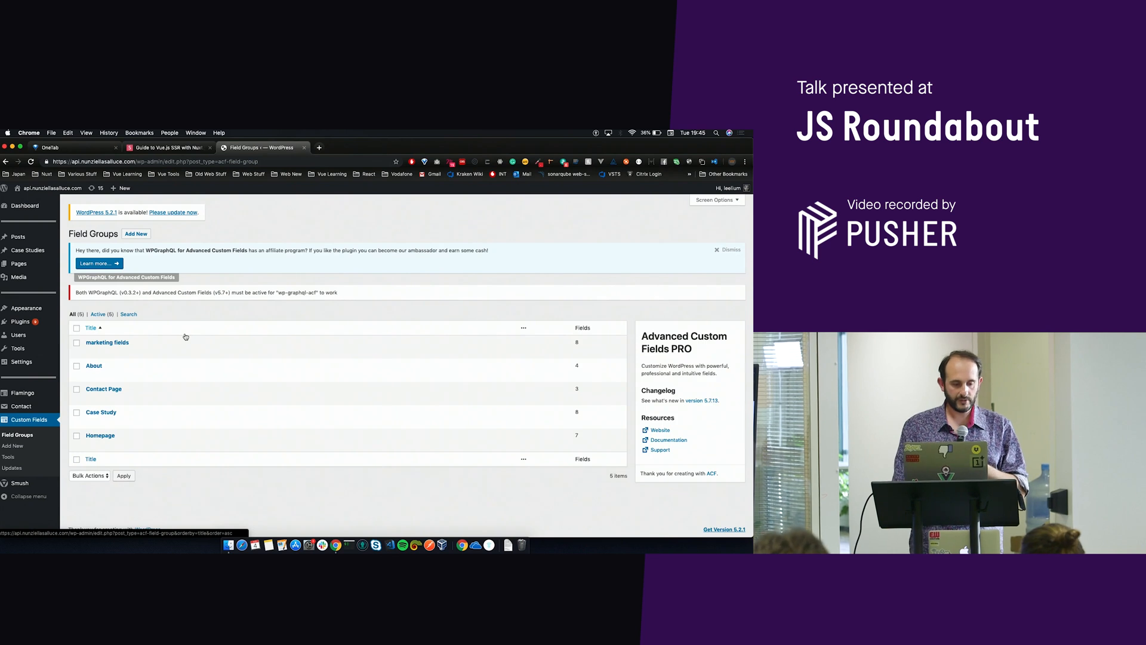
mouse_move(108, 342)
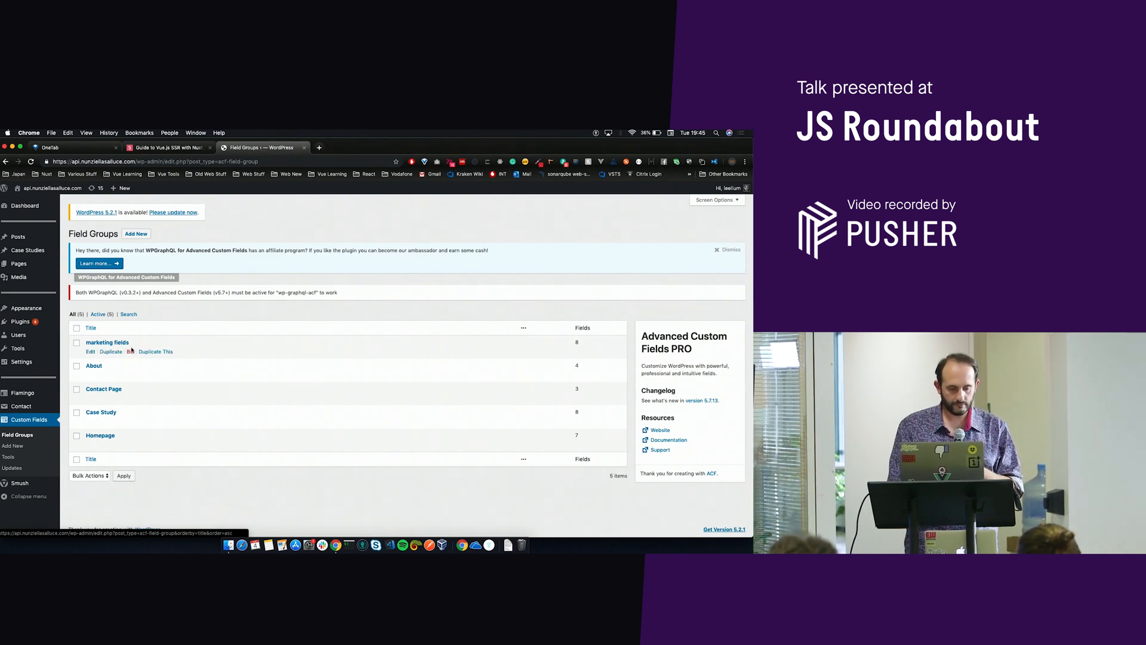
mouse_move(94, 366)
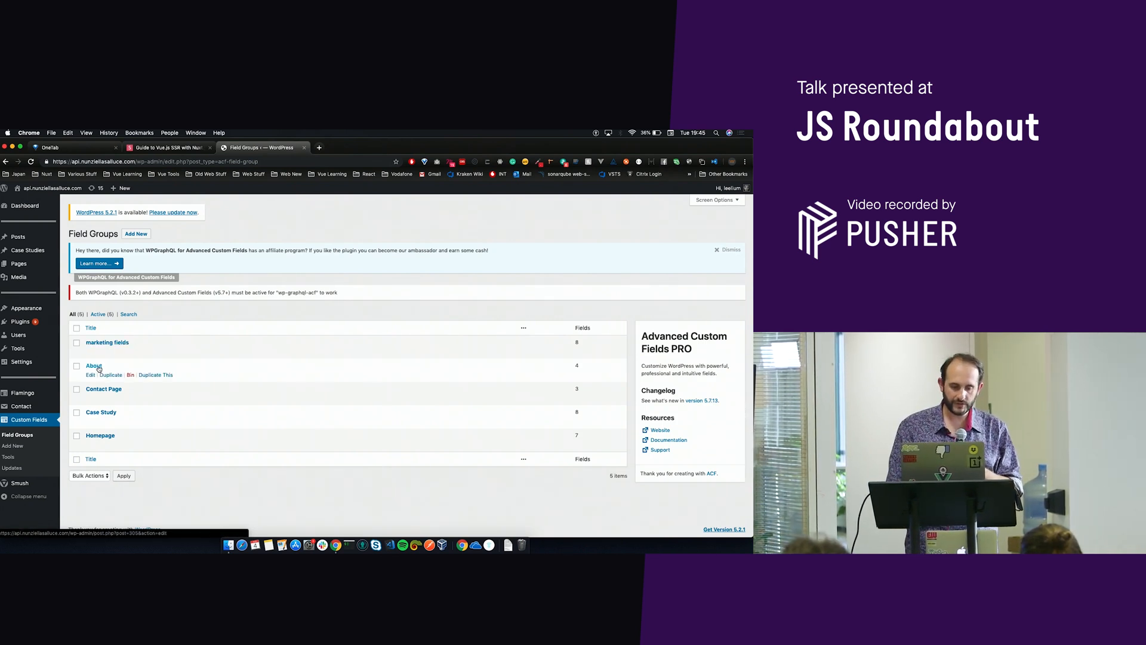
click(93, 365)
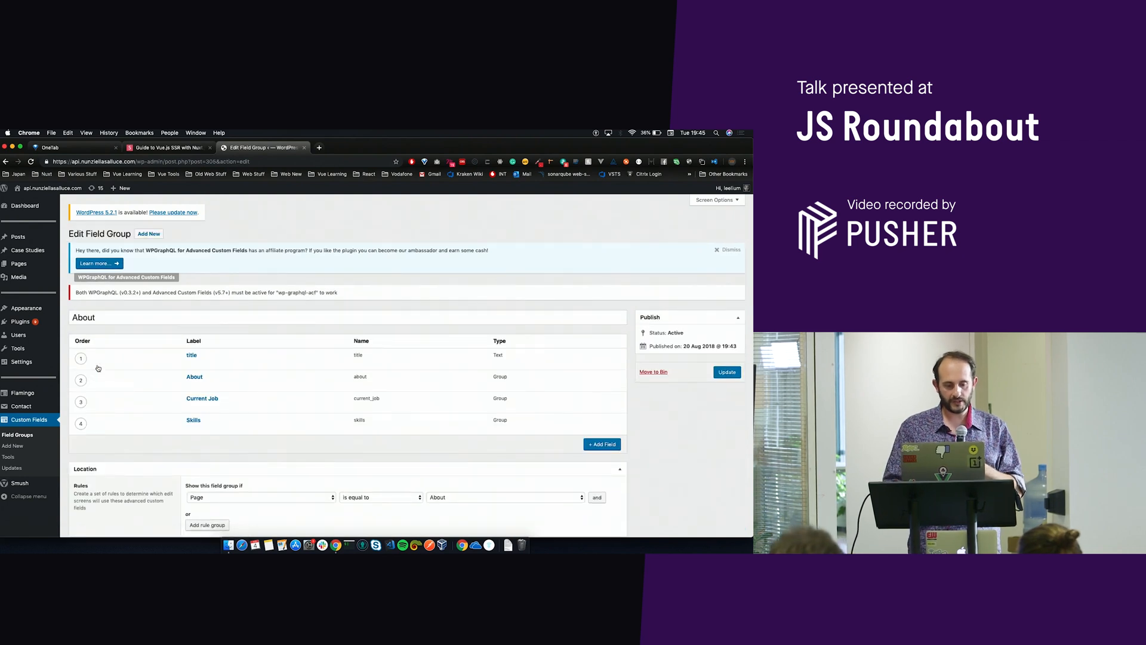
Expand the About group's title text field and review its settings.
click(191, 354)
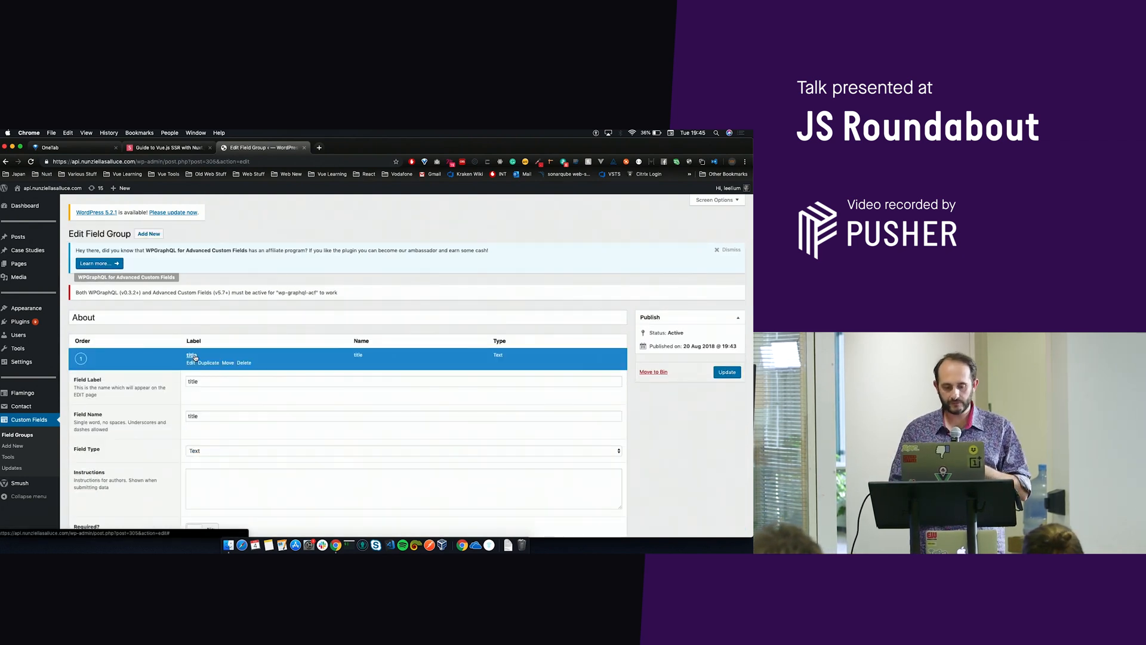
scroll(down, 3)
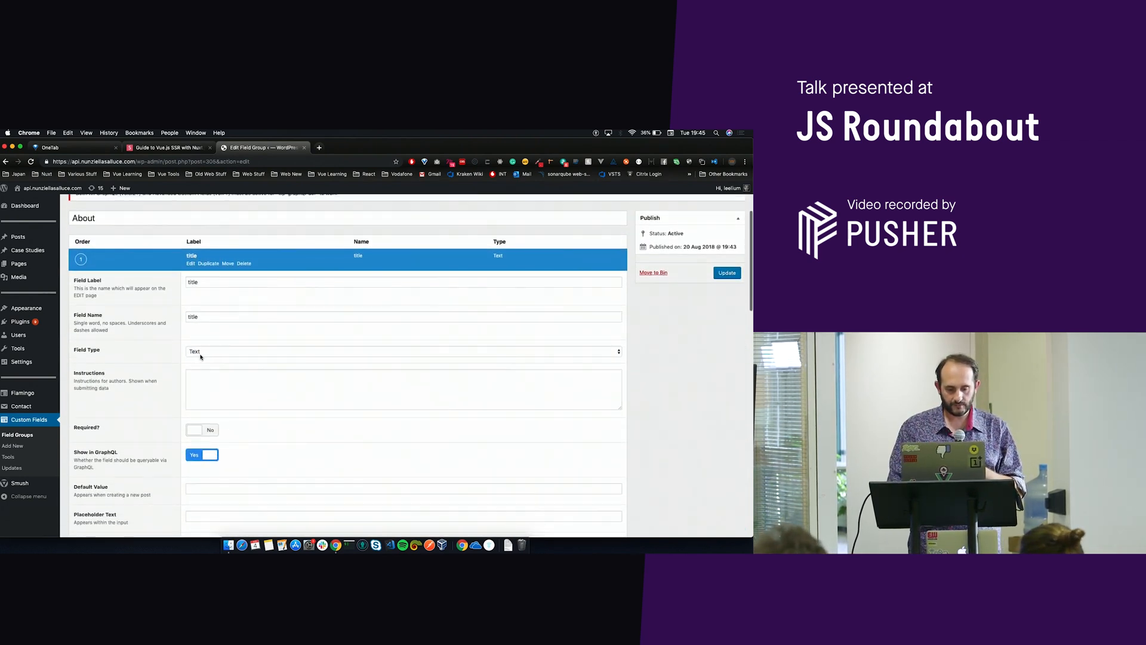
scroll(down, 3)
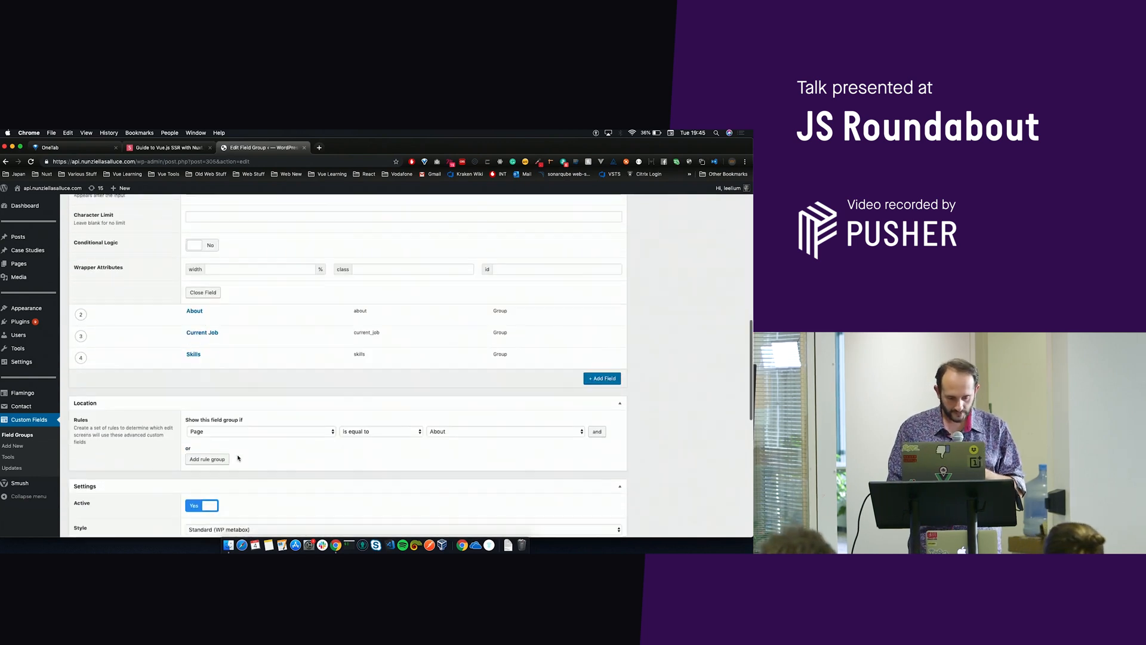
scroll(up, 3)
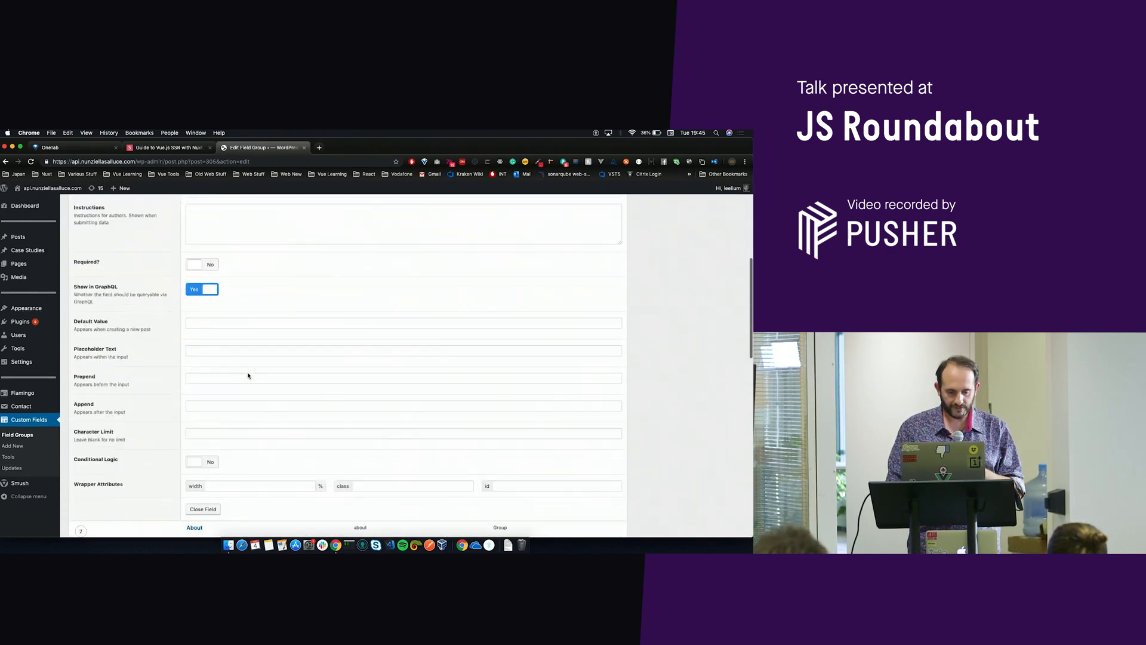
scroll(up, 3)
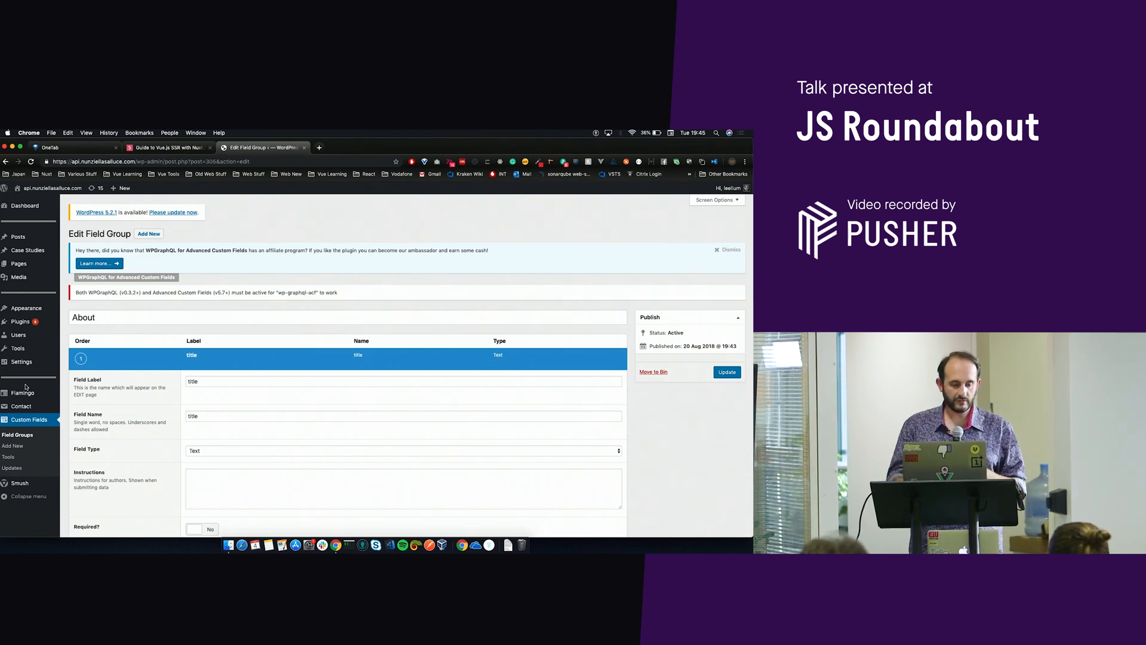
scroll(down, 3)
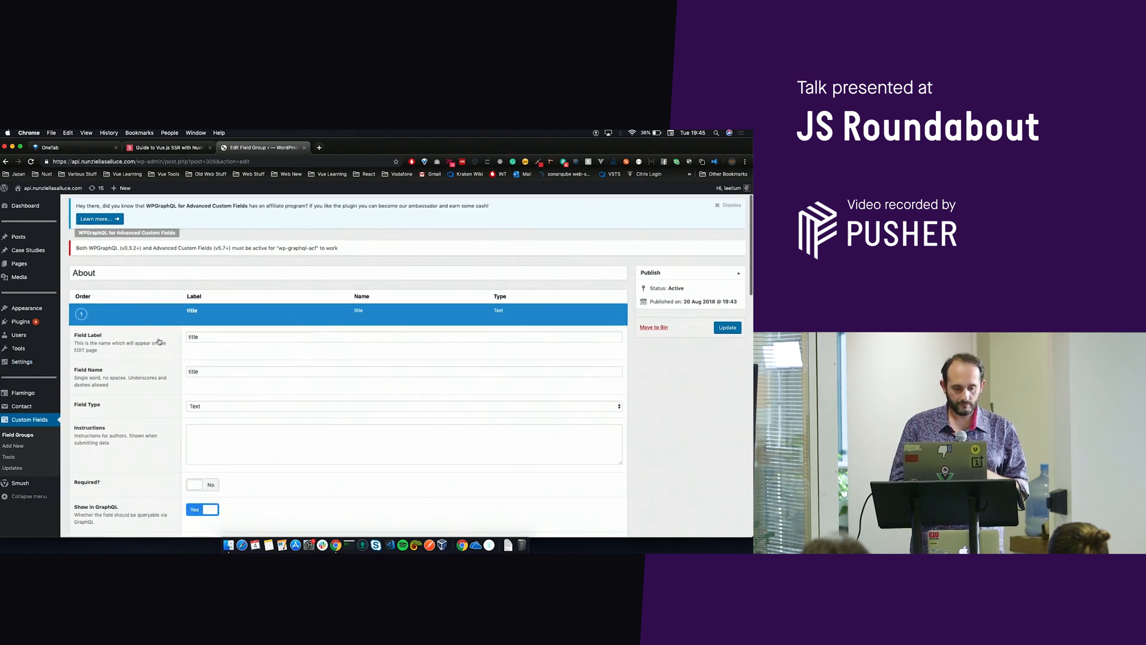
mouse_move(29, 250)
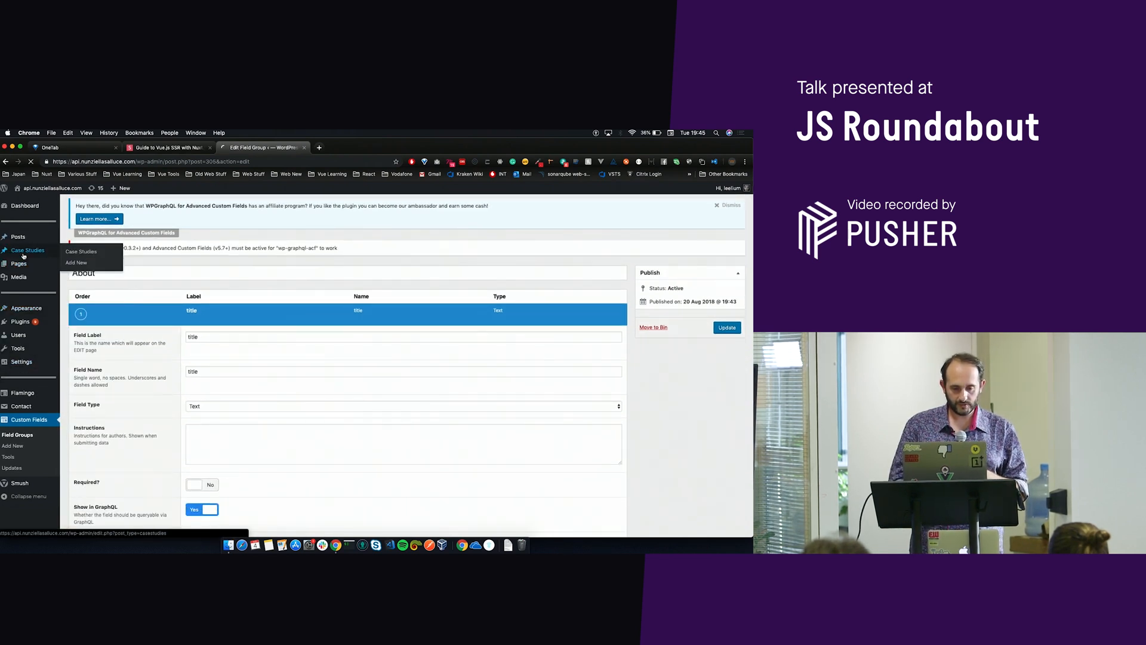
Show the Case Studies list, then open a new tab for the live portfolio site.
click(81, 251)
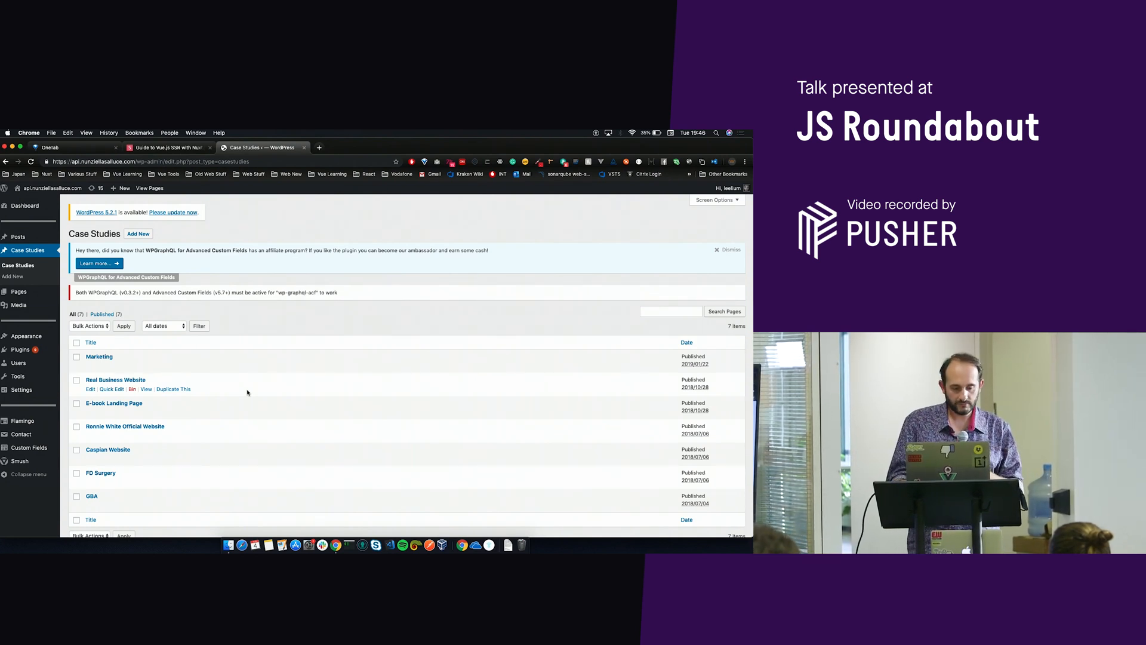
mouse_move(99, 356)
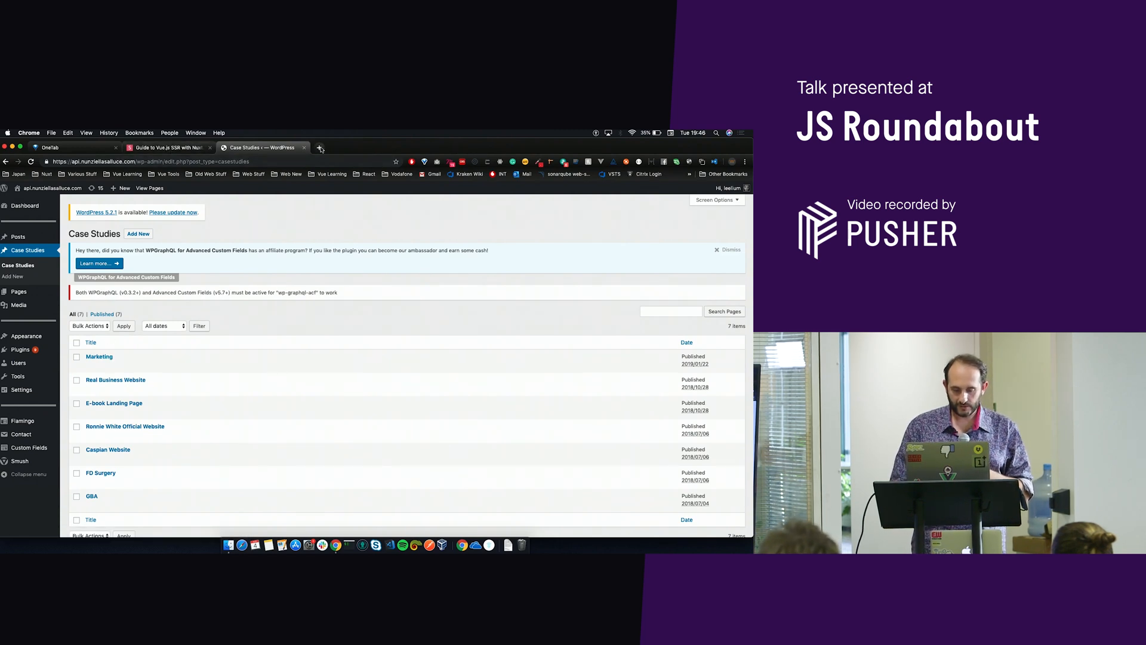
click(319, 146)
text(https://nunziellasalluce.com)
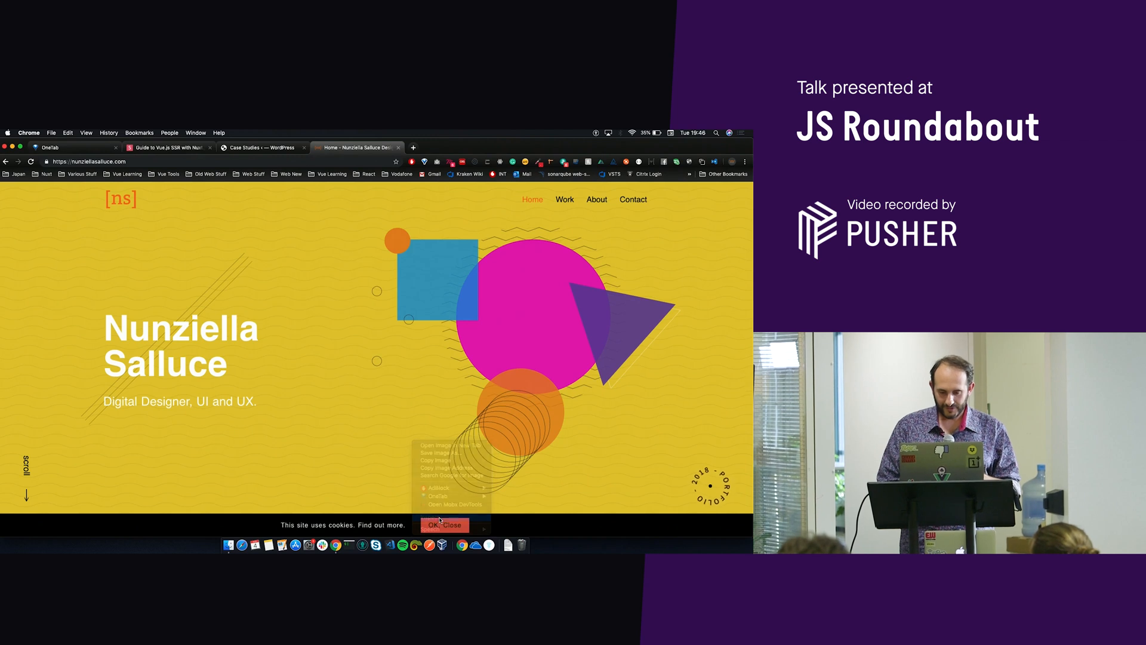
Inspect the homepage in DevTools (Network and the h1 markup), then view its raw page source.
click(454, 505)
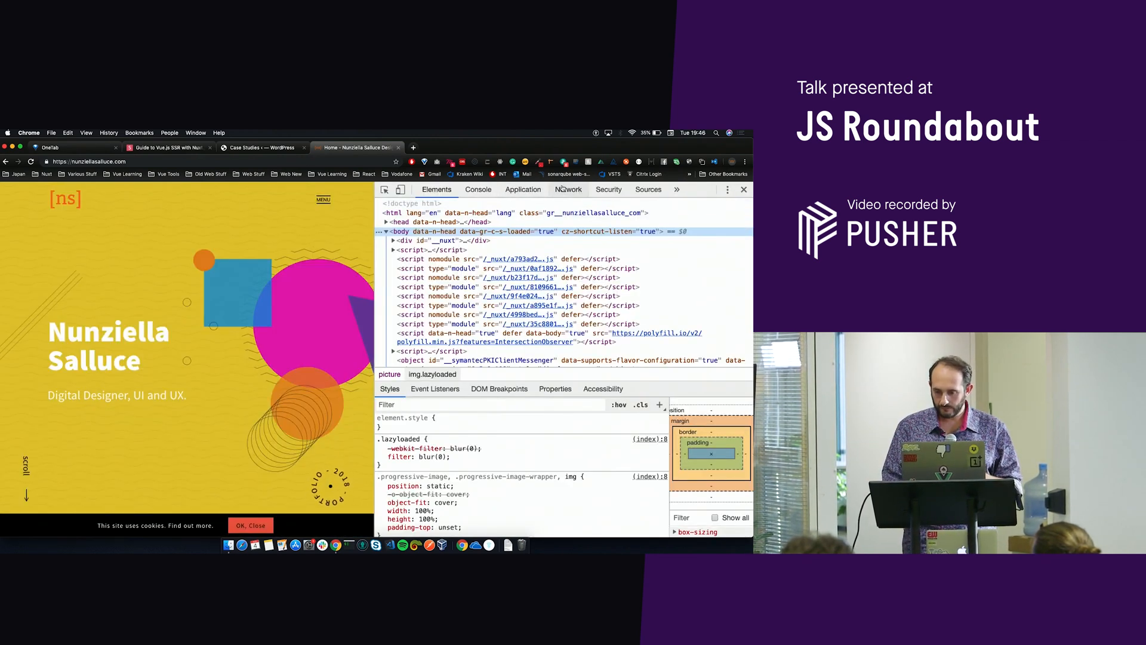
click(567, 189)
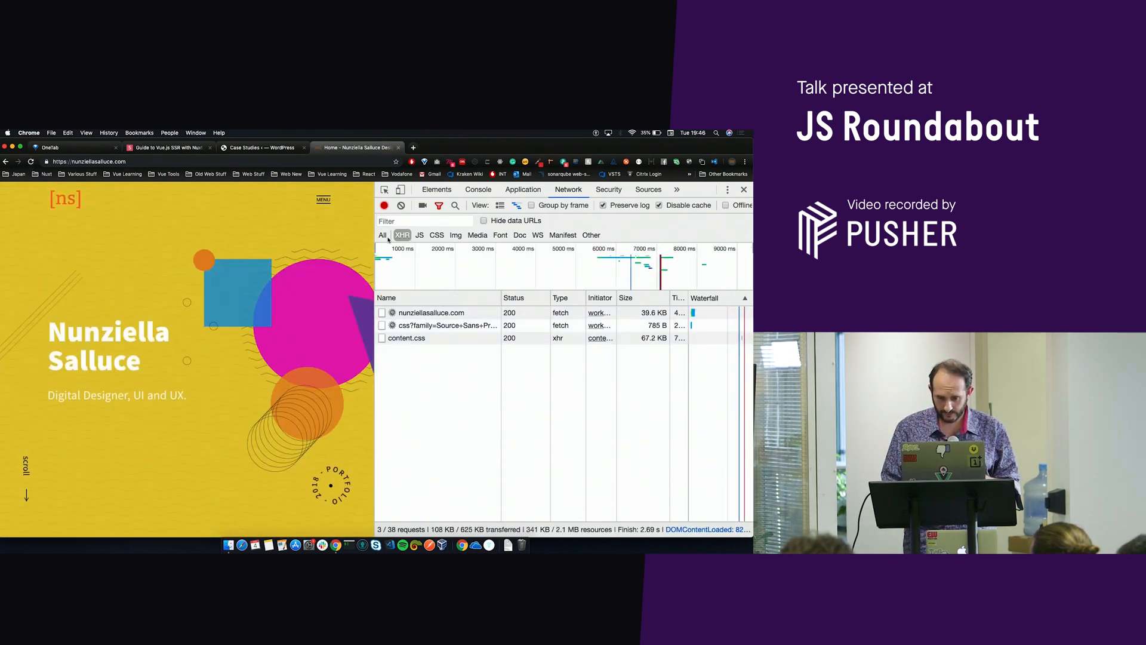
mouse_move(383, 235)
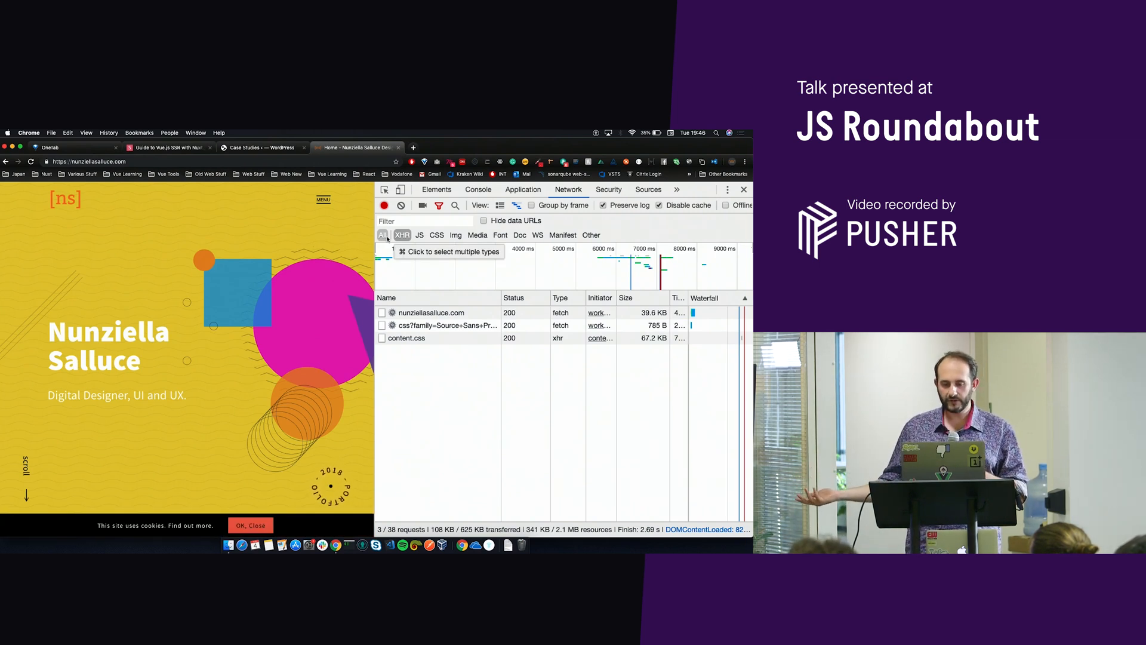
mouse_move(449, 345)
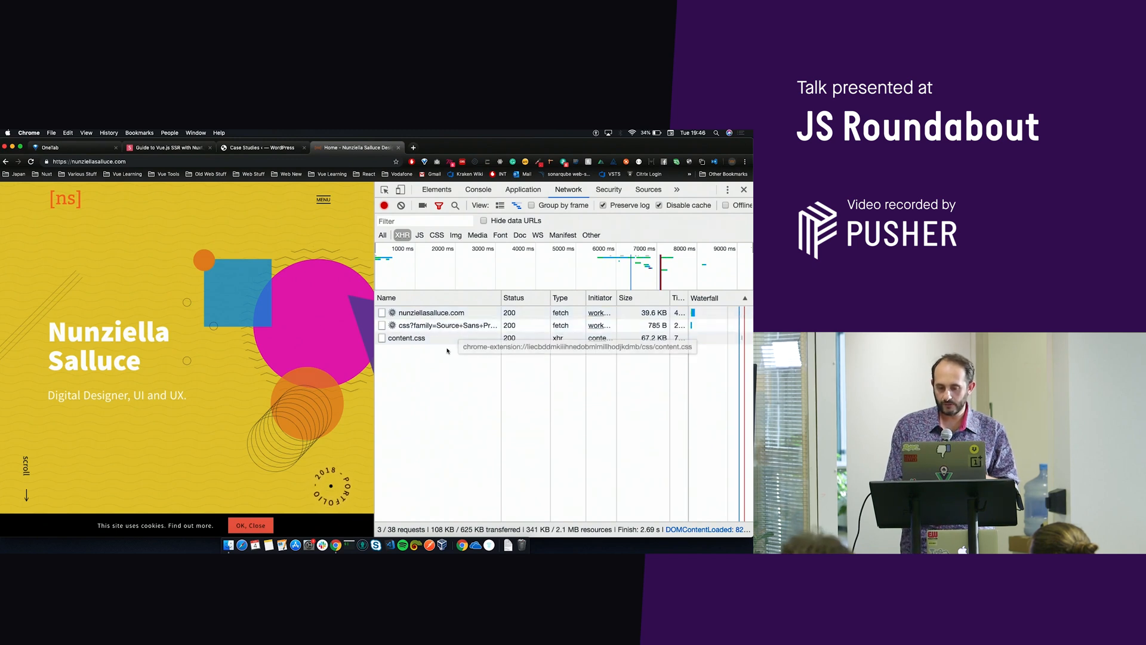
mouse_move(434, 390)
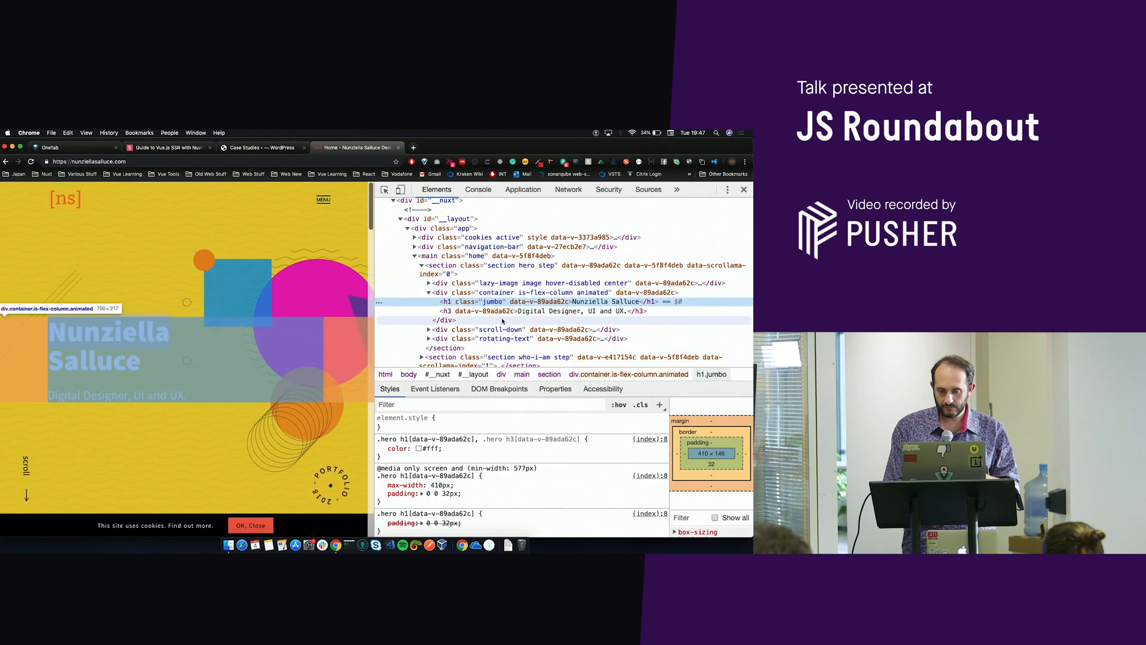
right_click(337, 329)
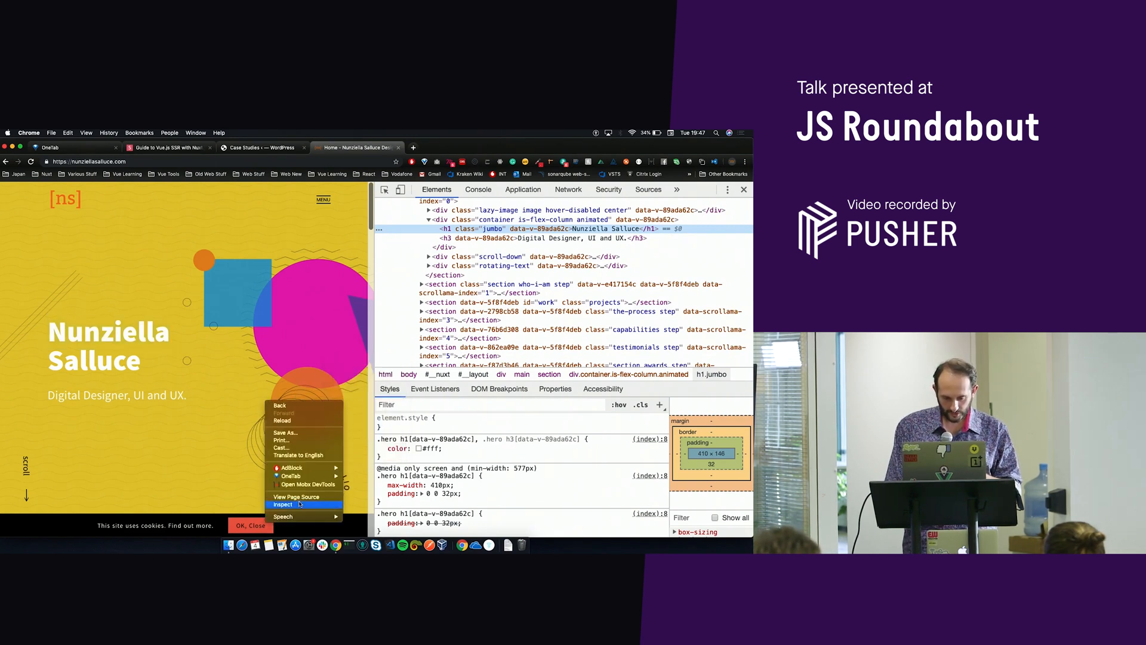
click(296, 496)
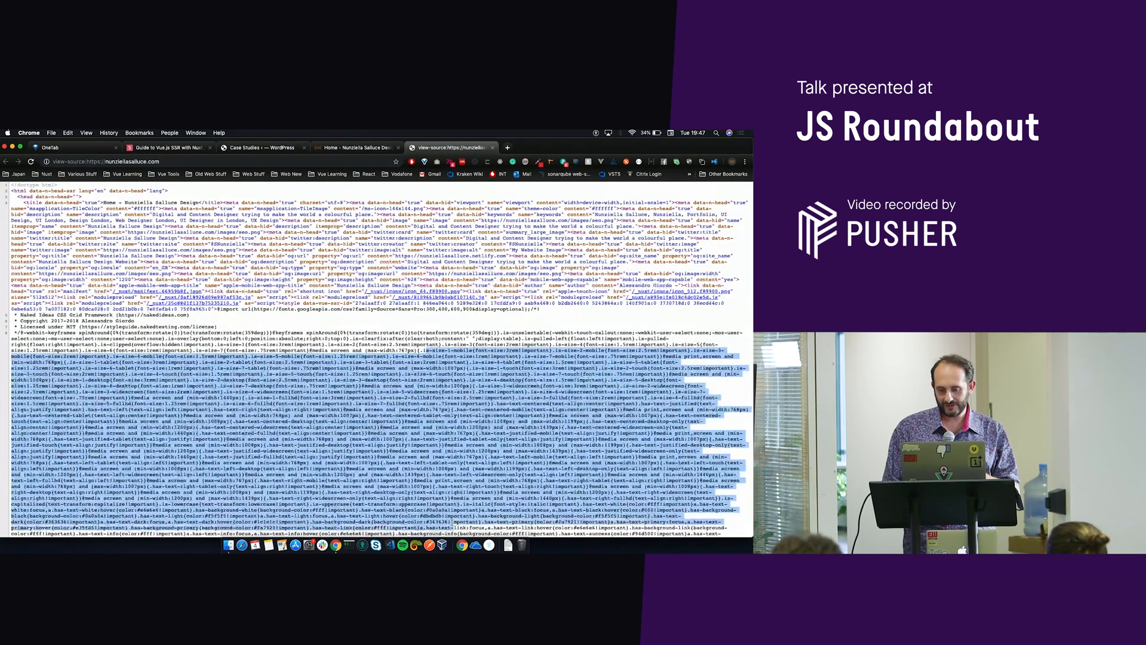
Scroll the view-source tab past the inlined CSS into the SVG path markup.
scroll(down, 3)
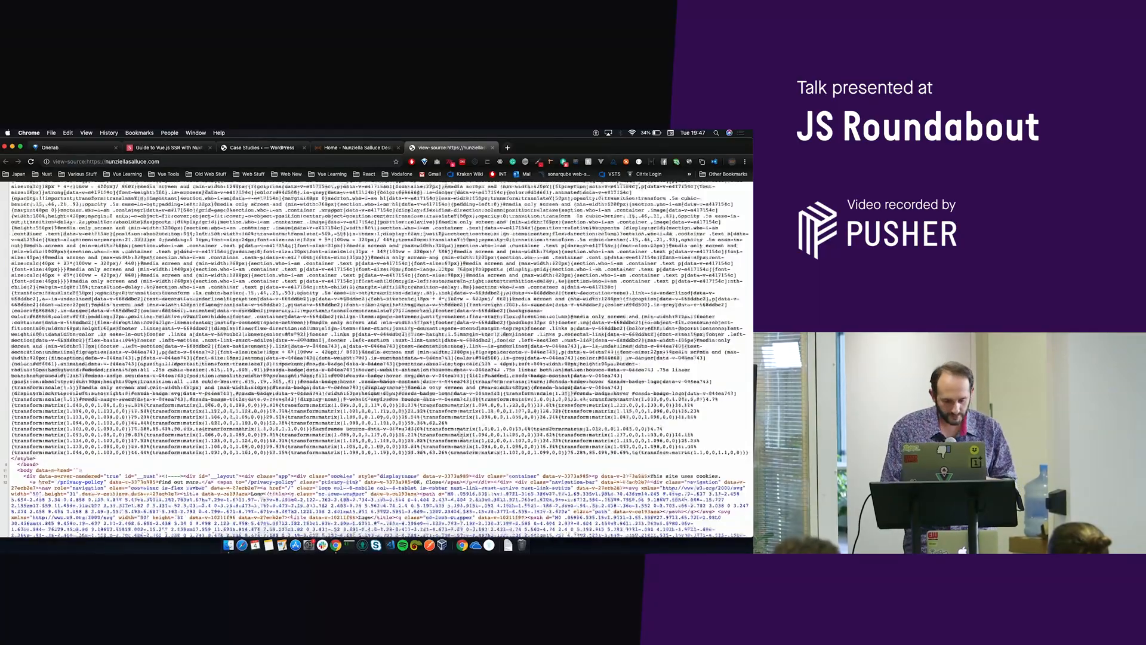
scroll(down, 3)
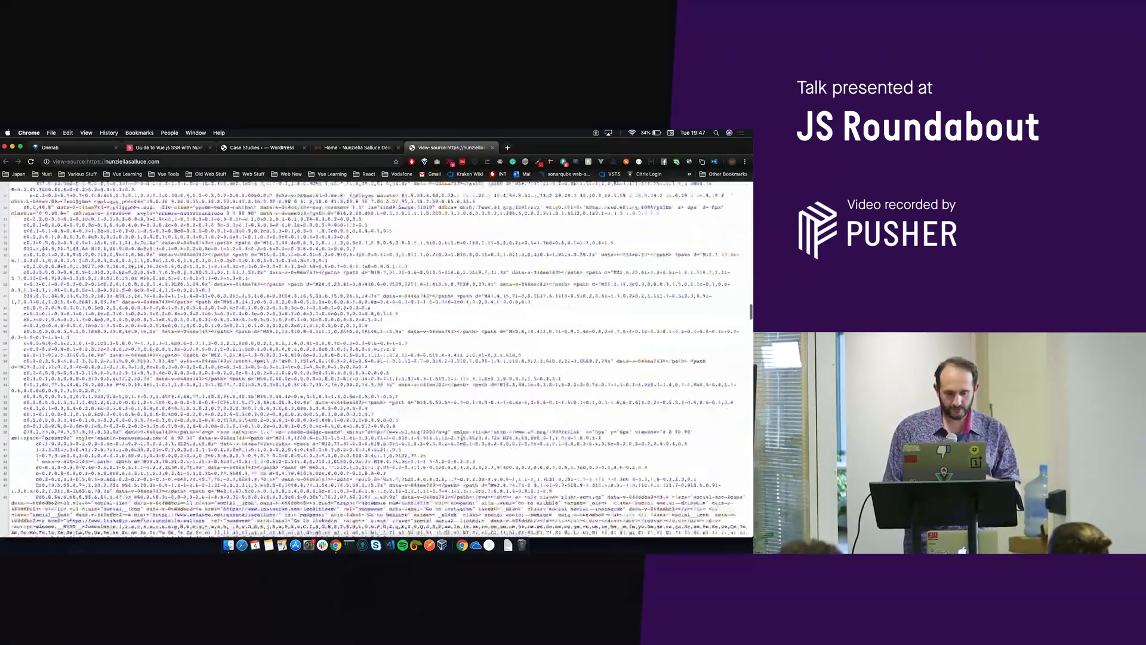
scroll(down, 3)
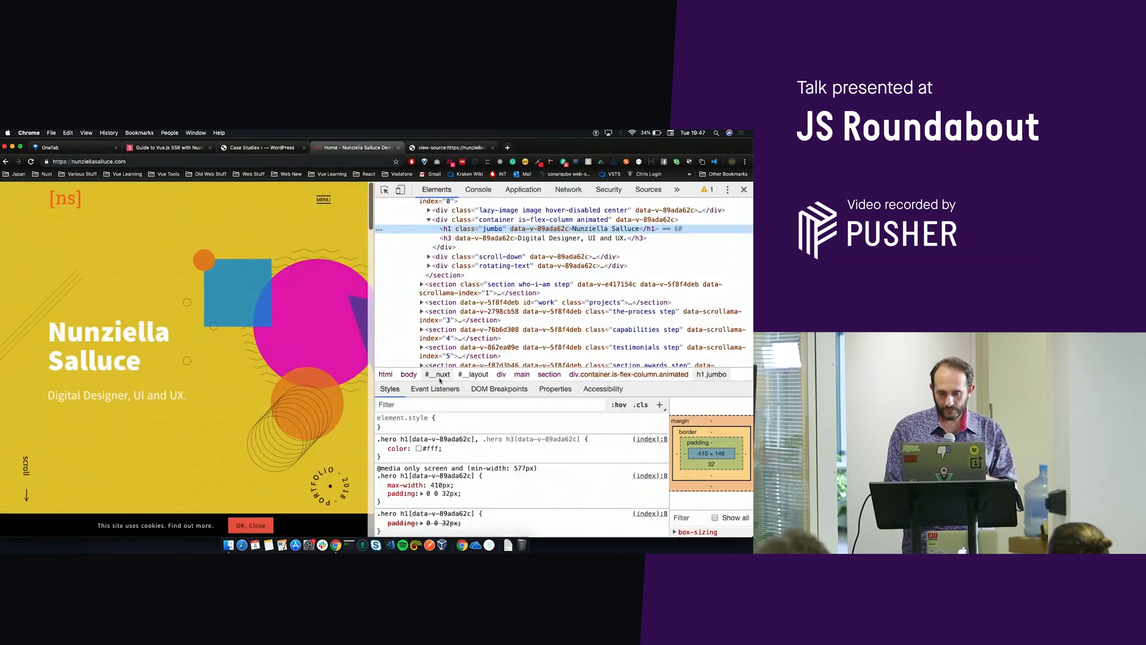
Scroll the live portfolio down to the Awards section and show the Network request log.
scroll(down, 3)
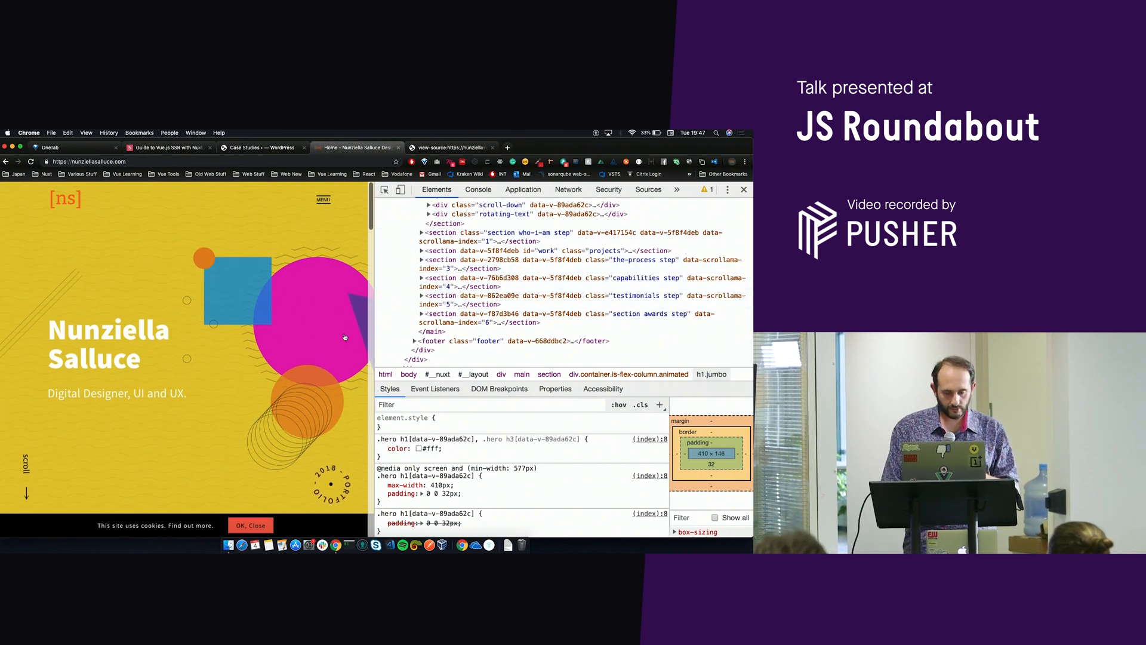
click(676, 190)
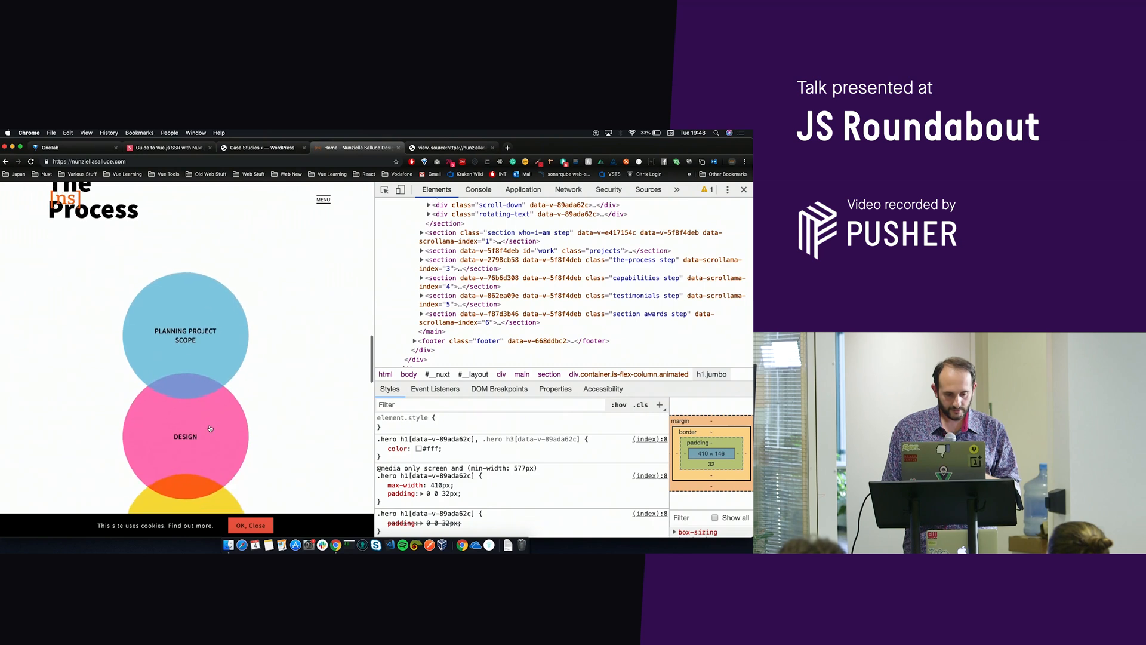
scroll(down, 3)
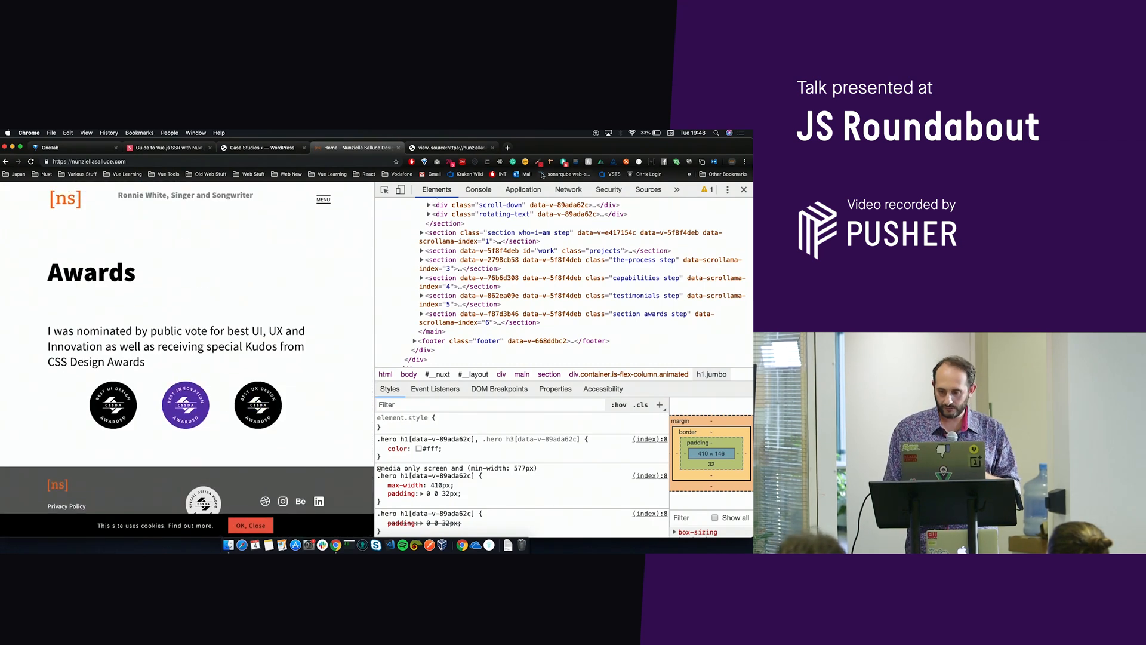
click(568, 189)
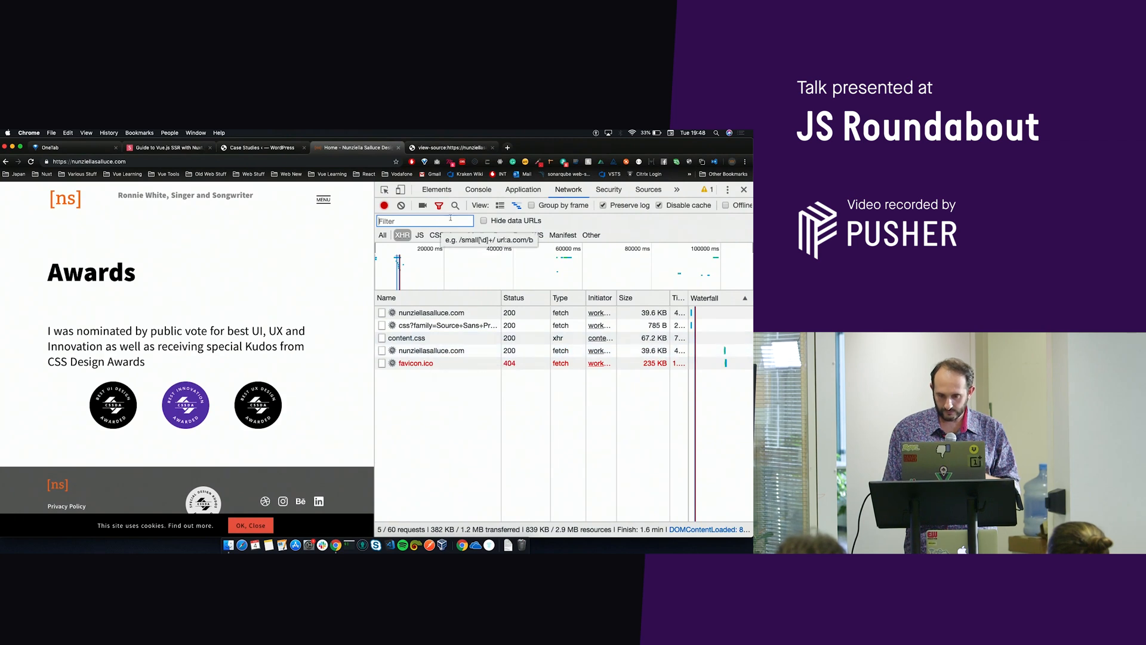
With the All filter on, scroll the homepage to log lazy-loaded images, then open the Real Business Website case study.
click(383, 234)
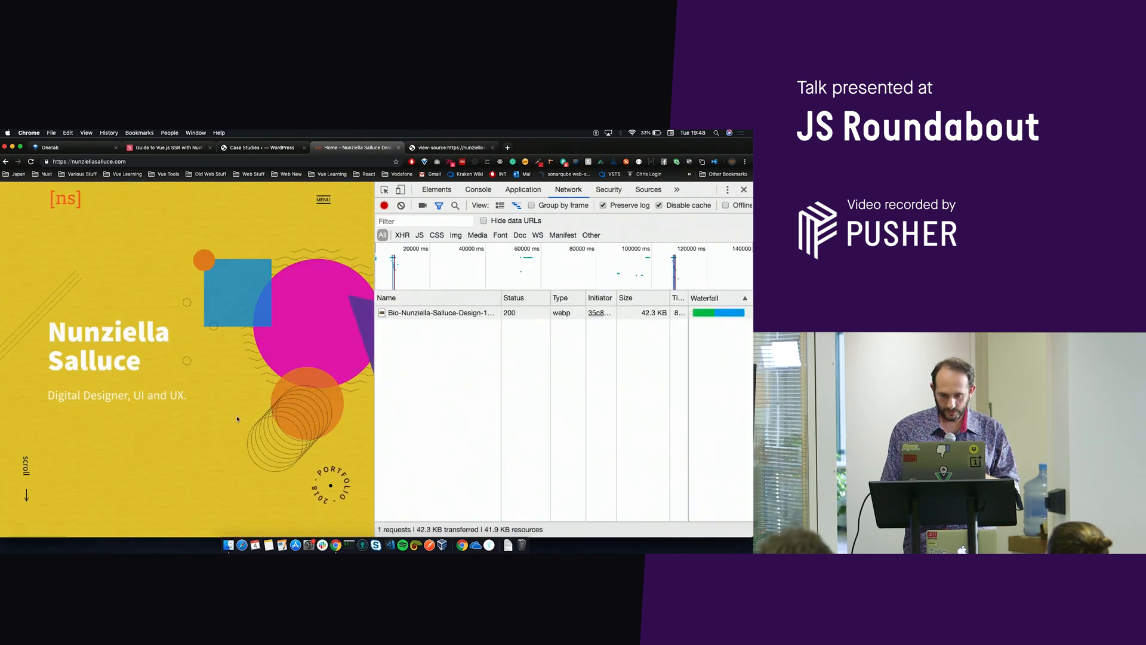
scroll(down, 3)
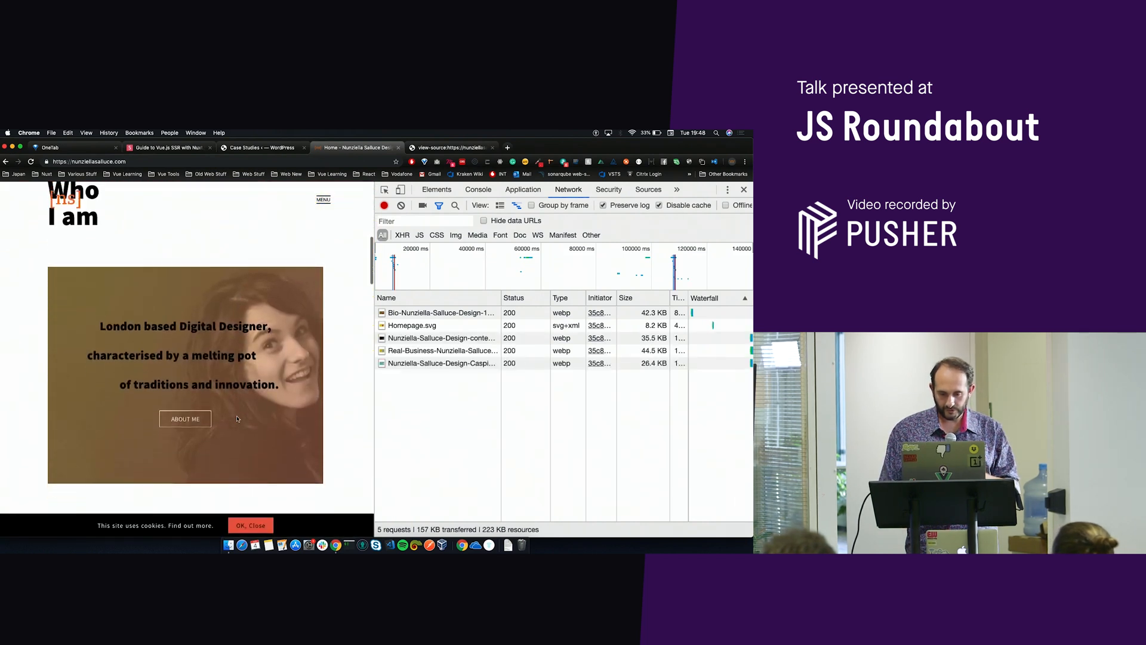
scroll(down, 3)
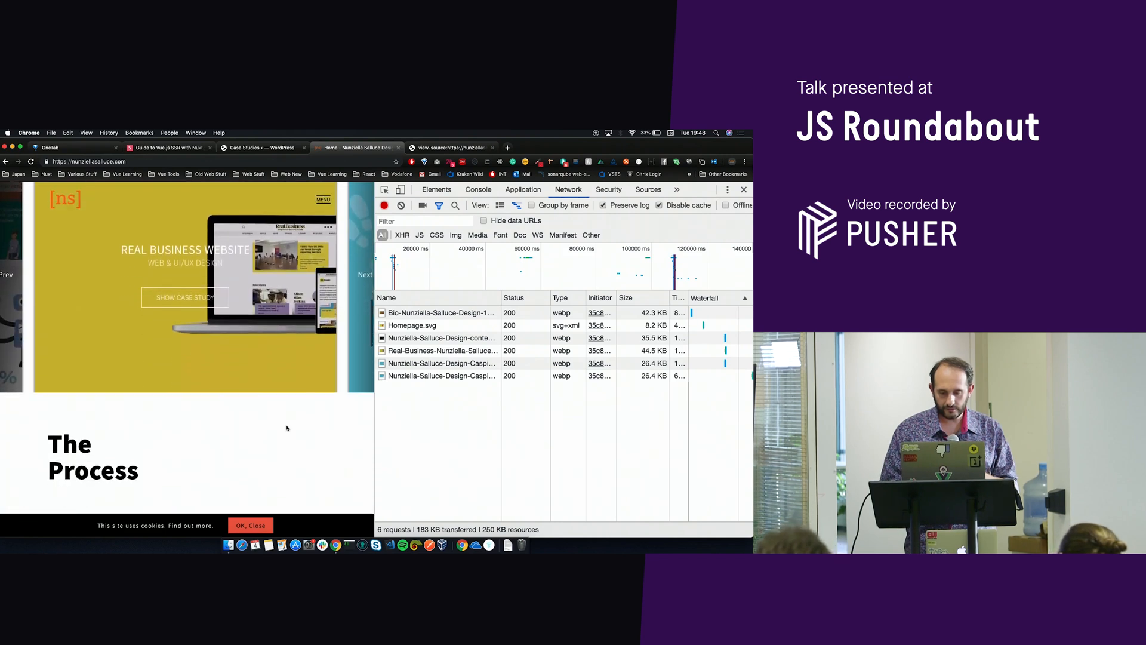
scroll(down, 3)
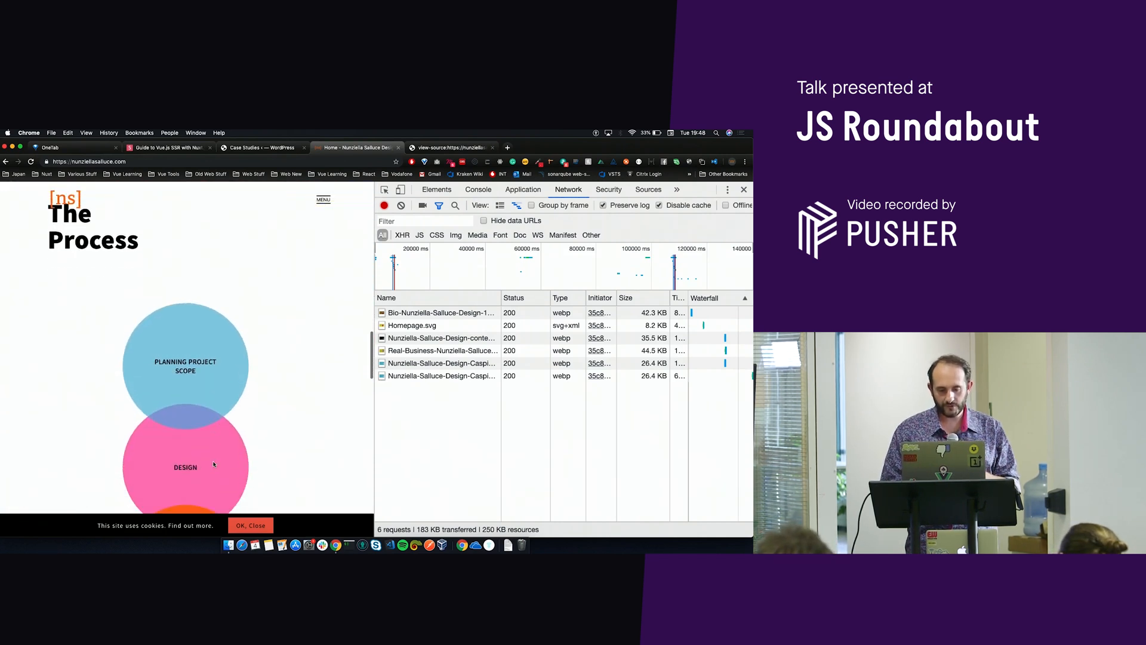
scroll(down, 3)
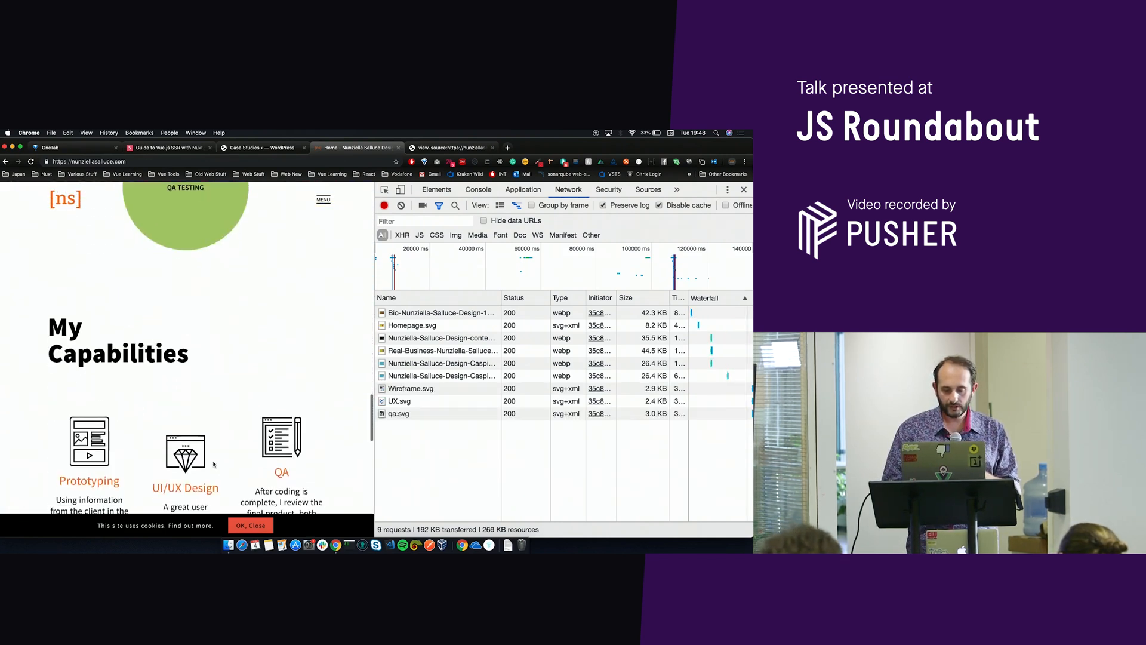
scroll(down, 3)
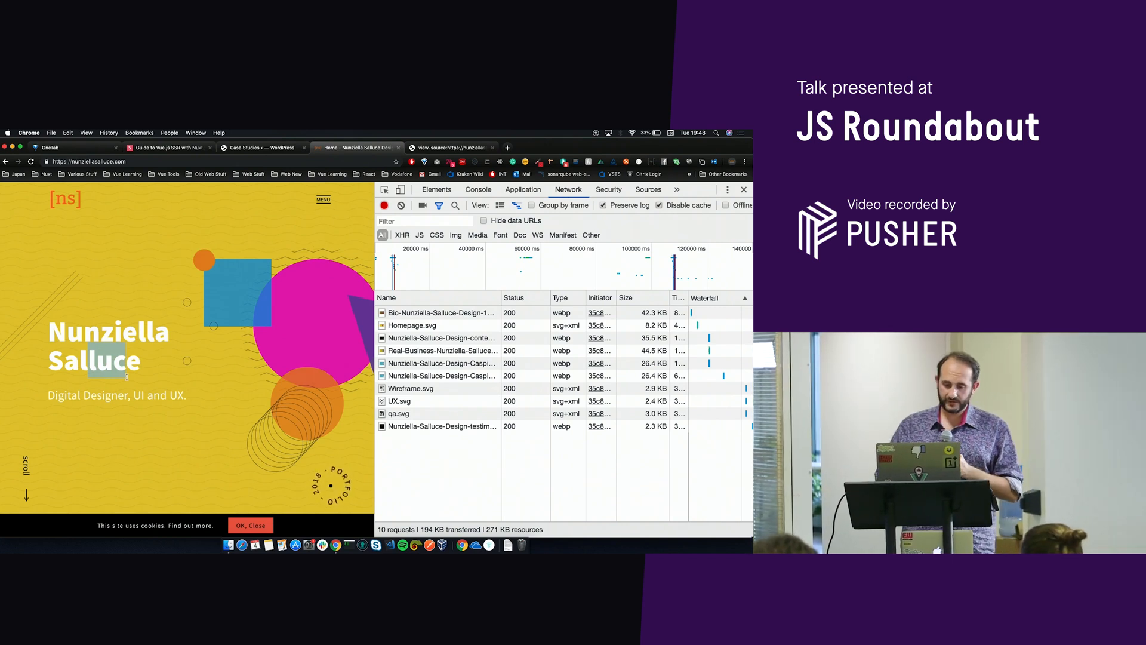
scroll(down, 3)
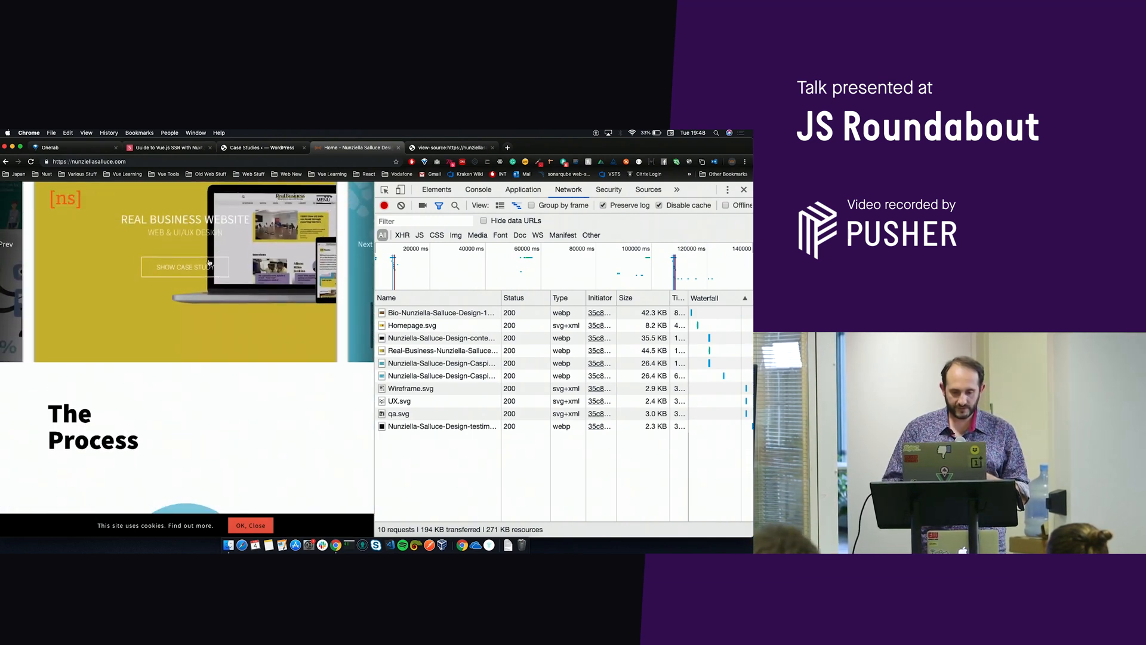
click(184, 267)
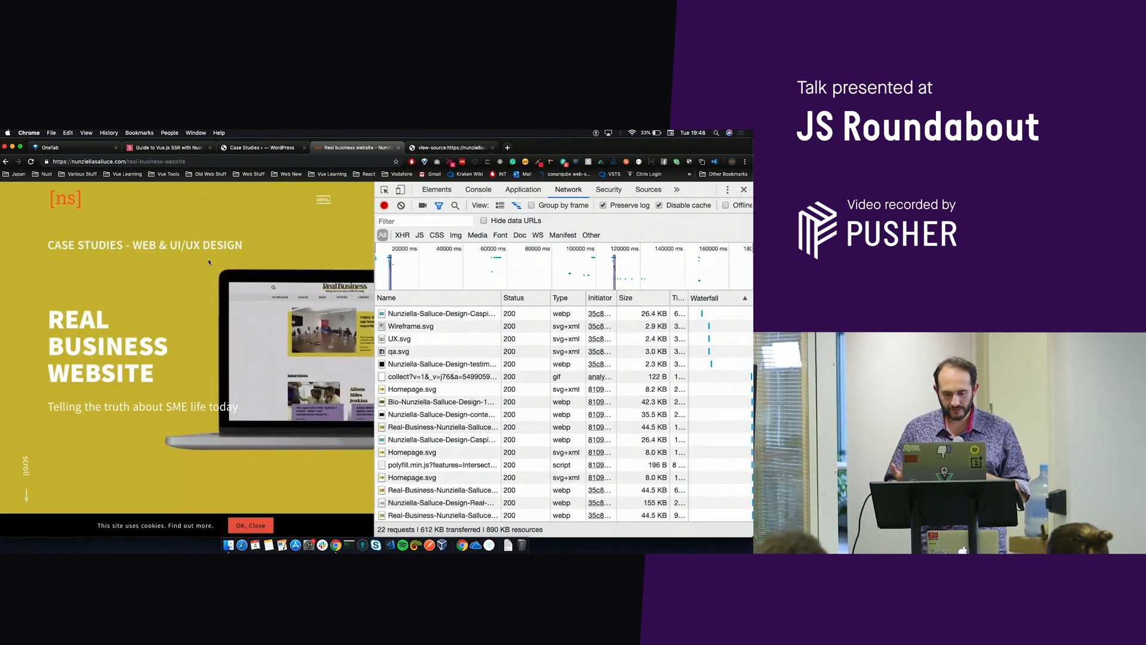
mouse_move(439, 402)
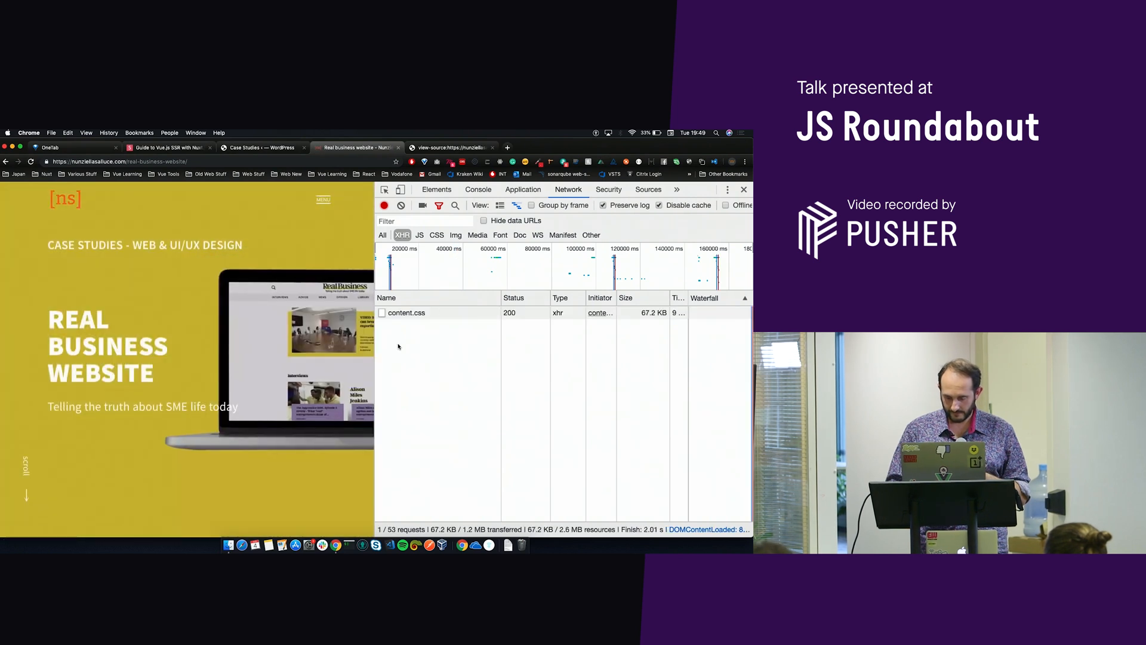
Scroll the case study, then navigate via the site MENU to Contact, logging its page fetch.
scroll(down, 3)
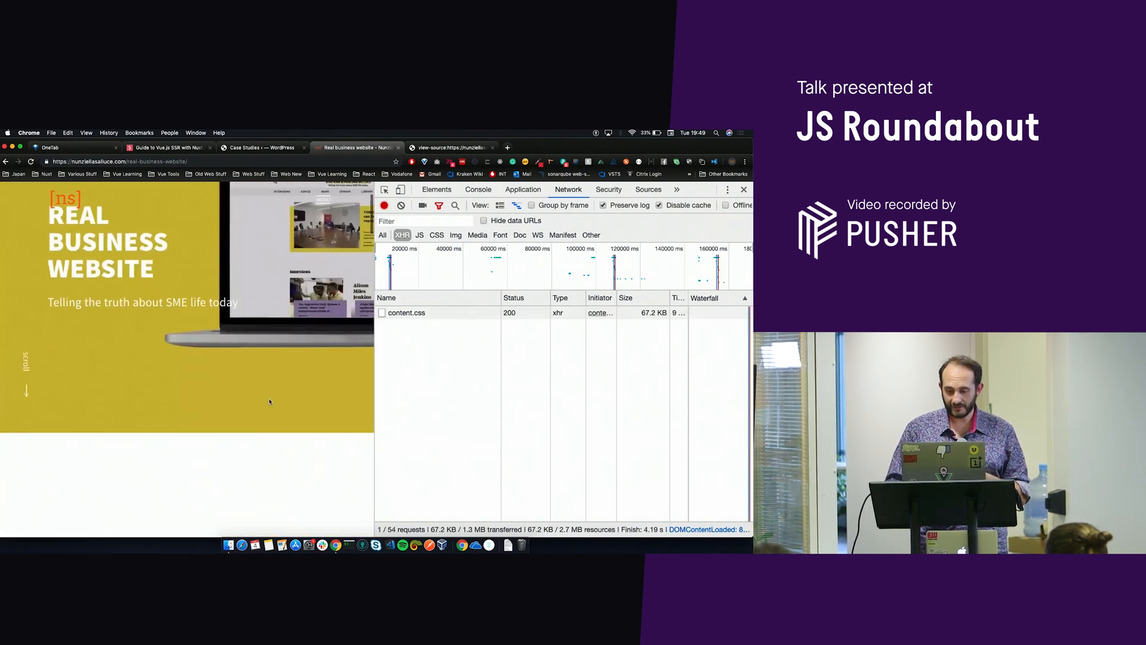
scroll(down, 3)
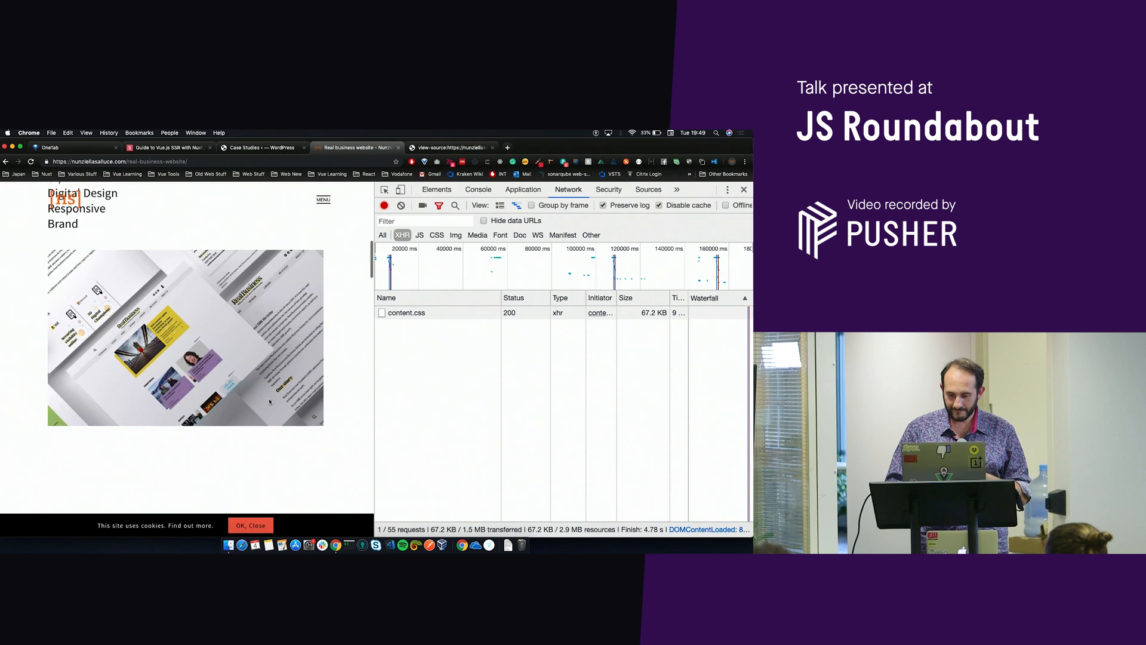
scroll(down, 3)
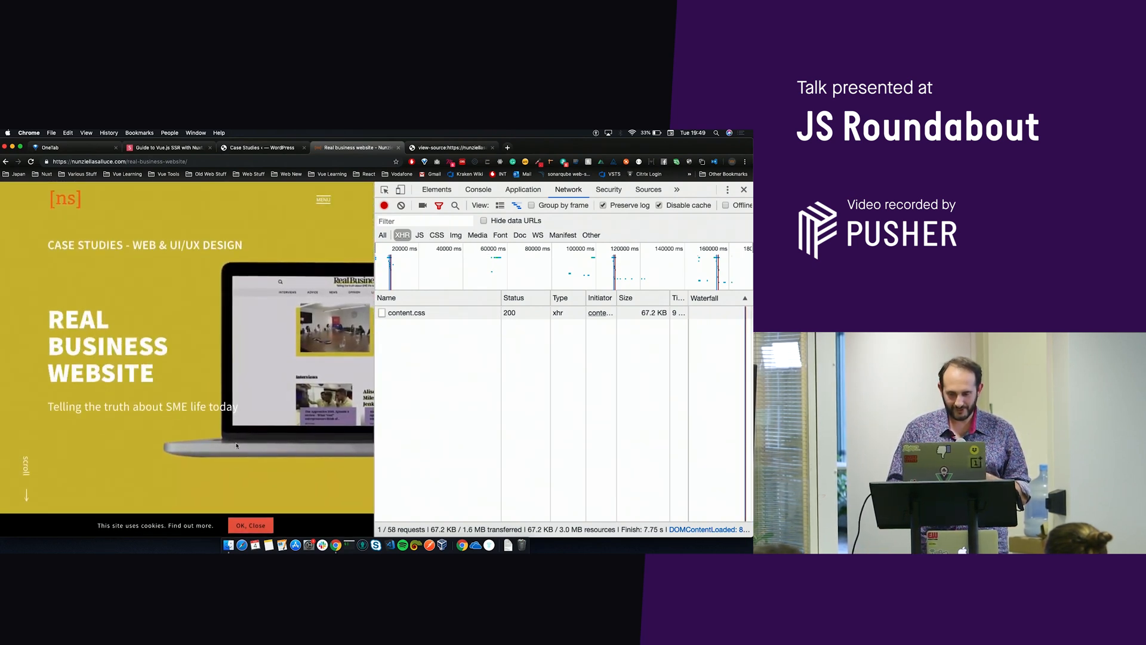
click(323, 199)
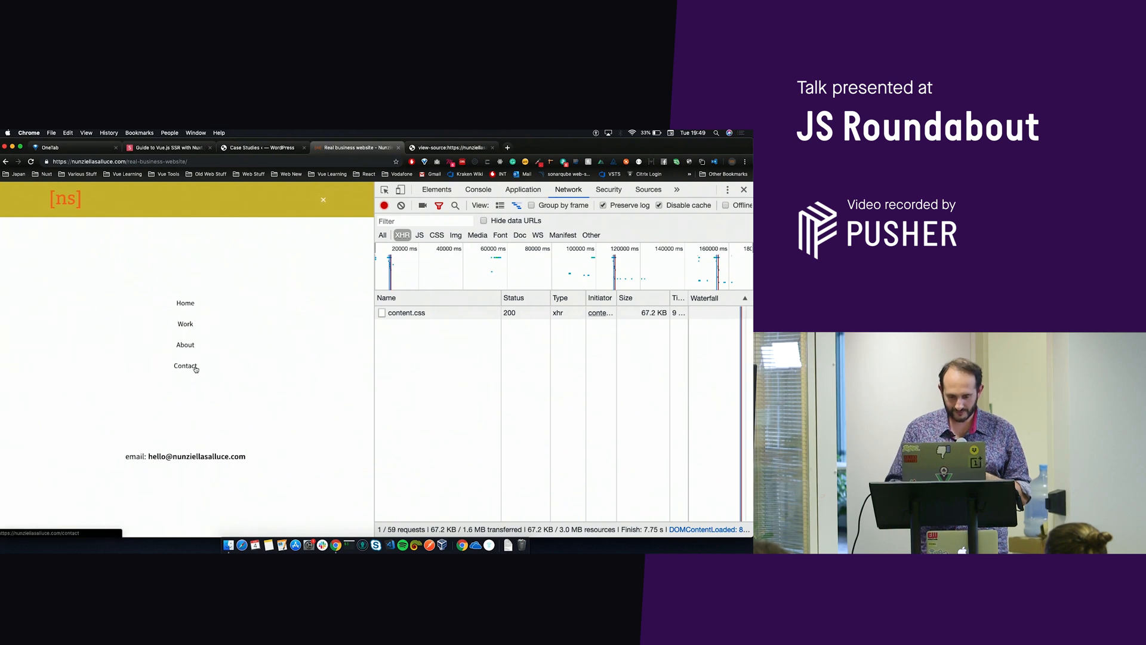
click(185, 366)
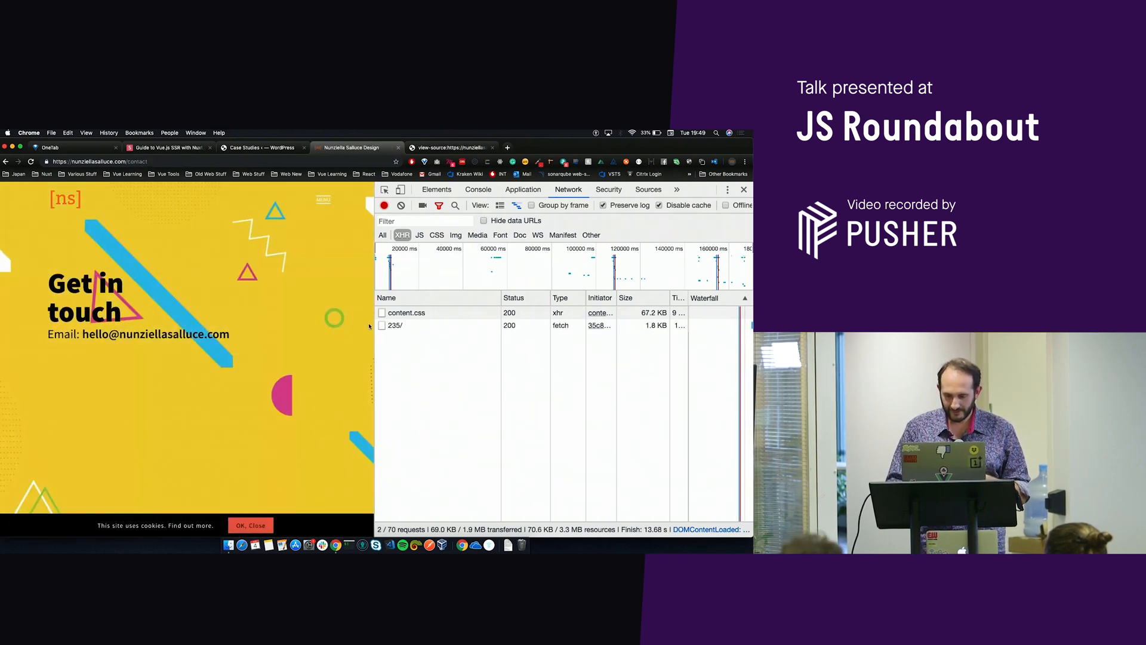
Preview the Contact fetch's acf data, check its General headers, and copy the page 235 API Request URL.
click(394, 325)
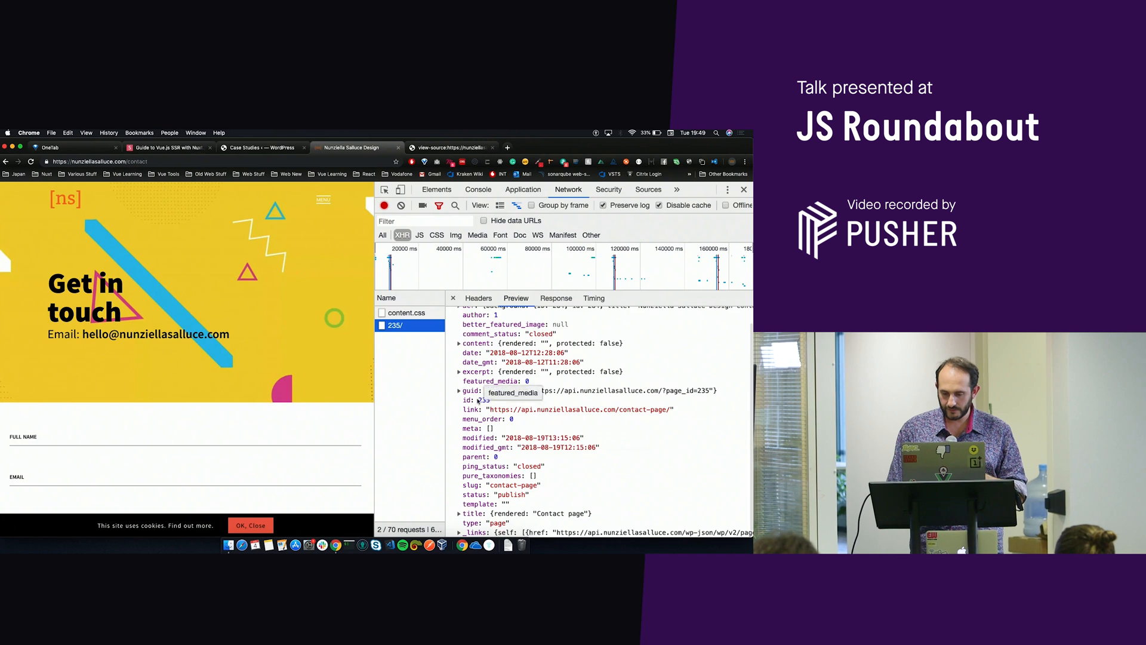
mouse_move(474, 397)
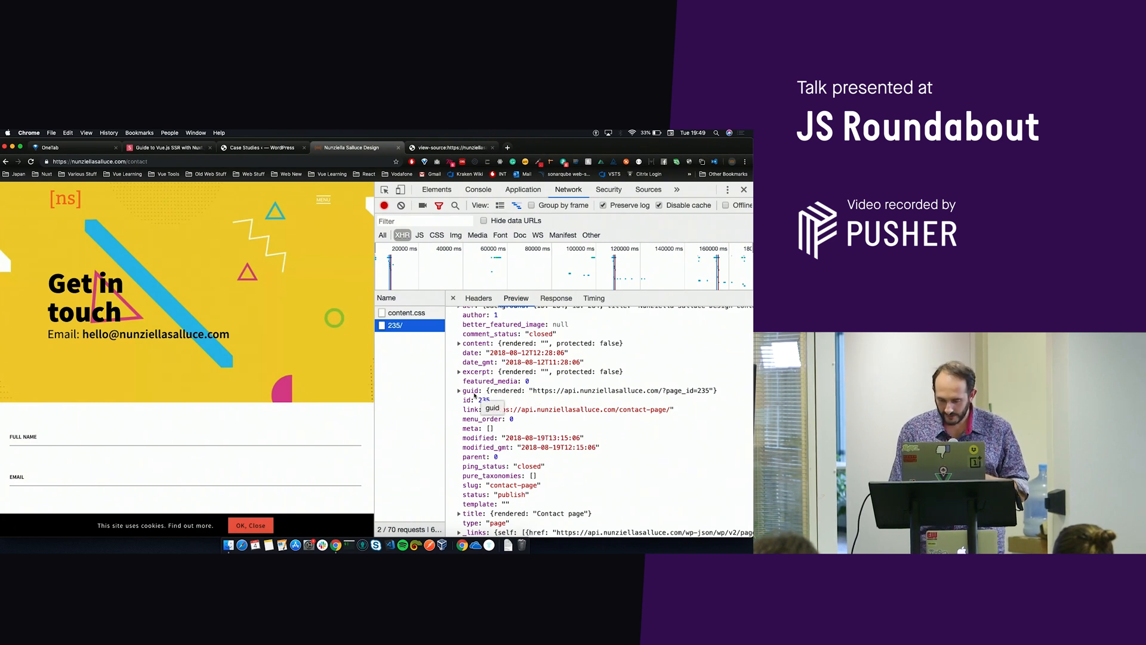
mouse_move(534, 437)
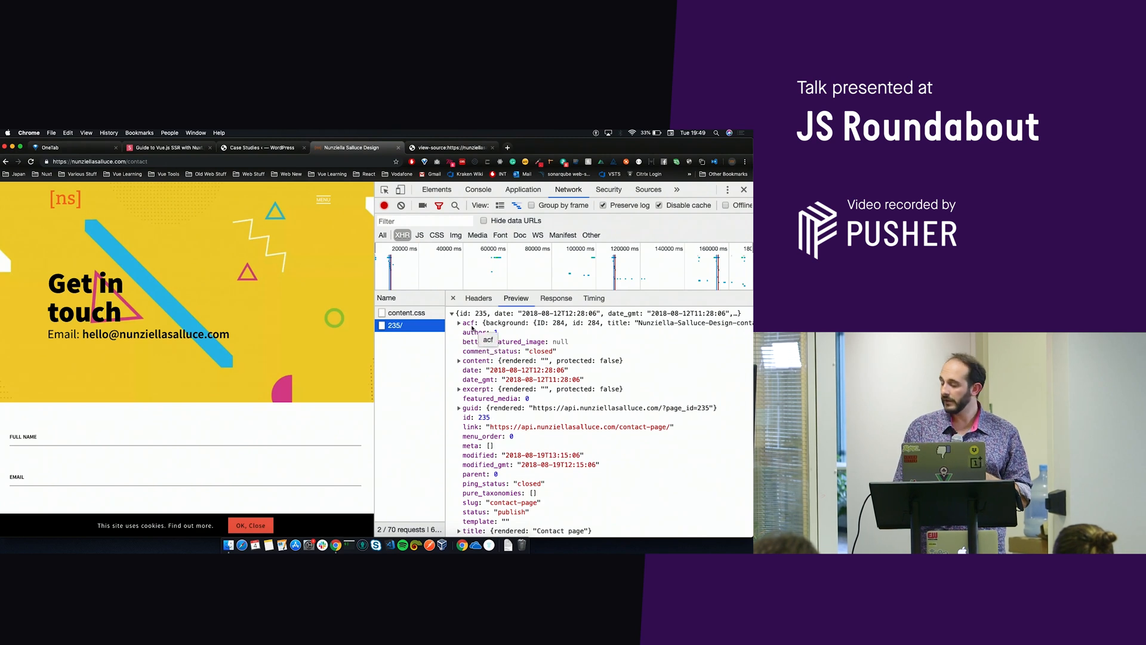
click(459, 323)
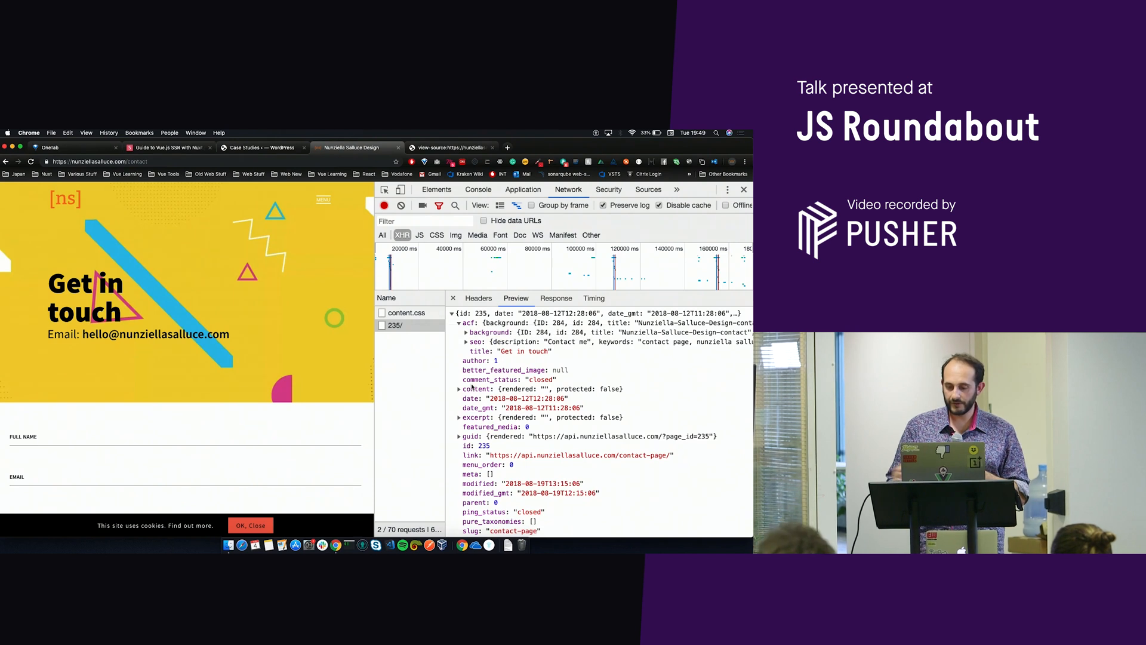
click(479, 299)
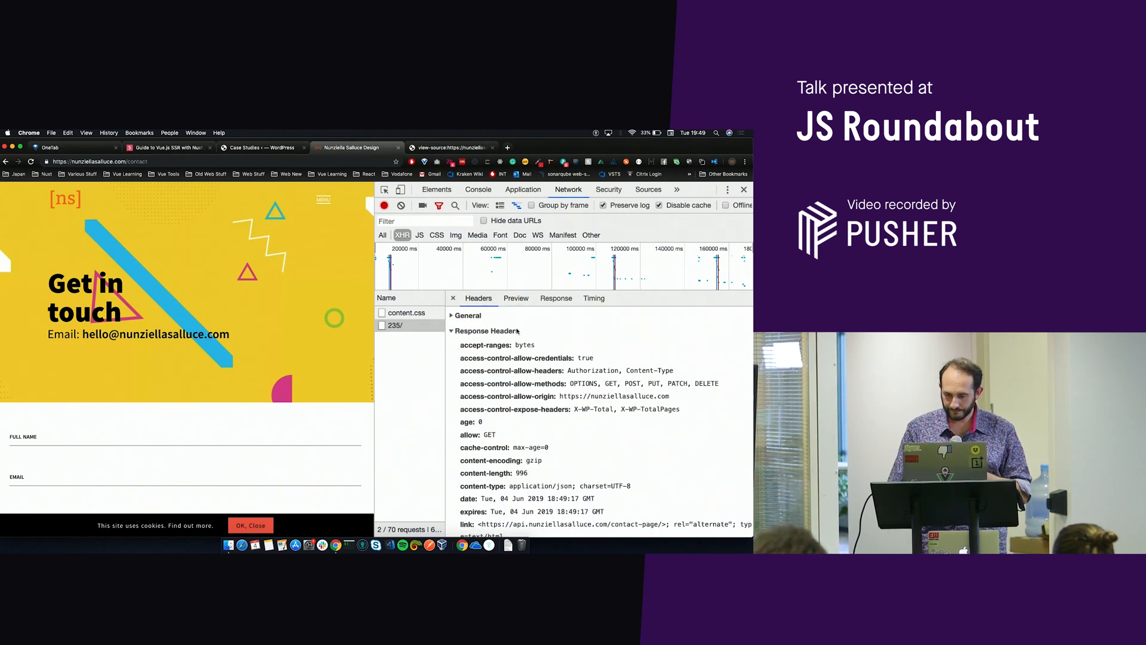
click(468, 315)
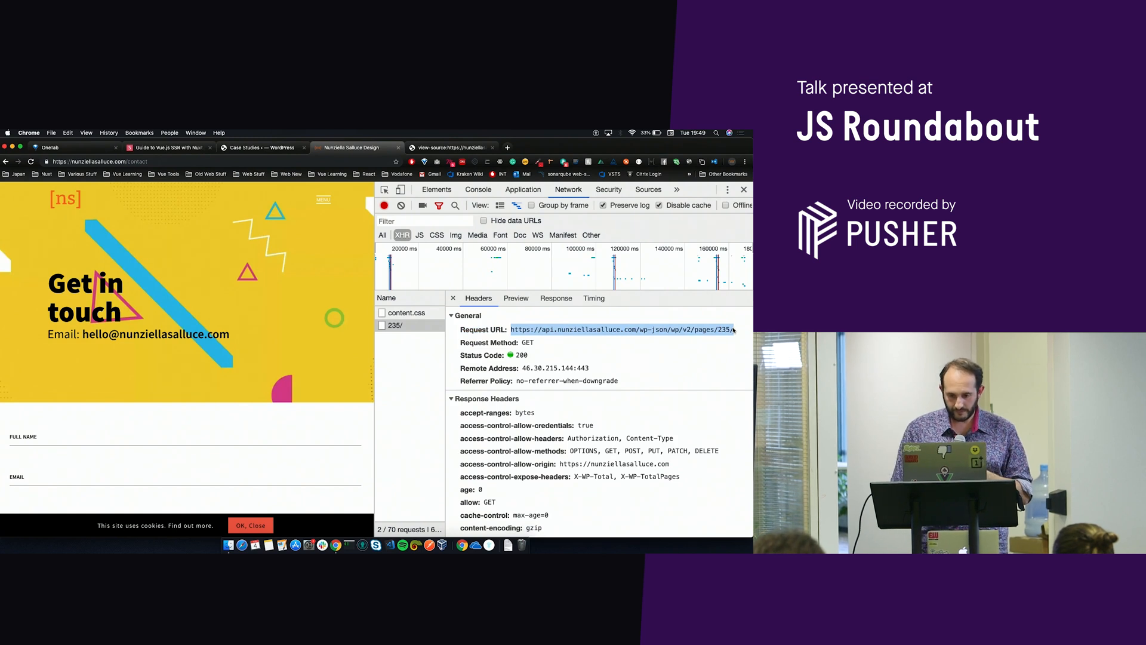
click(512, 146)
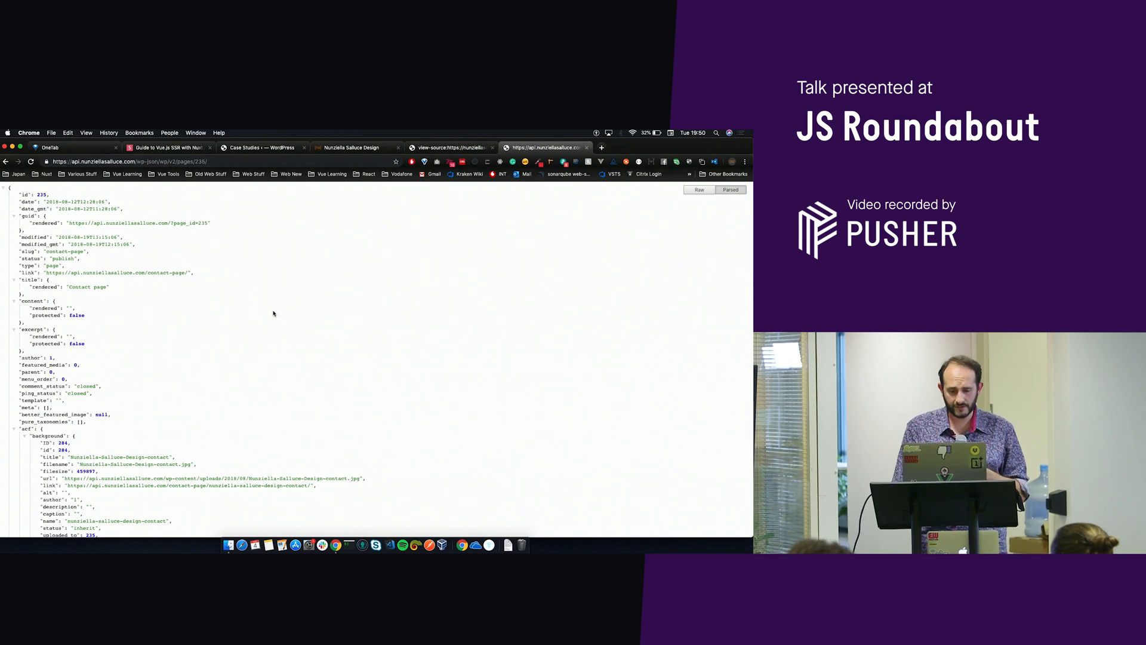
Scroll through the Contact page JSON's ACF image sizes, SEO fields and links.
scroll(down, 3)
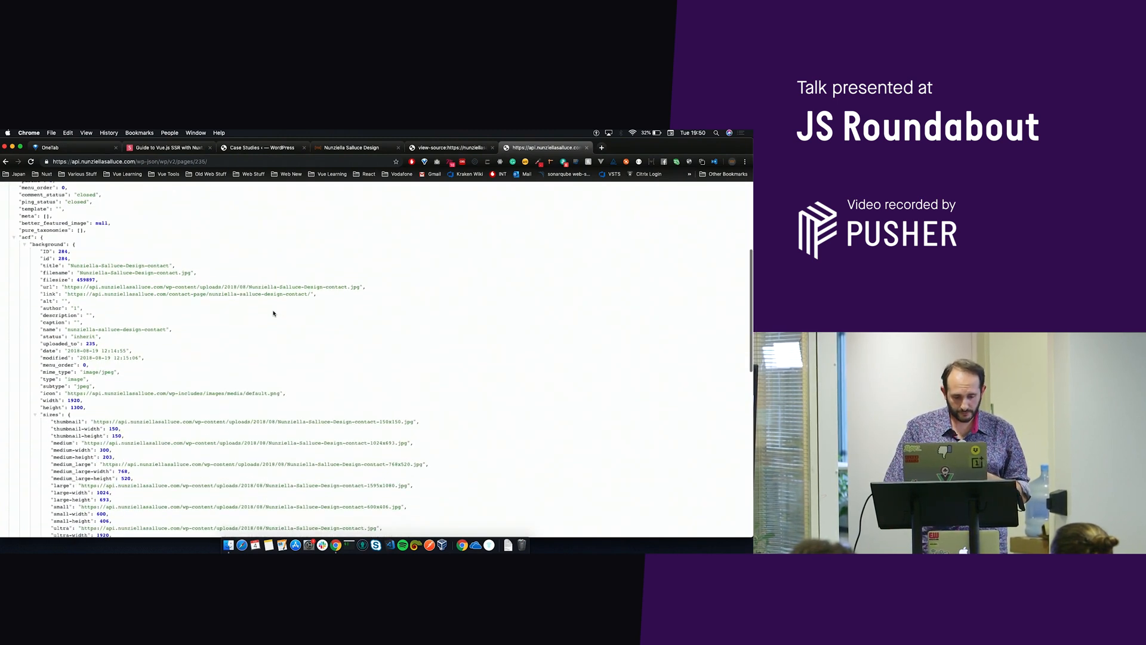
scroll(down, 3)
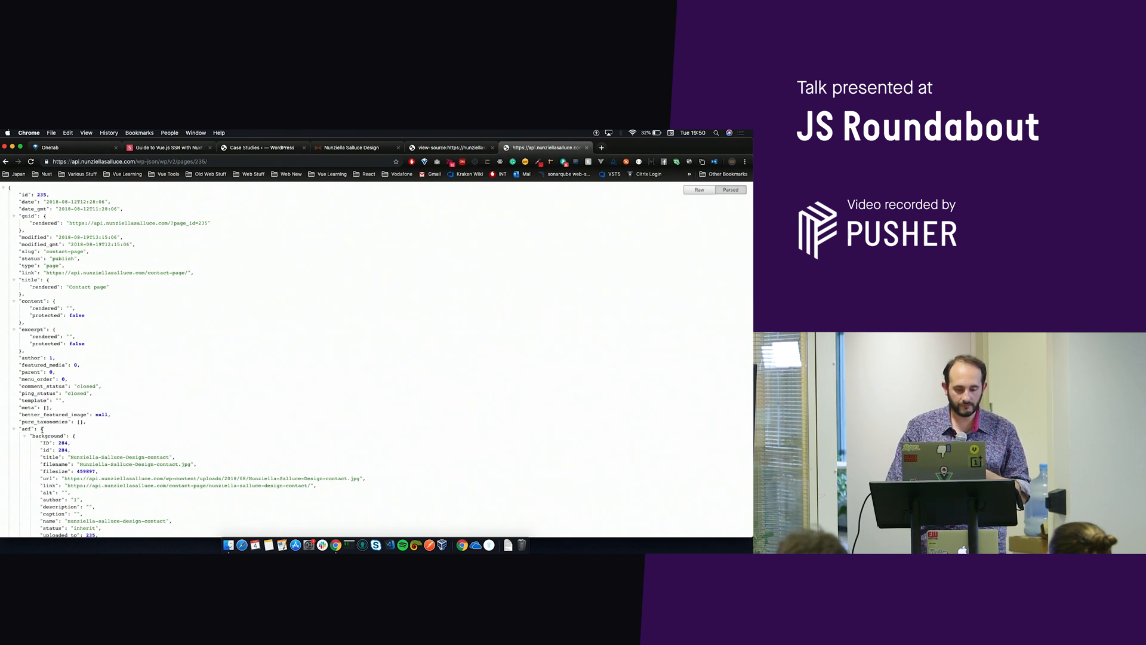
scroll(down, 3)
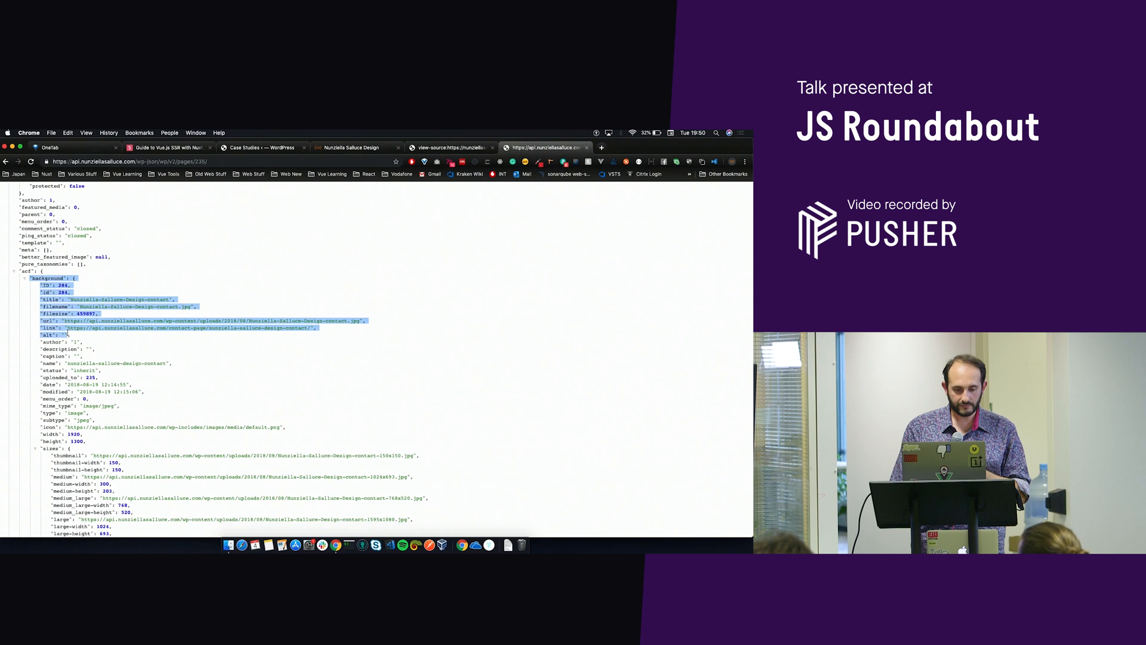
scroll(down, 3)
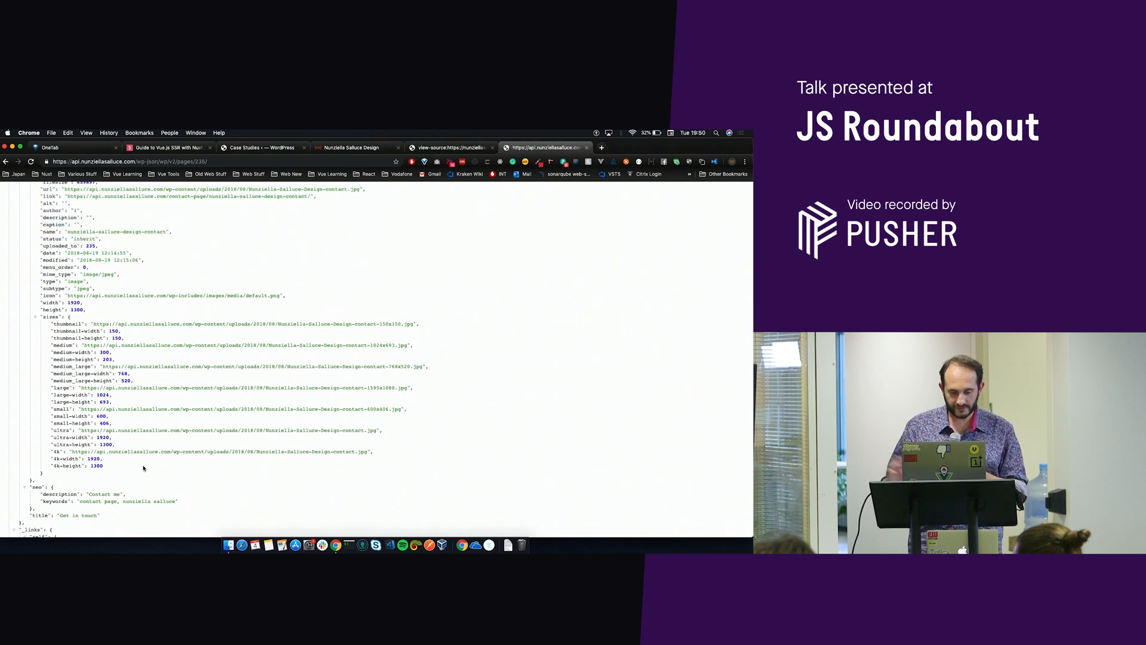
scroll(down, 3)
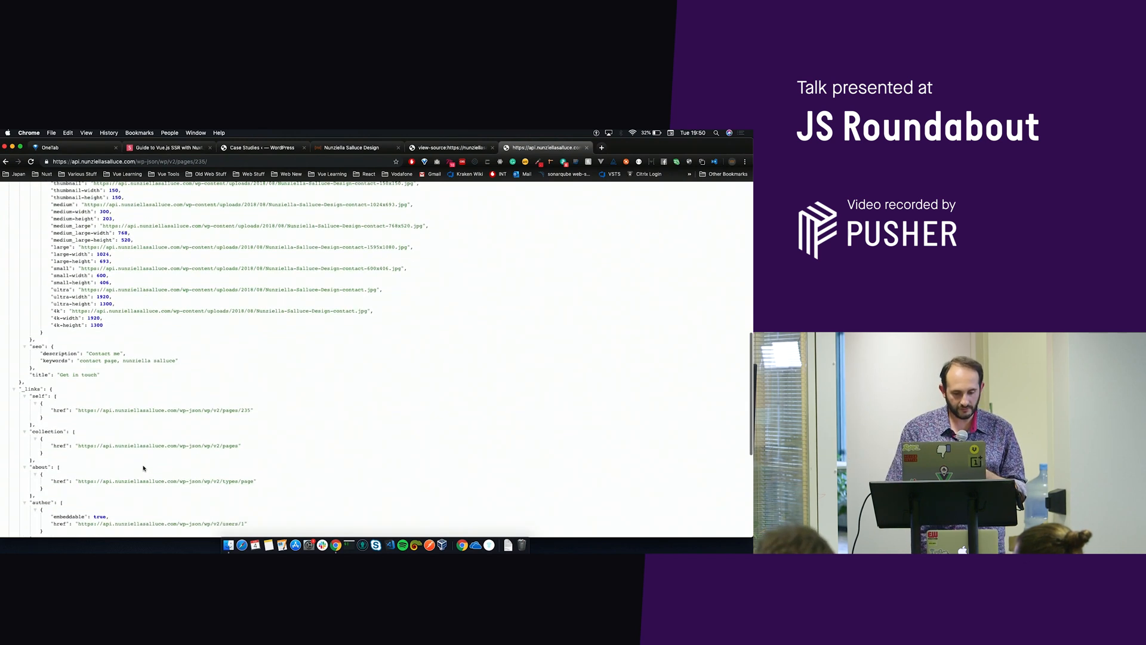
scroll(down, 3)
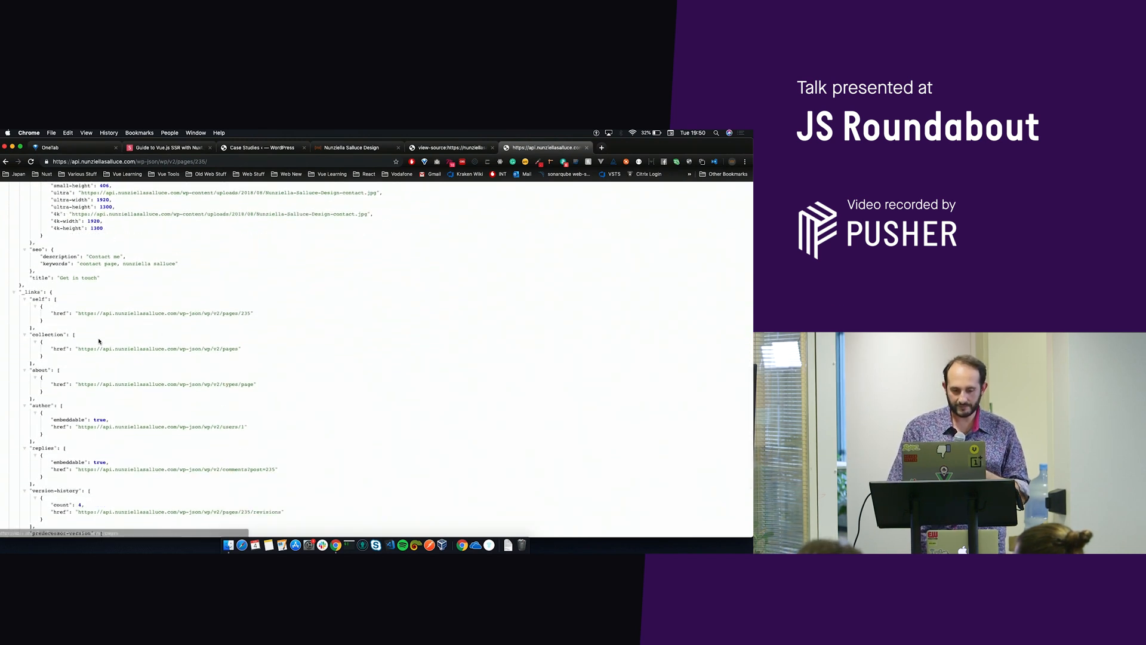
scroll(up, 3)
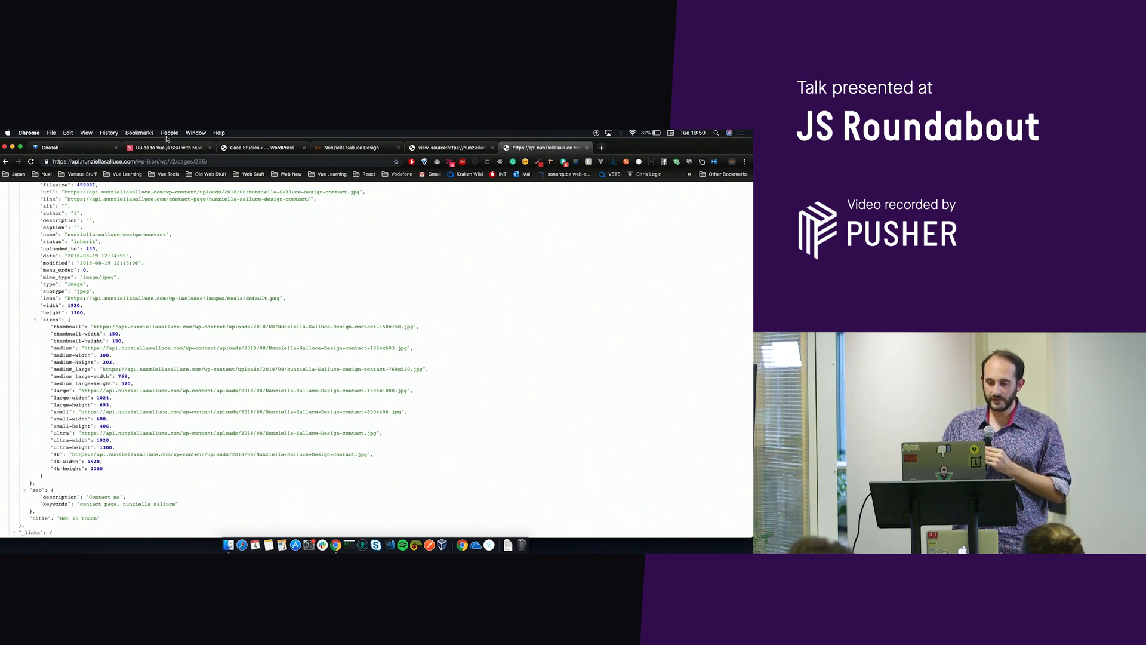
Return to the talk slides on the Folder Structure slide.
click(169, 147)
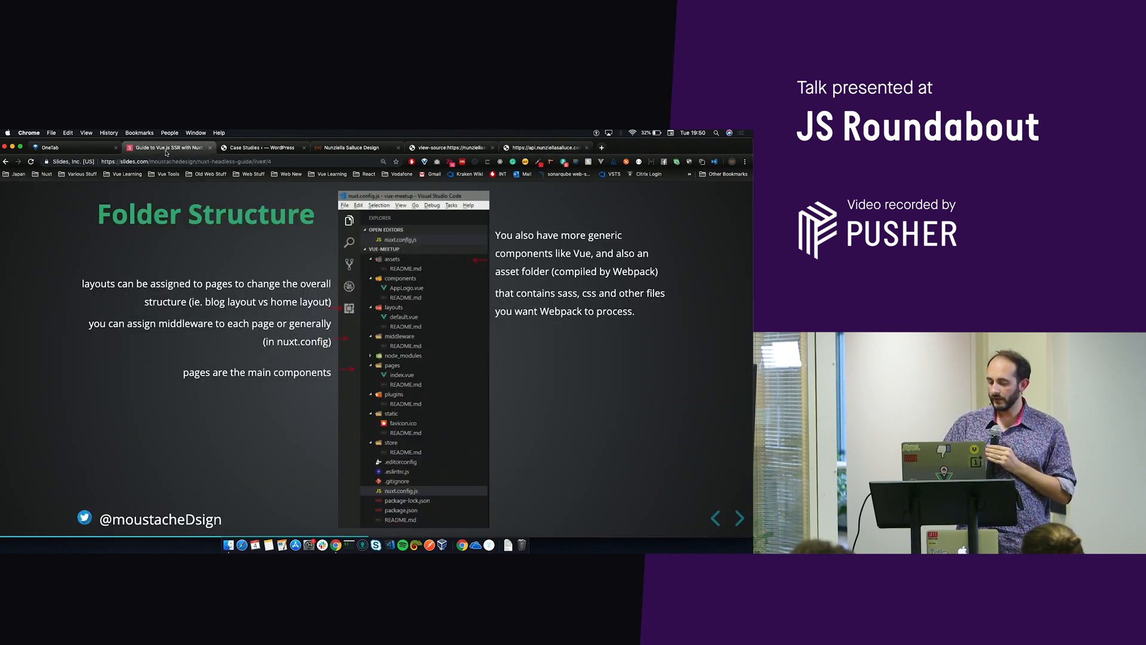
Reveal the remaining Folder Structure notes and advance to the Results? slide.
click(739, 517)
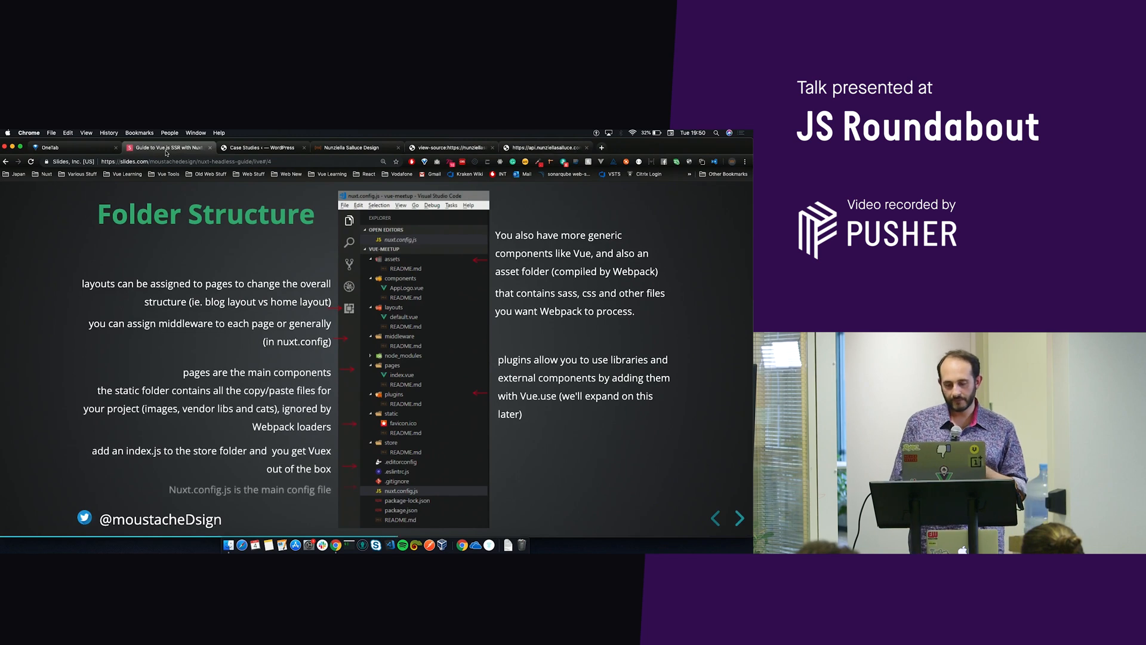
click(739, 518)
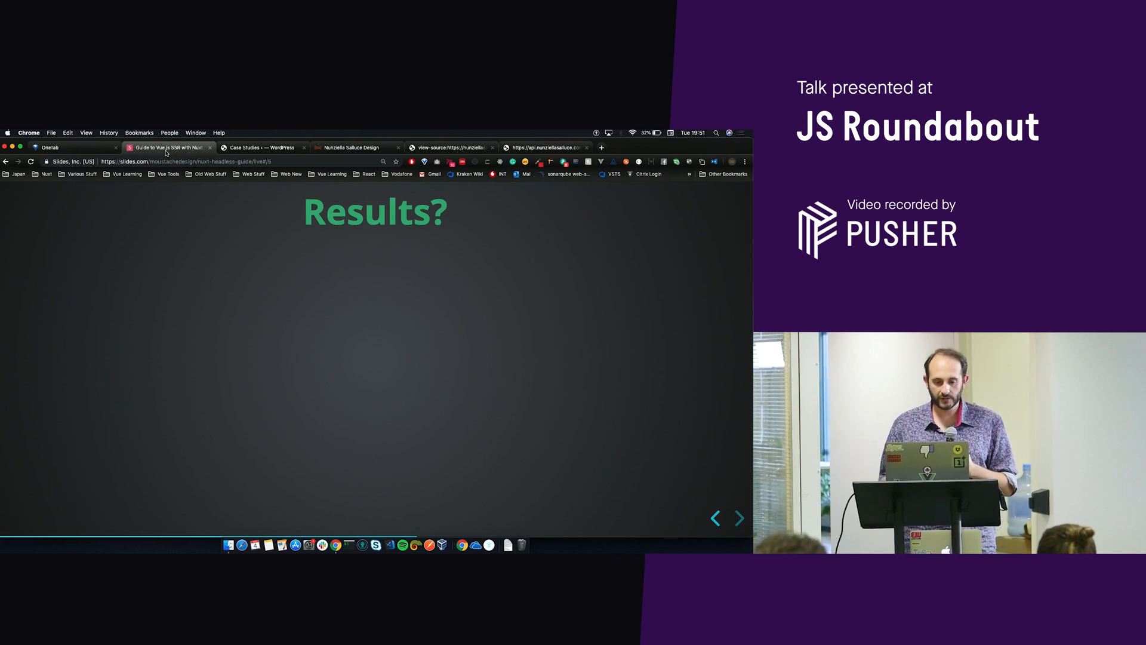
Advance the Results? slide to the webpack bundle treemap dominated by swiper.js and scroll it.
click(355, 147)
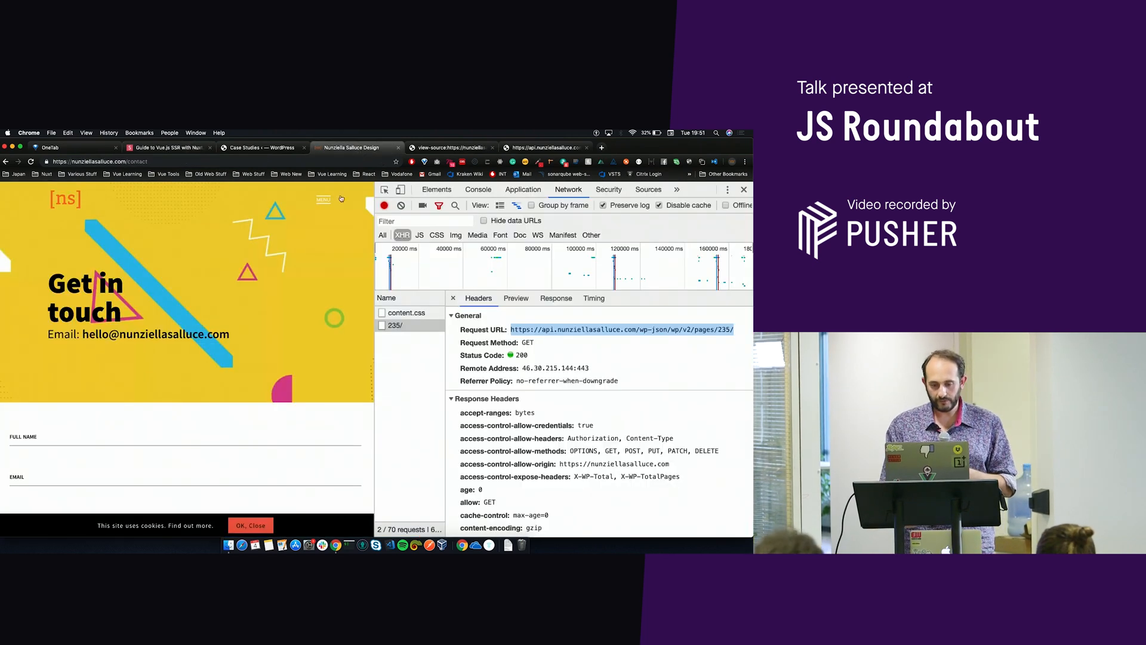
click(169, 147)
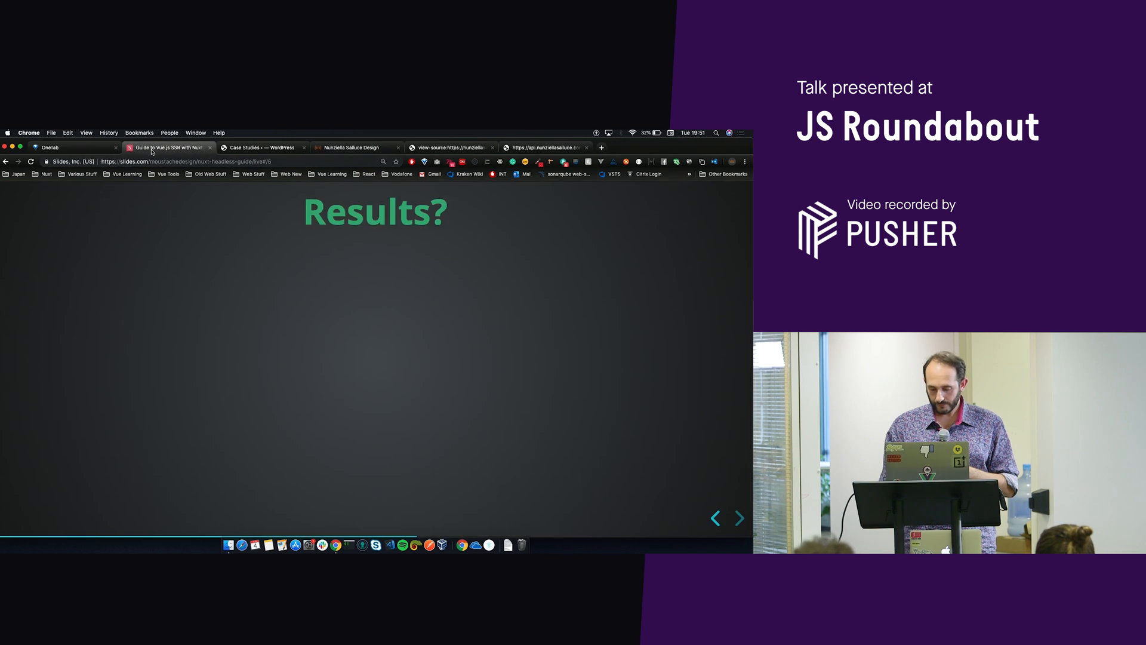
click(739, 518)
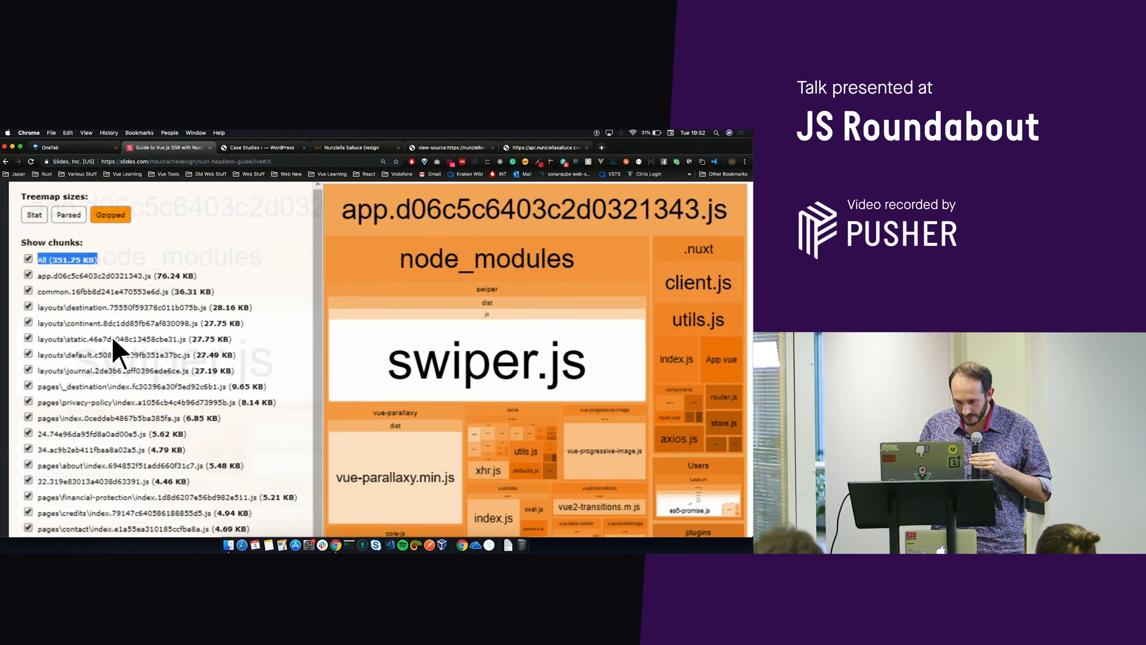
scroll(down, 3)
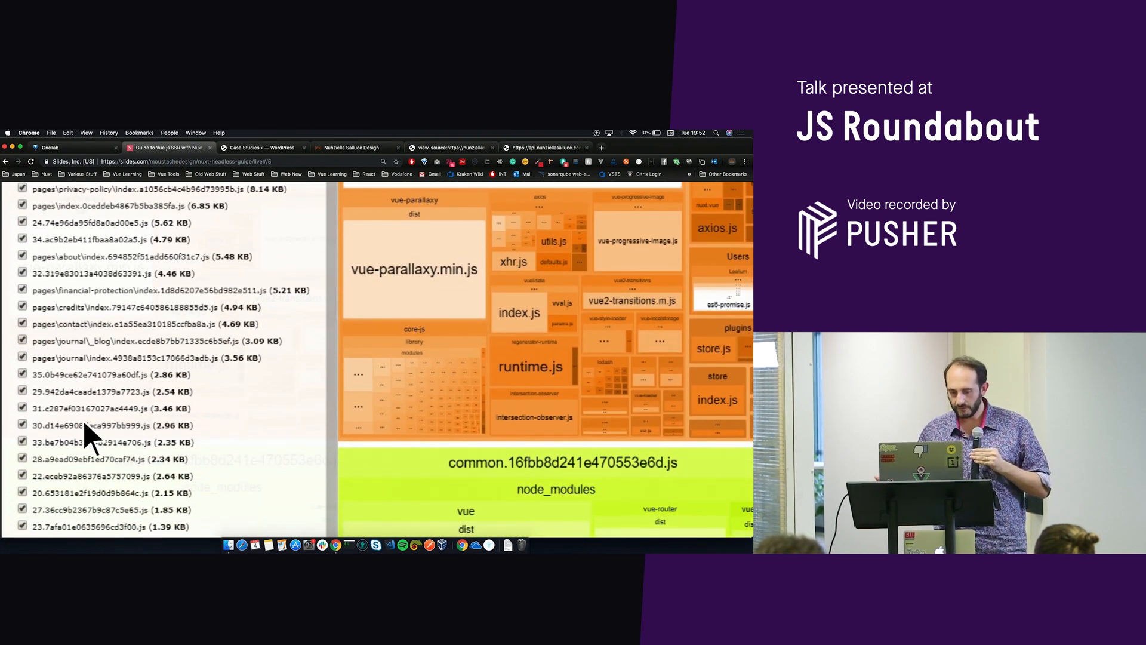
scroll(down, 3)
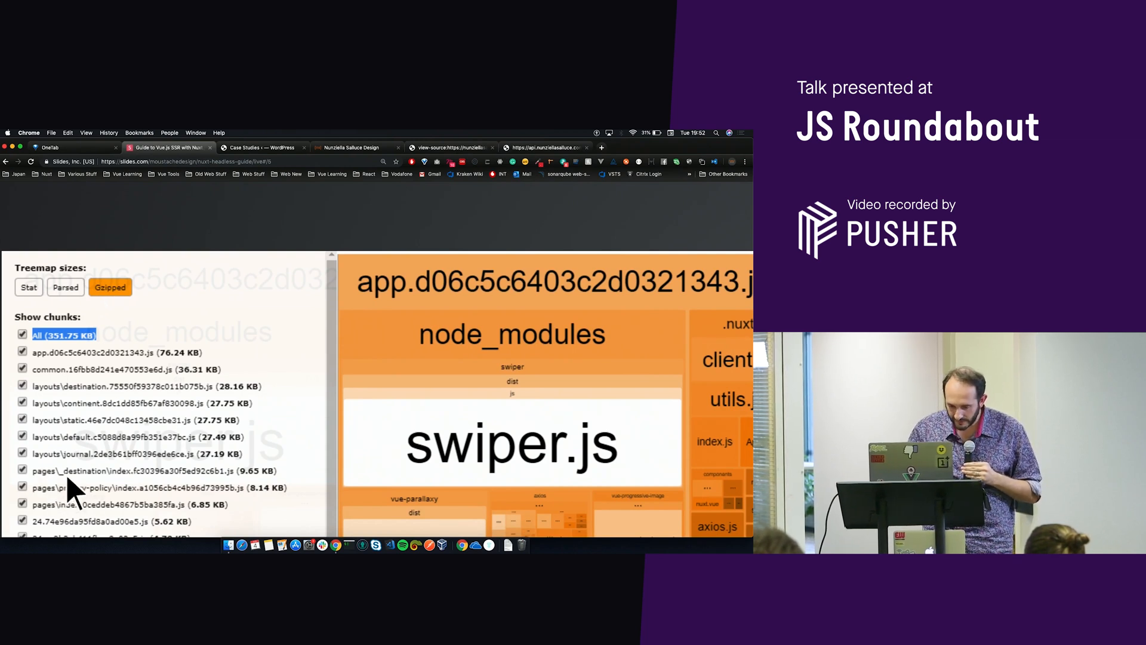
mouse_move(109, 501)
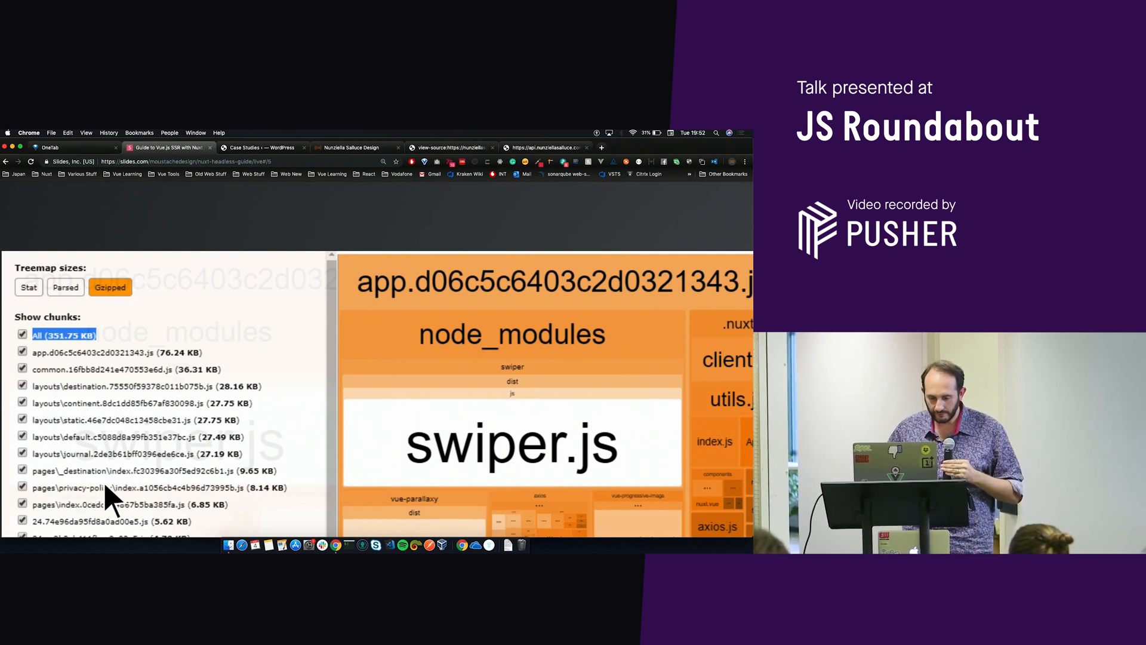
mouse_move(69, 435)
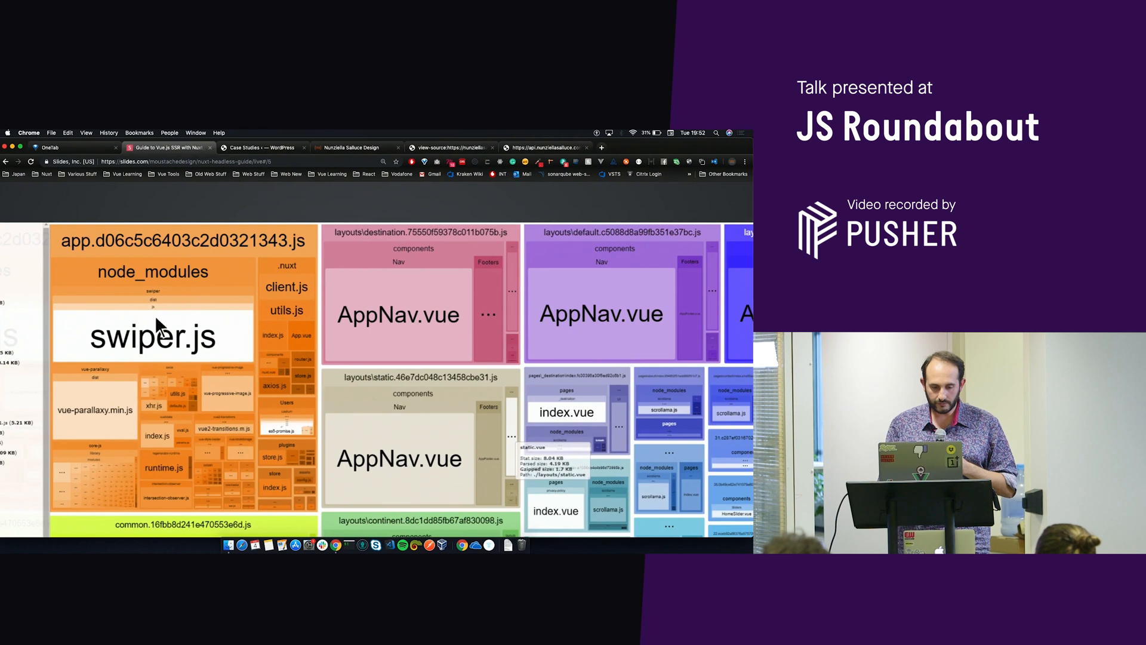
mouse_move(552, 281)
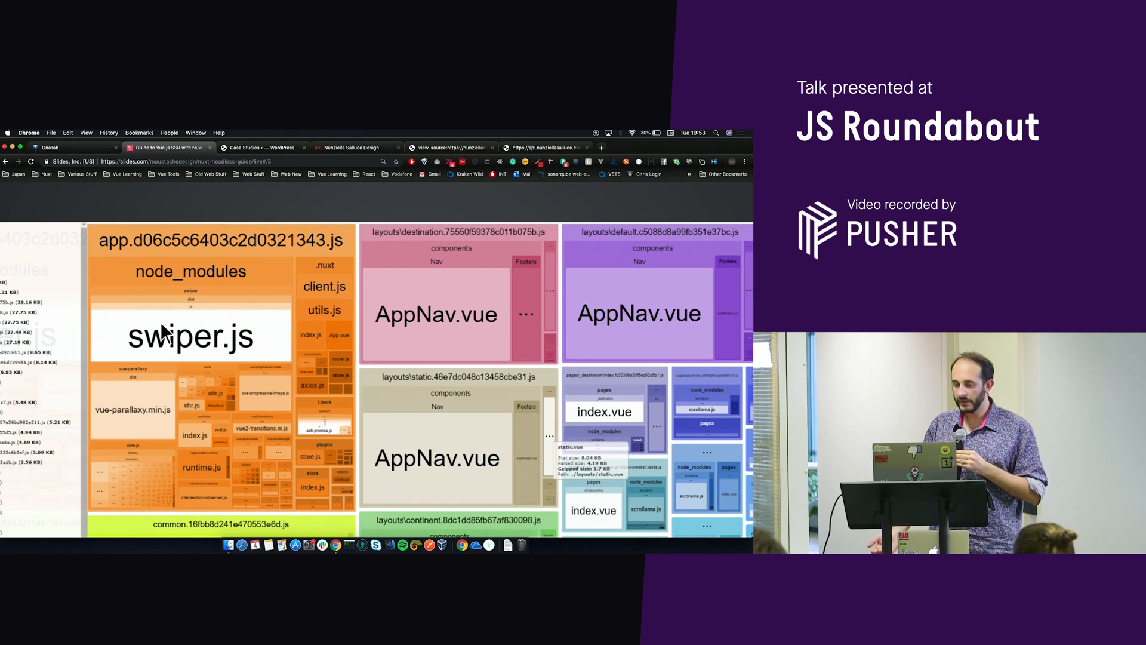
mouse_move(262, 457)
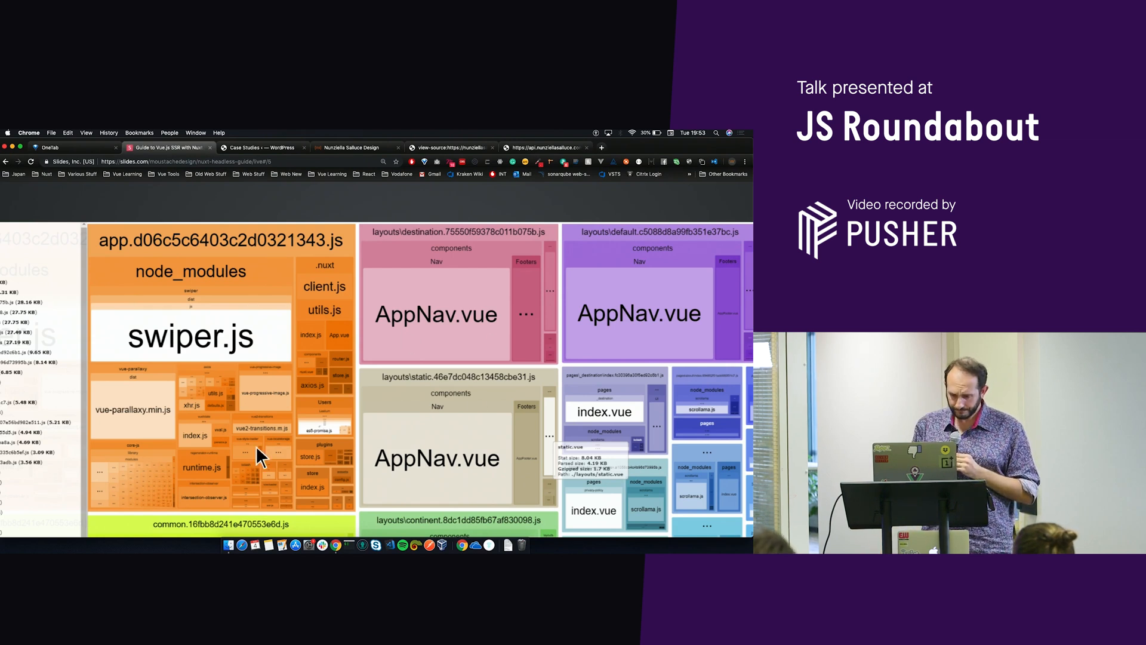
scroll(down, 3)
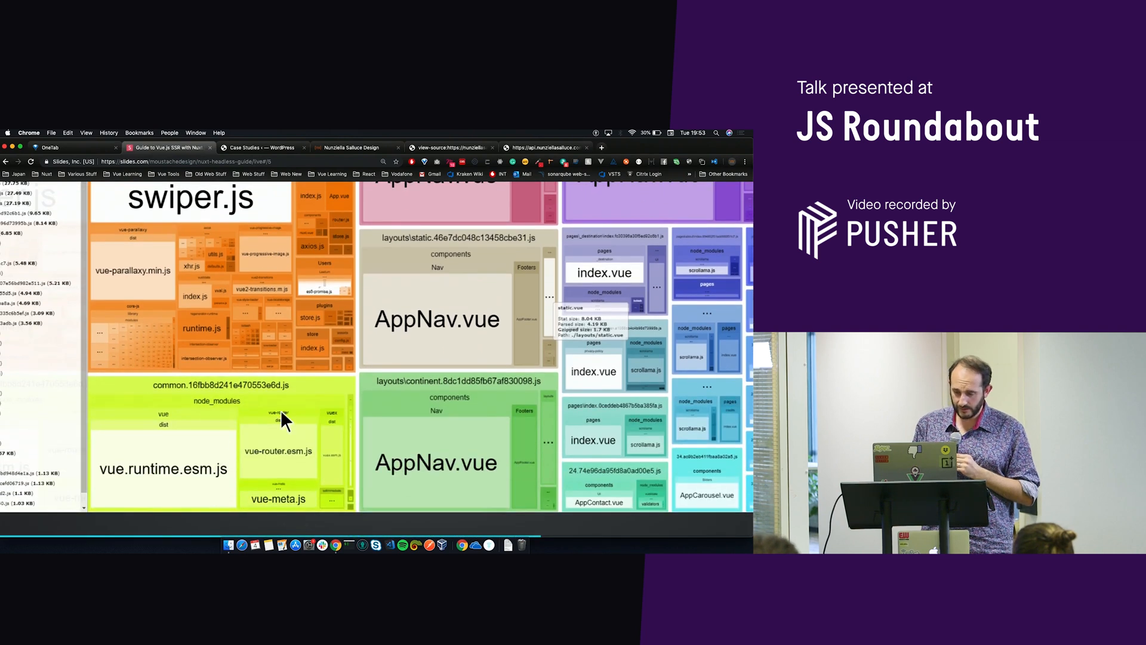
mouse_move(304, 300)
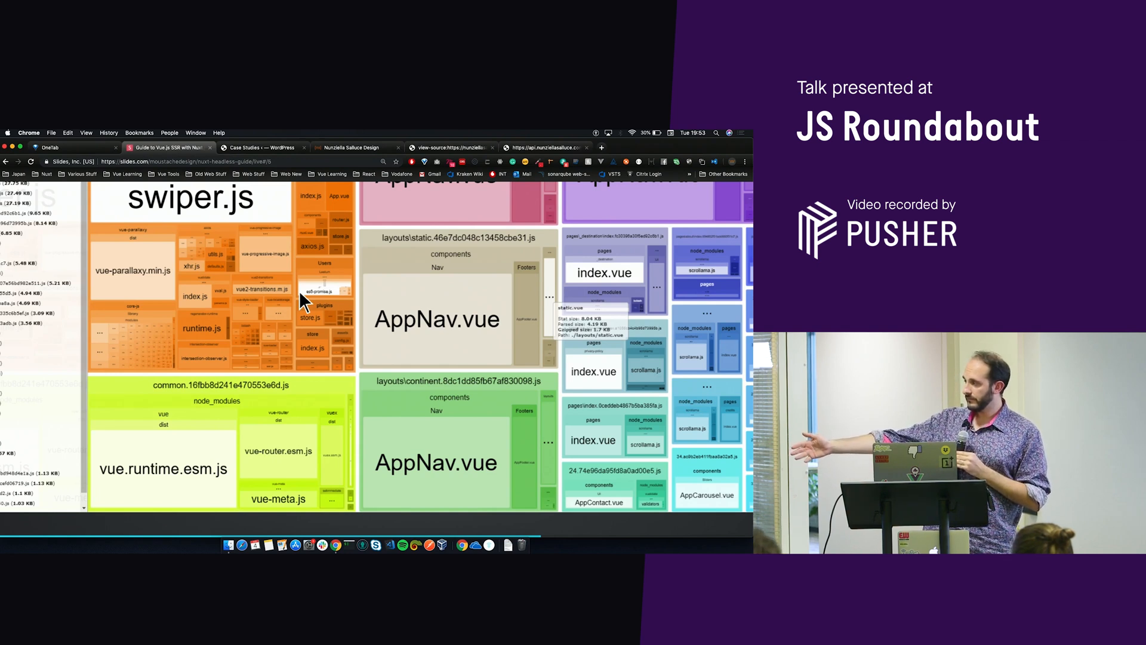
mouse_move(574, 300)
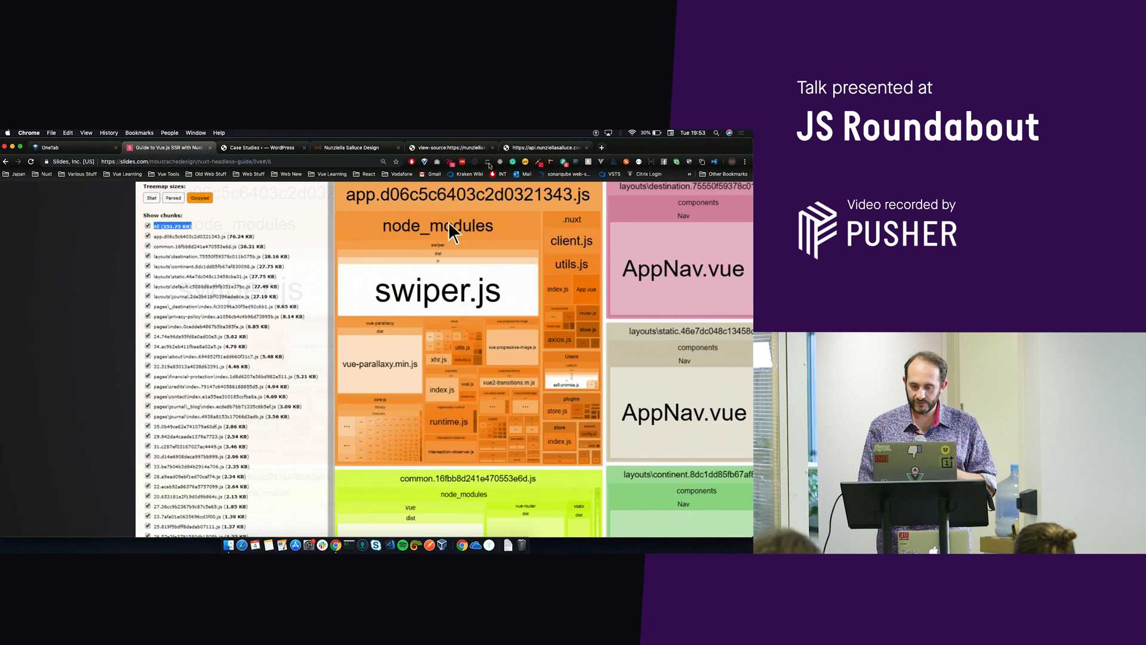
mouse_move(427, 326)
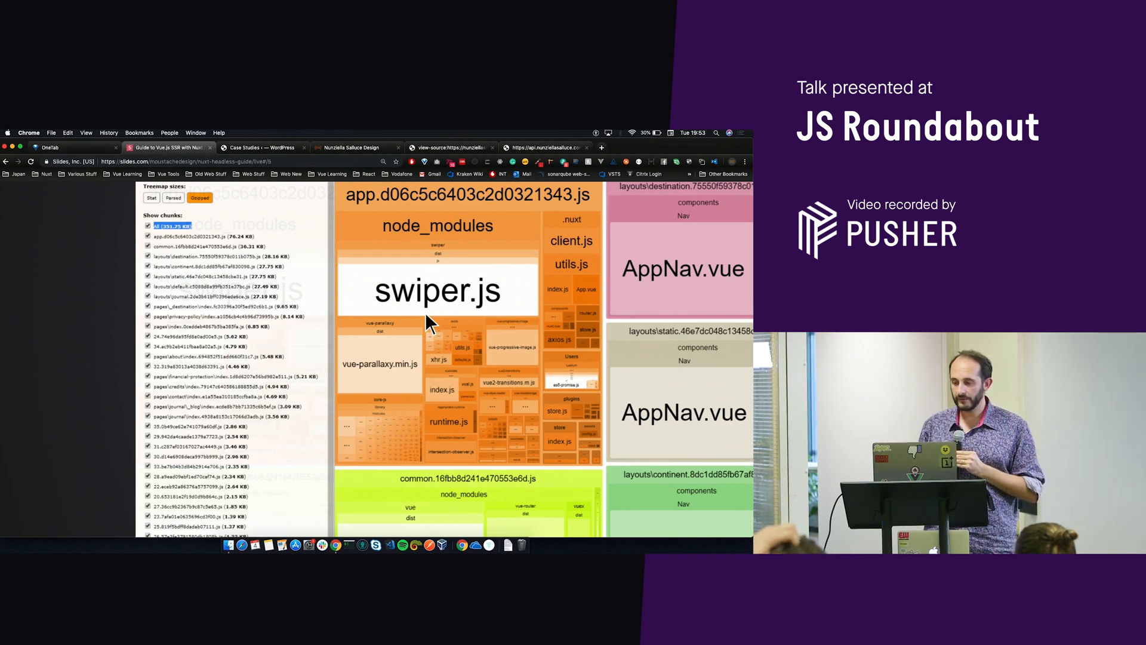
mouse_move(394, 364)
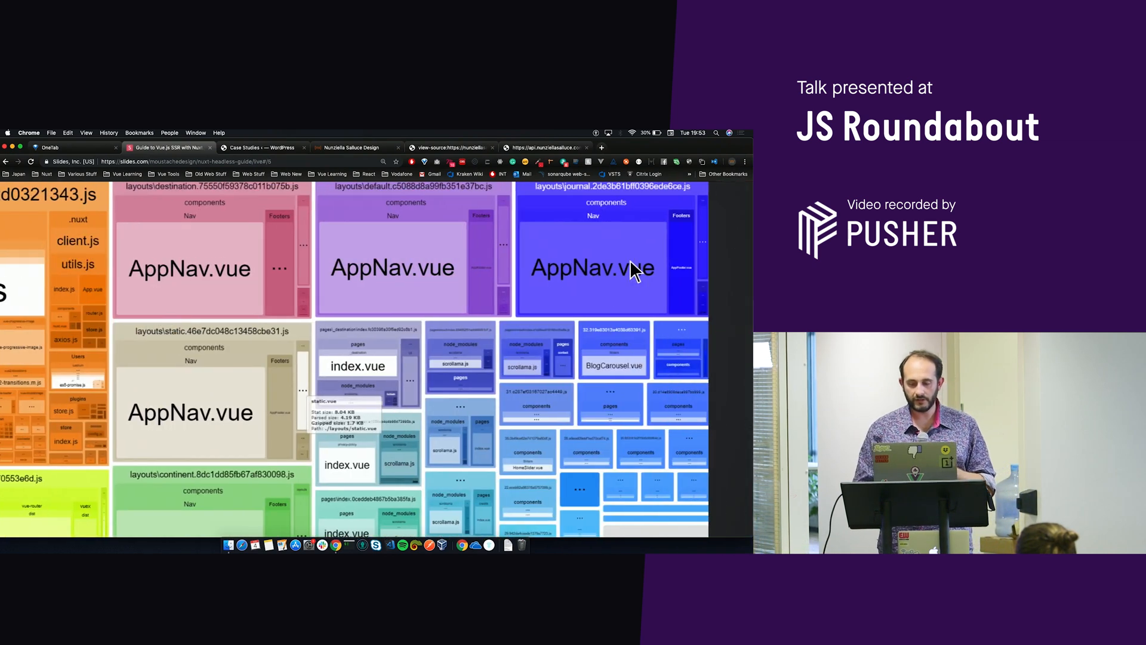
mouse_move(358, 409)
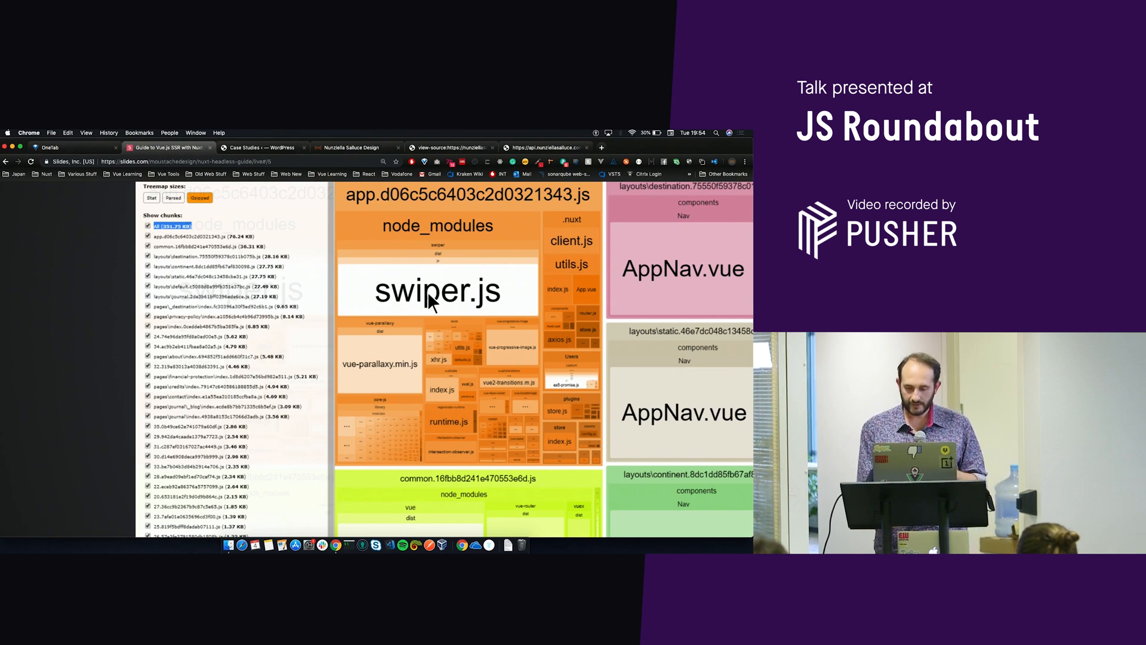
Leave the treemap for the wp-json pages/235 response on api.nunziellasalluce.com.
scroll(down, 3)
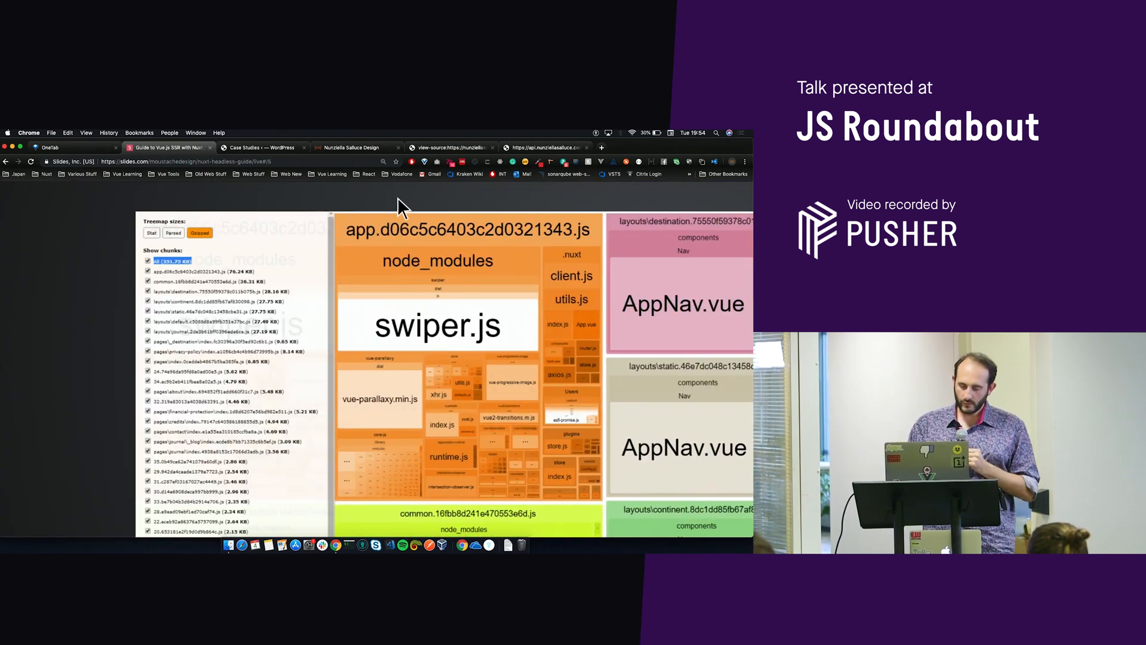
mouse_move(443, 231)
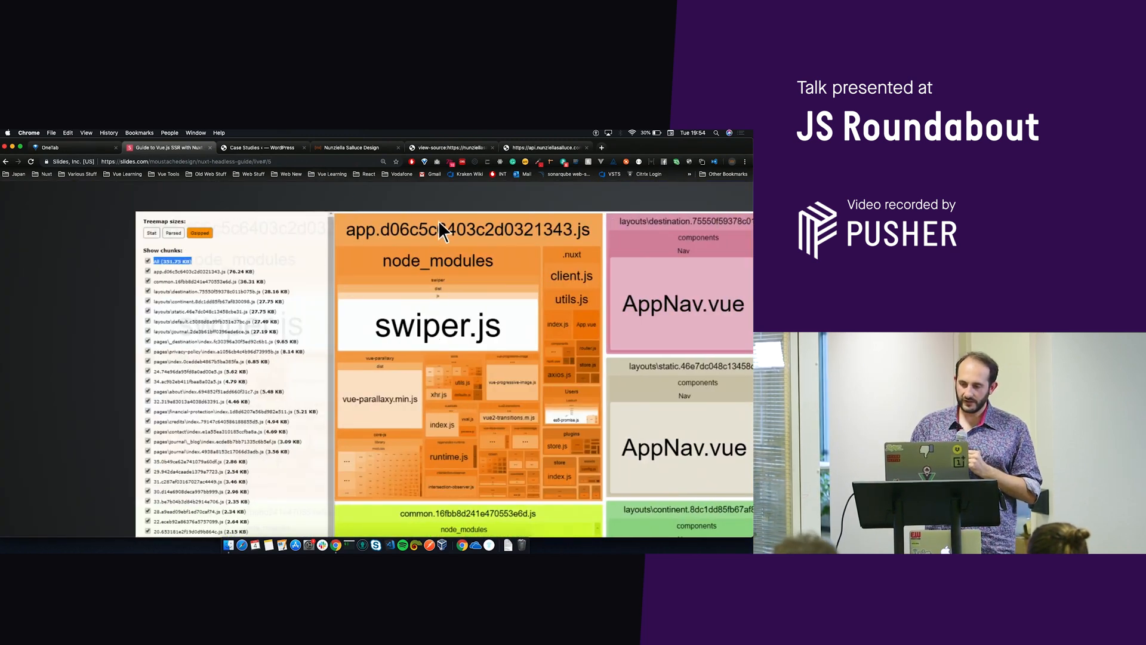
click(544, 147)
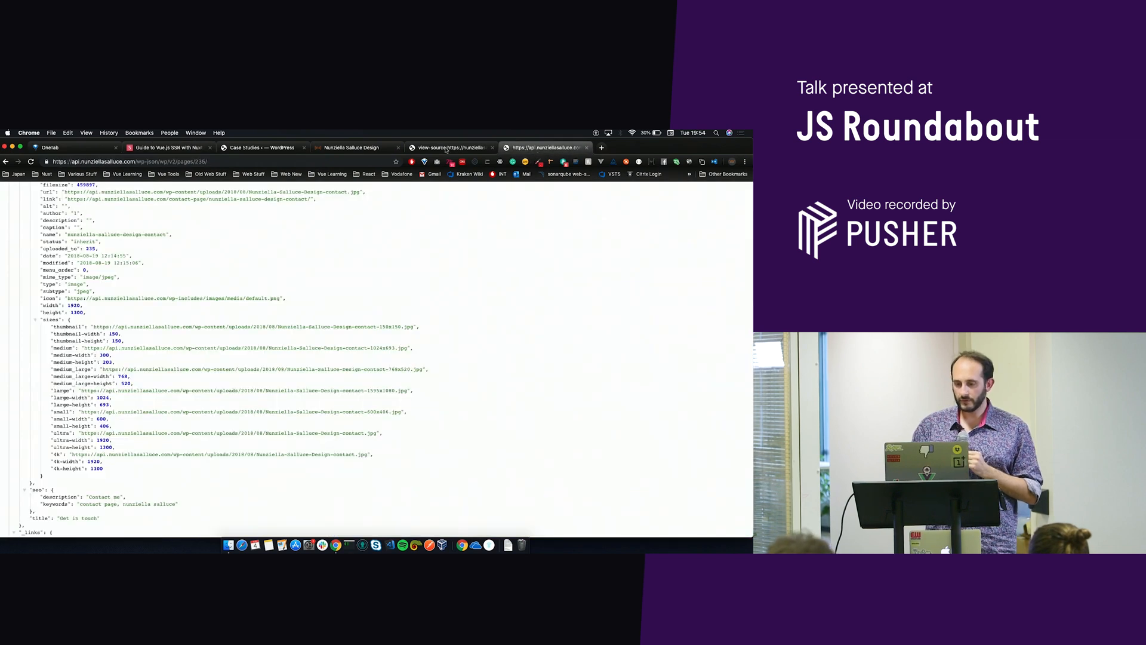
Revisit the Nuxt page source and live Contact page, then land on the WordPress Case Studies list.
click(452, 147)
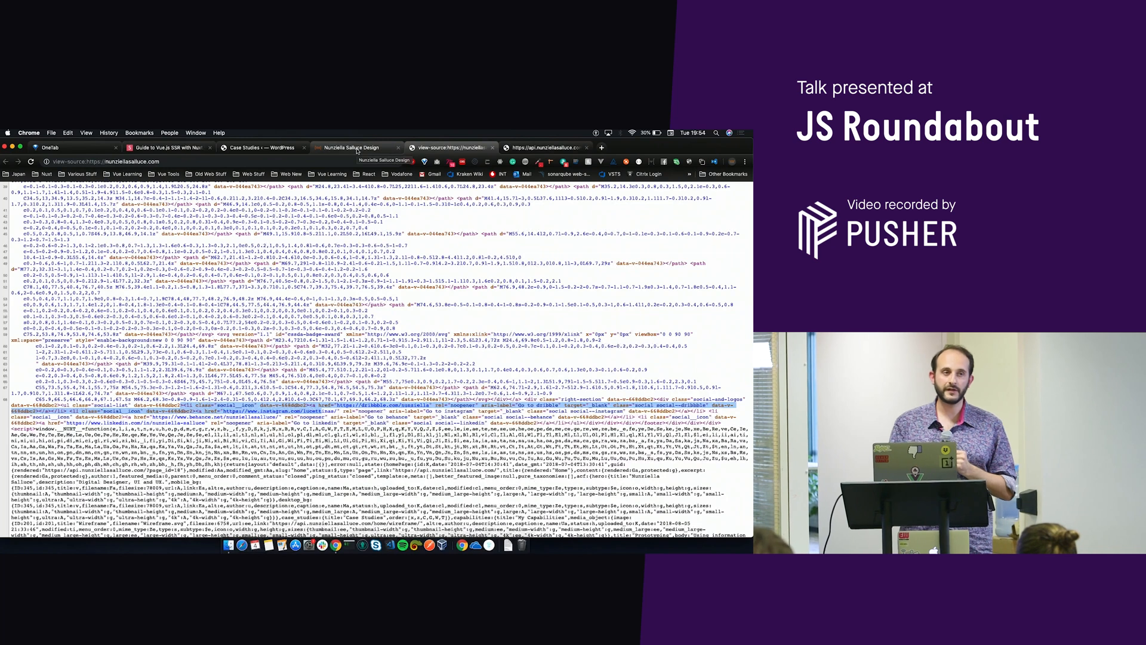
click(356, 147)
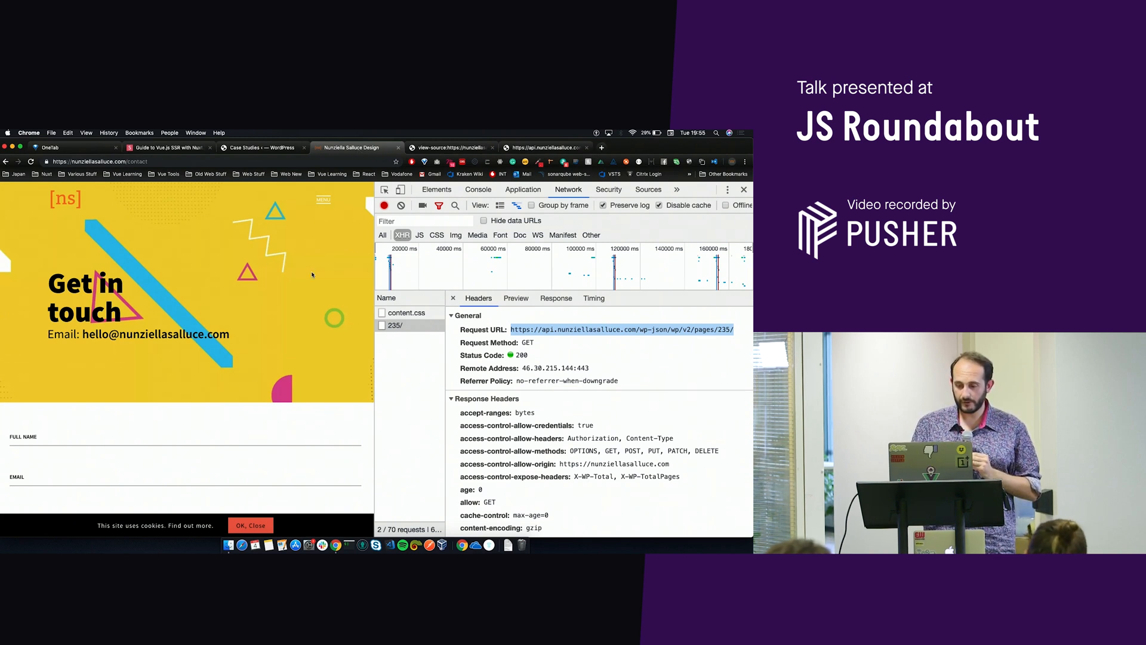
click(452, 147)
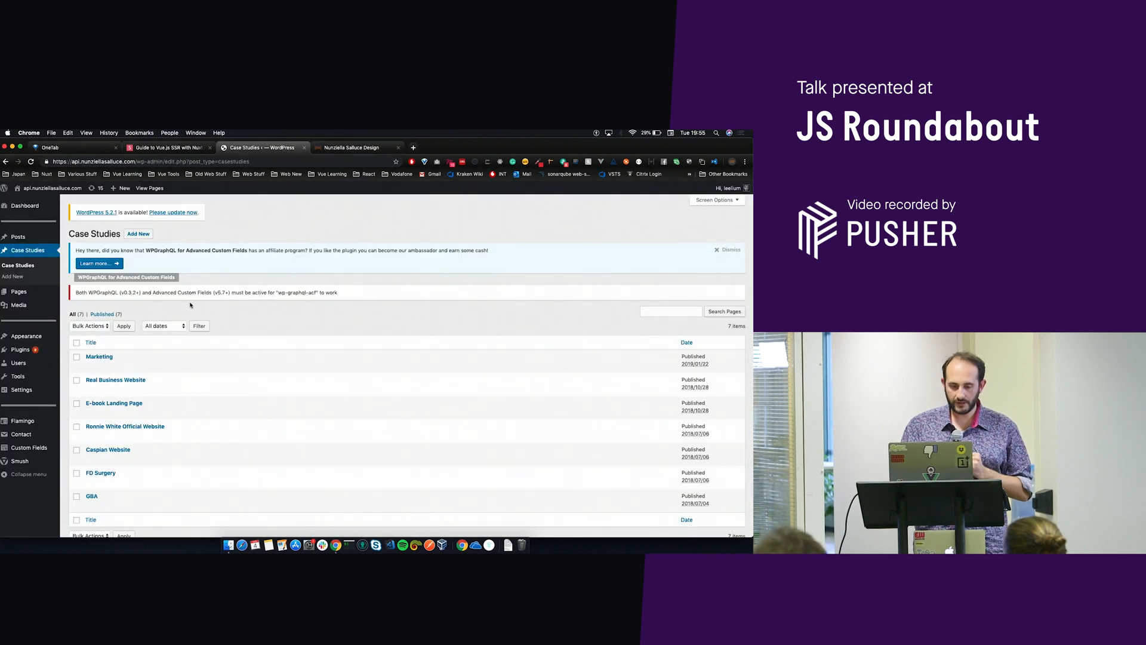
mouse_move(207, 378)
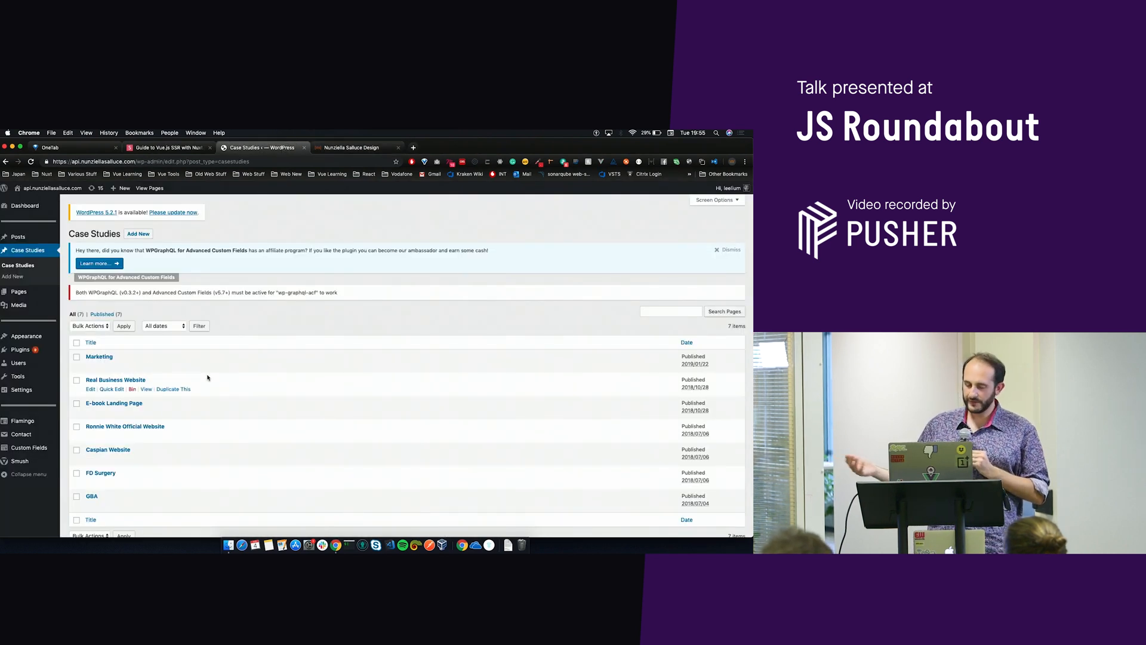
Look down the Case Studies list, then go back to the live Contact page with DevTools.
scroll(down, 3)
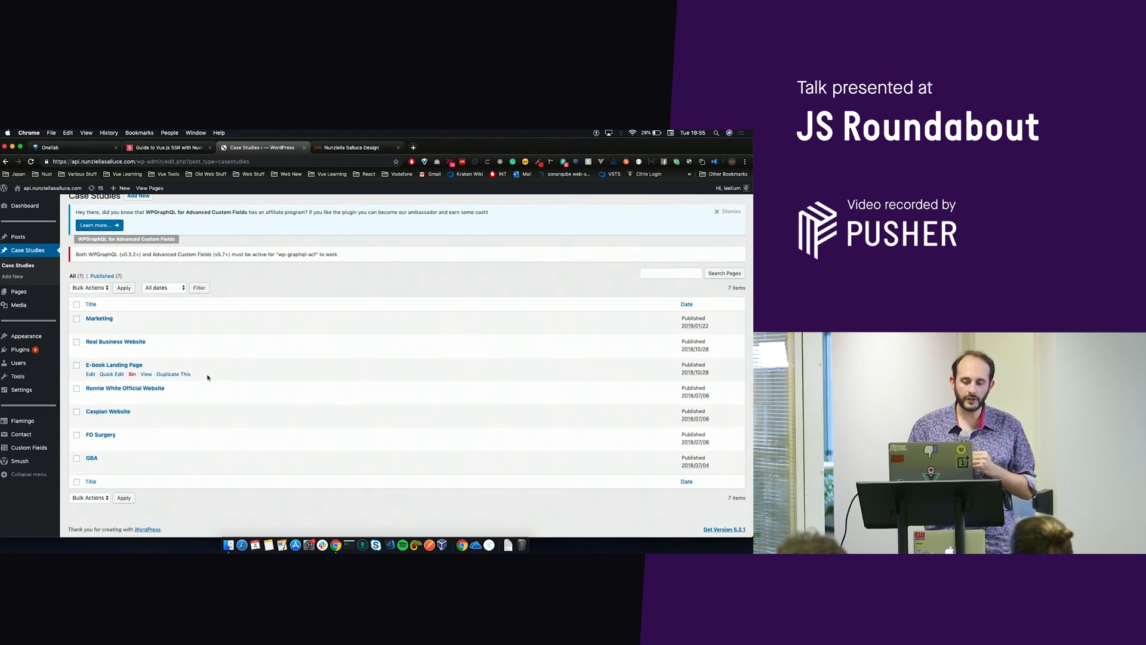
mouse_move(251, 352)
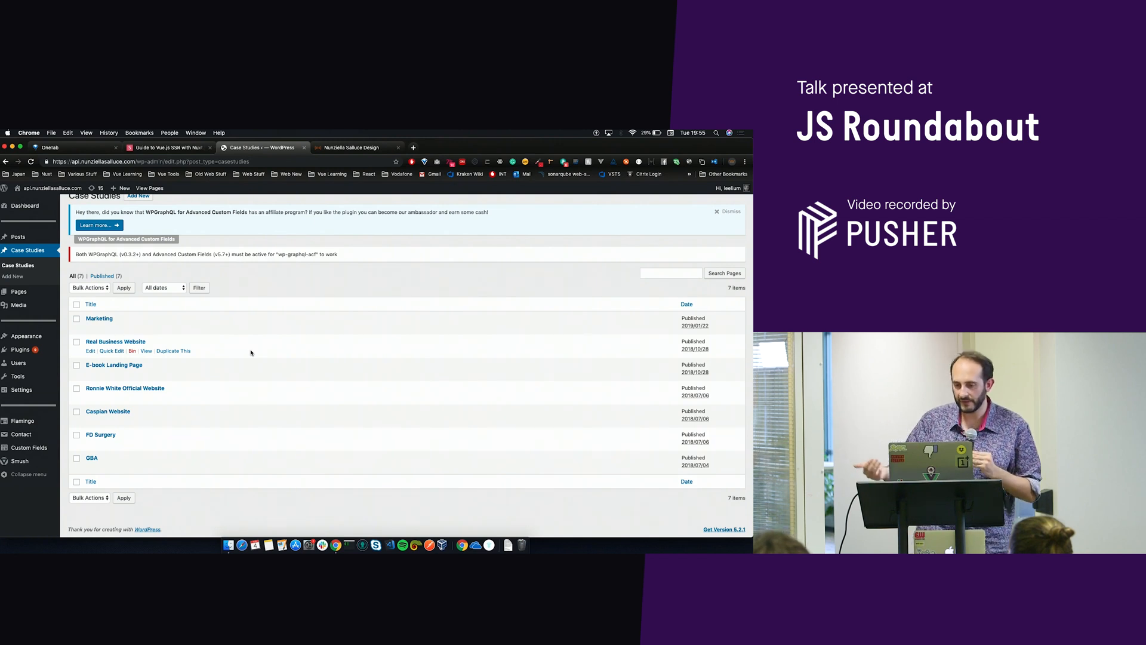
click(355, 147)
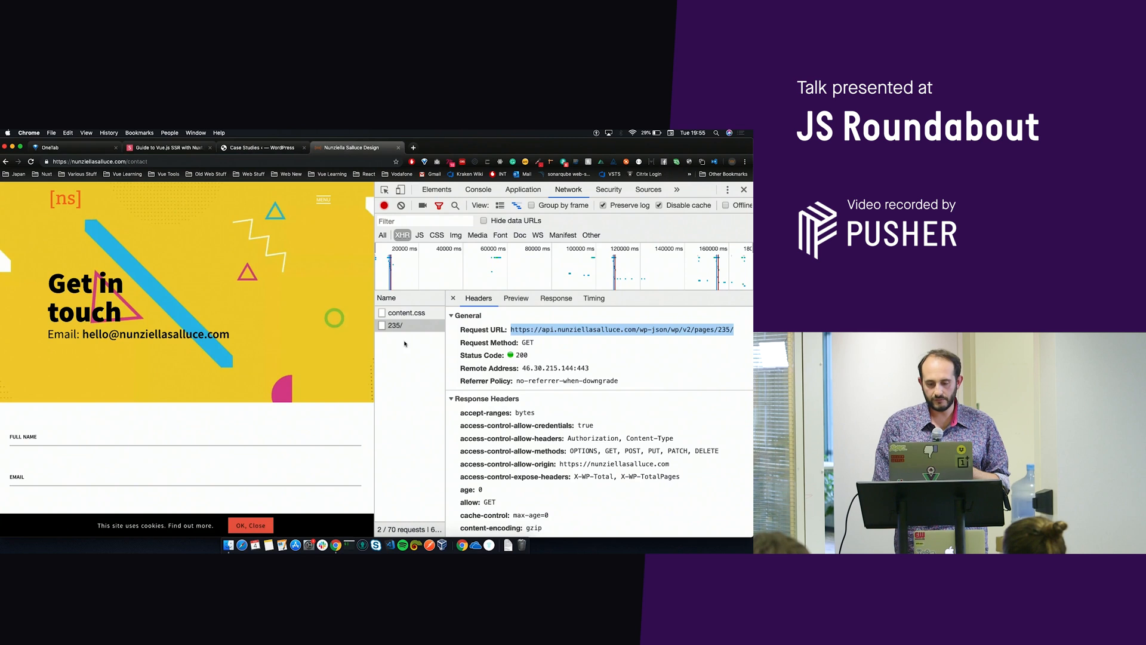
Preview the 235/ API request's JSON with acf and its background image object expanded.
click(394, 325)
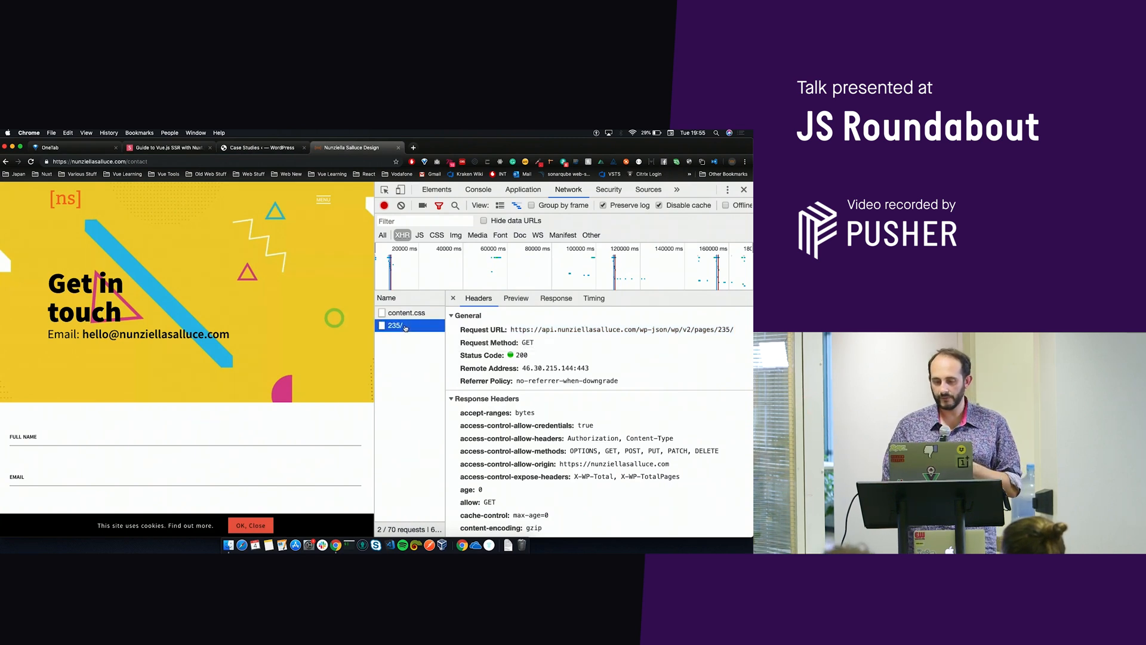
click(515, 297)
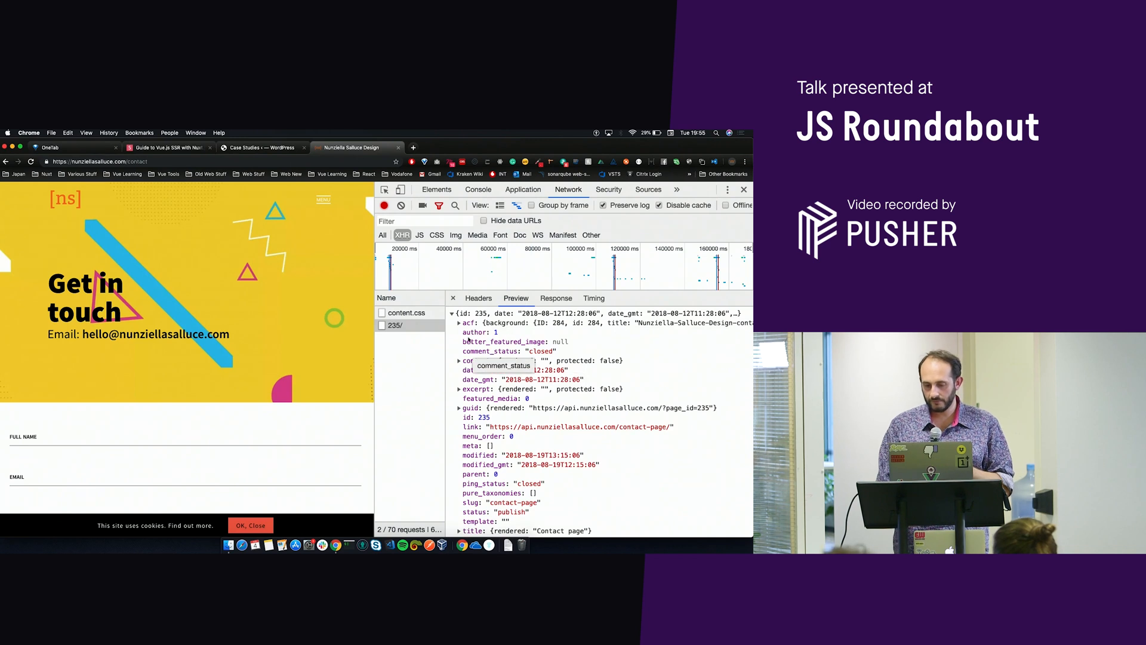
click(466, 332)
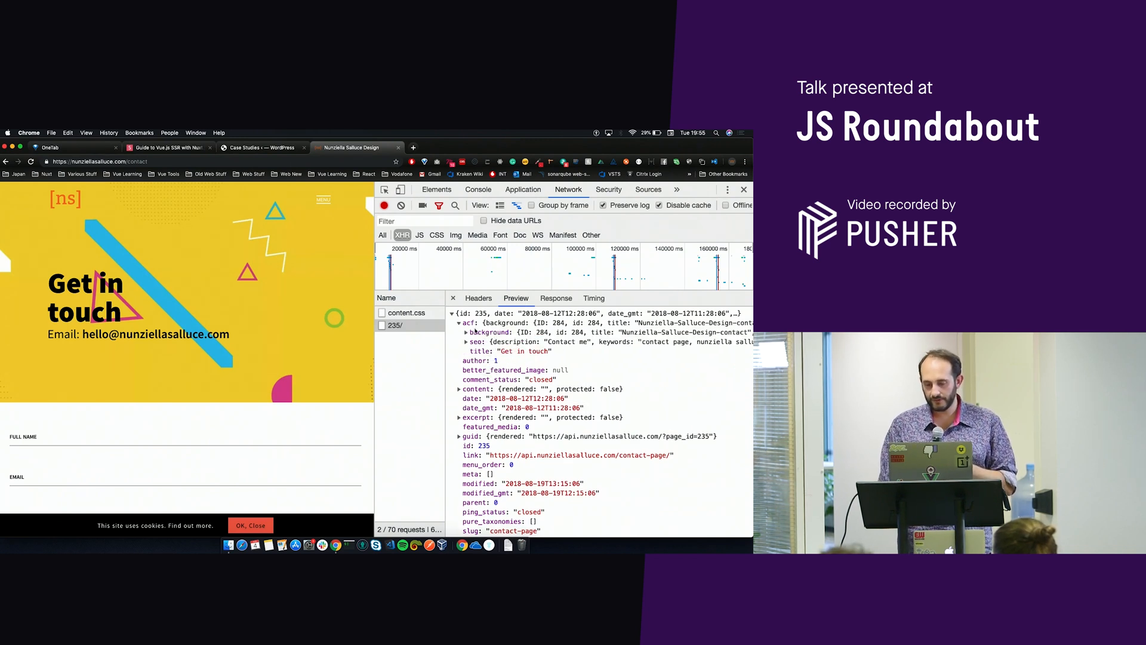
mouse_move(492, 332)
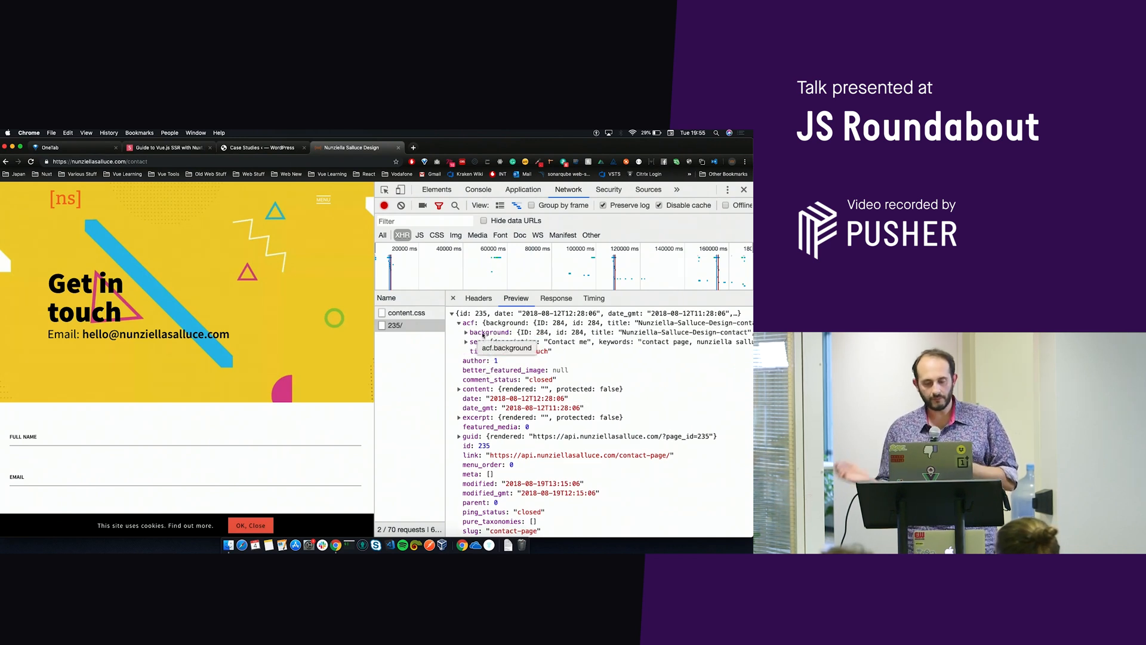
click(466, 332)
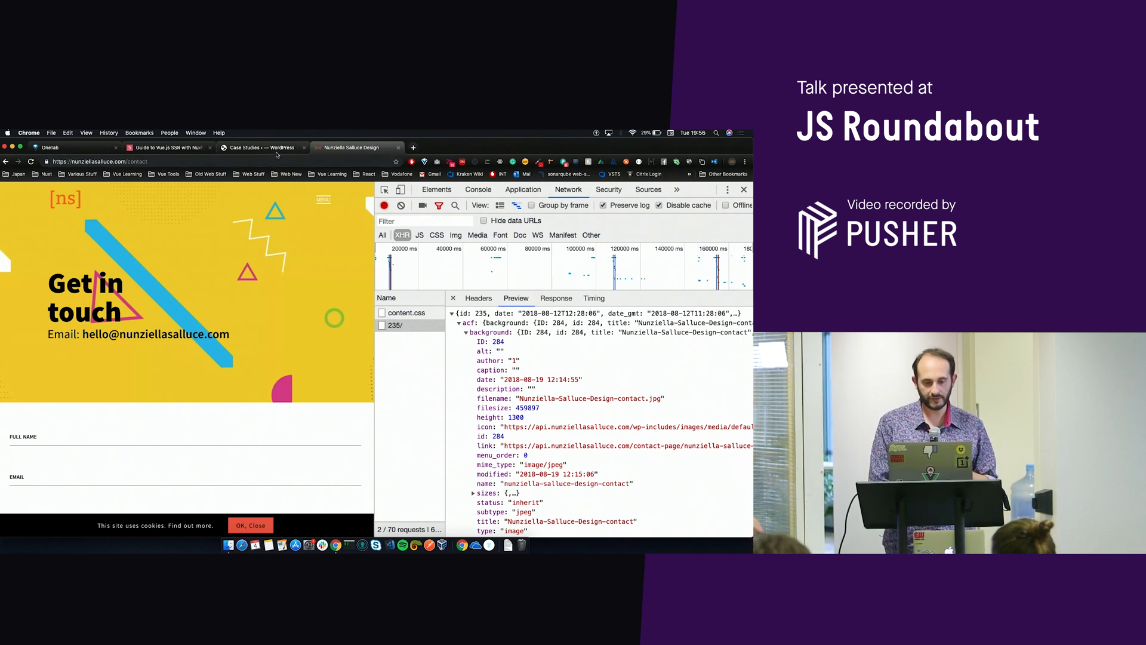
Pass through the WordPress Case Studies tab back to the Slides.com presentation.
click(260, 146)
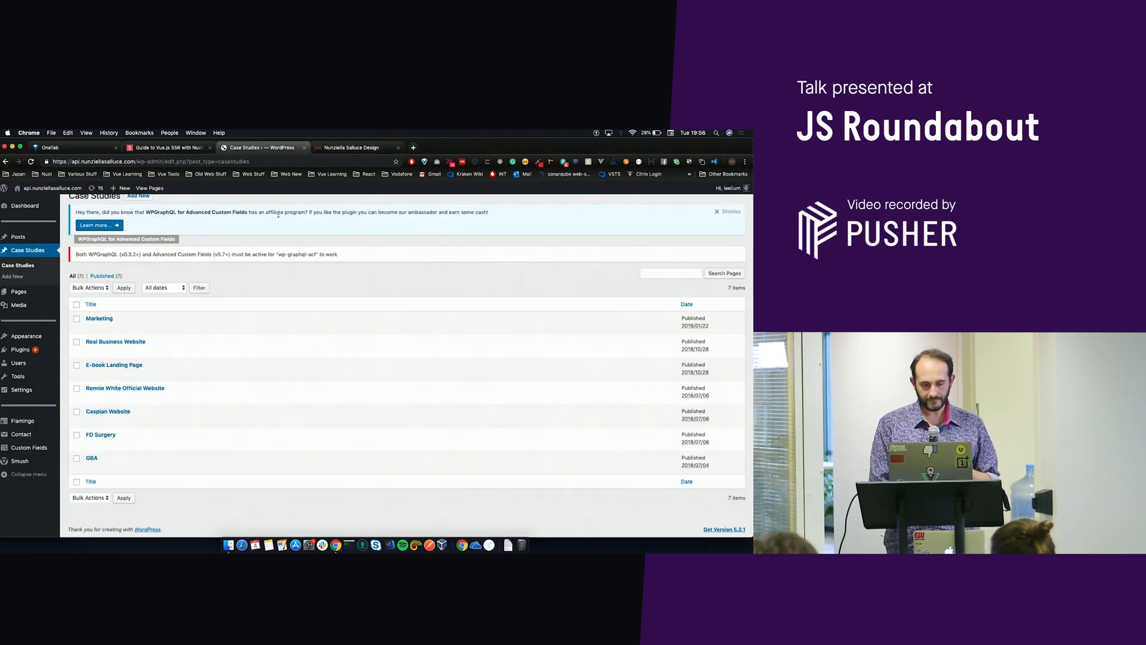
click(168, 147)
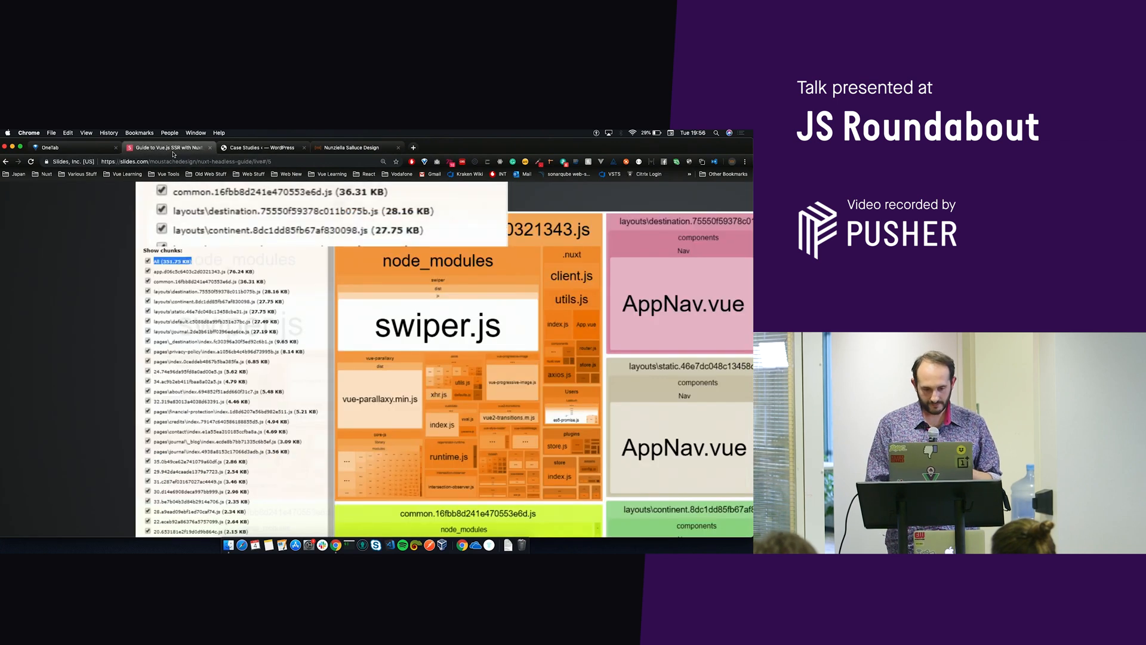
mouse_move(280, 377)
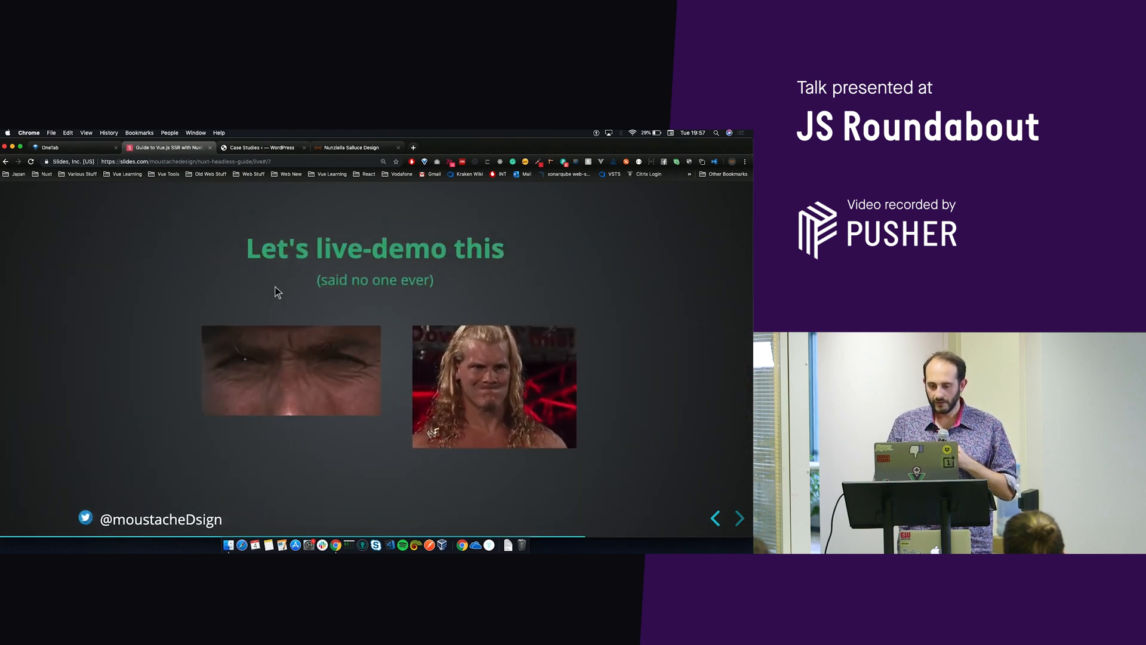
Reveal the github.com/bovas85/nuxt-headless link and open that repository.
click(740, 519)
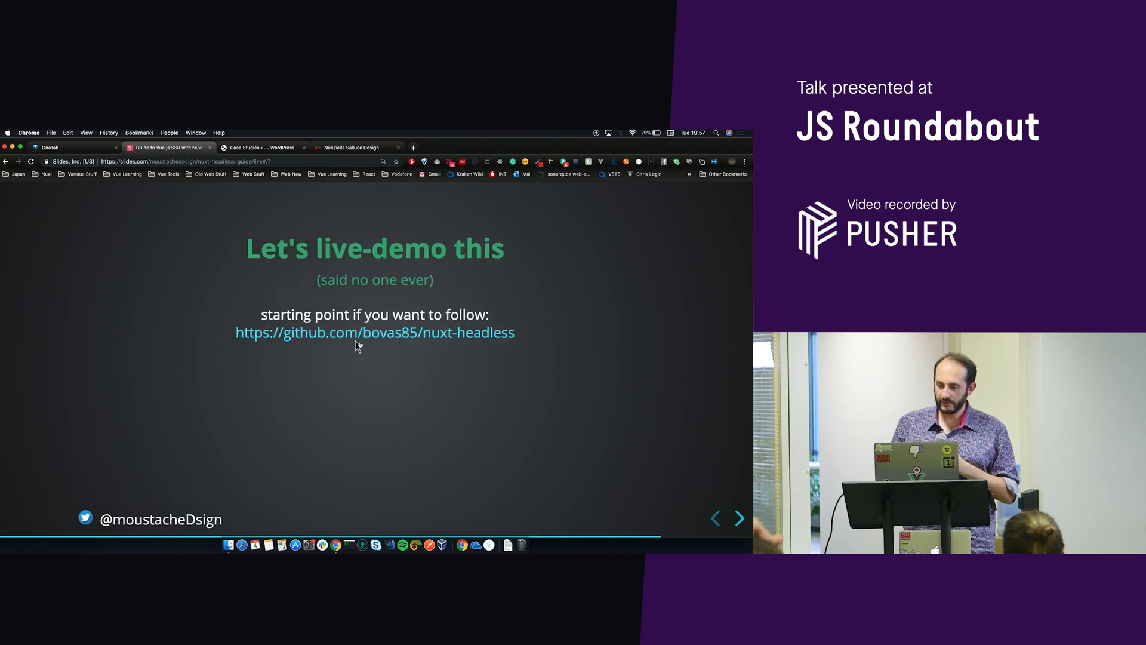
click(374, 333)
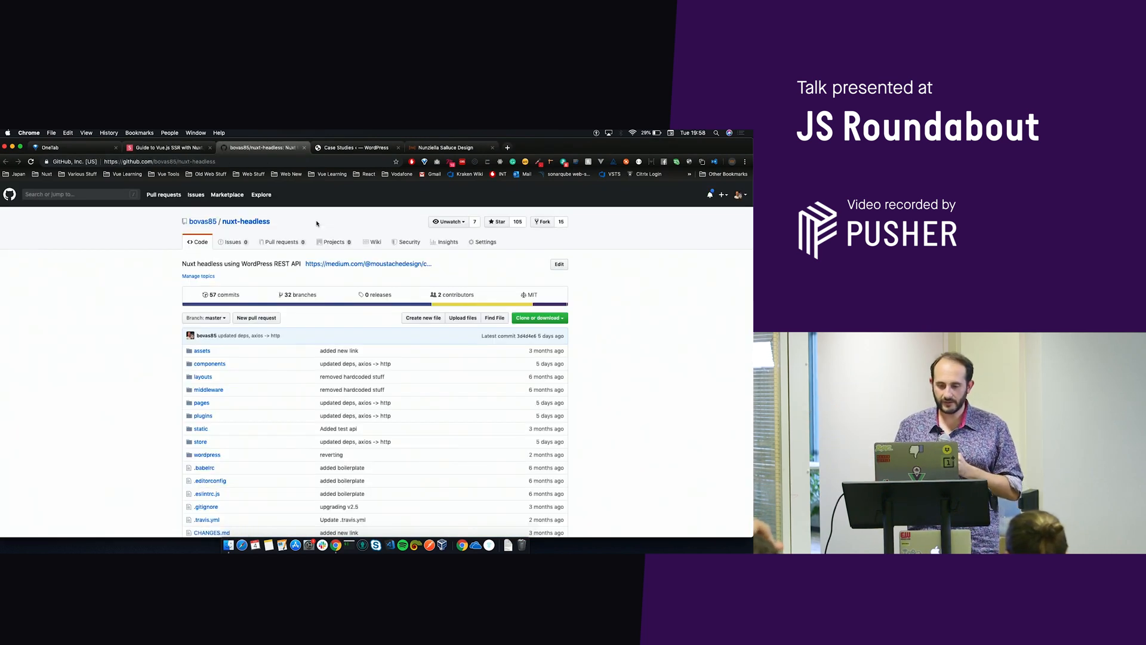
Look over the nuxt-headless file list and README, then return to the live-demo slide.
scroll(down, 3)
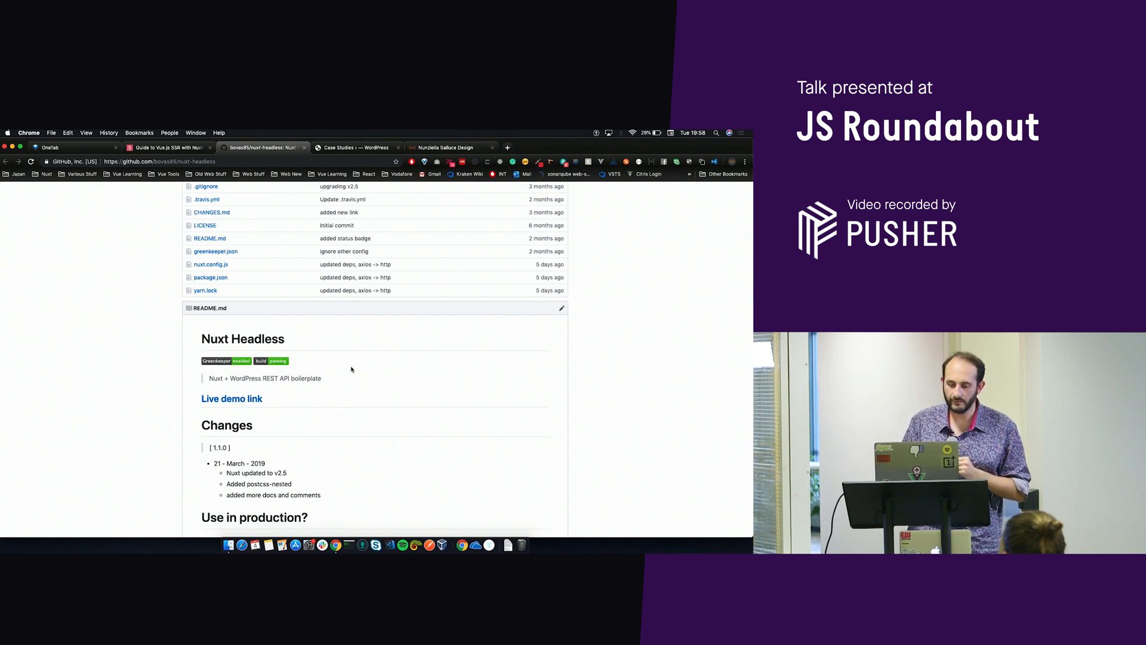
scroll(down, 3)
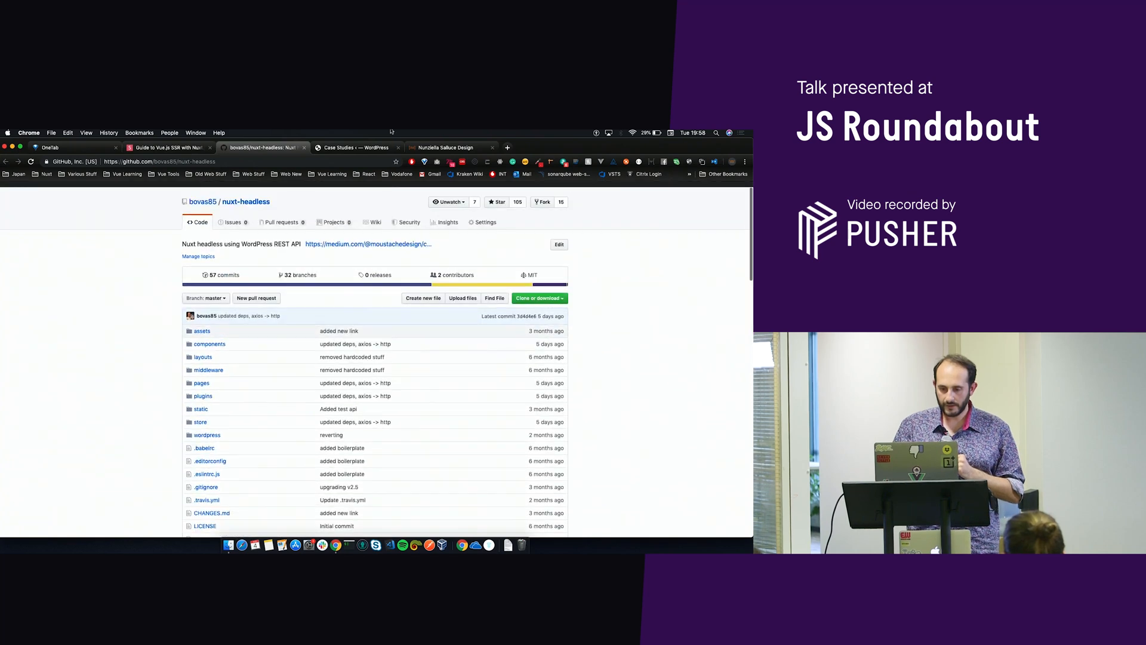
scroll(down, 3)
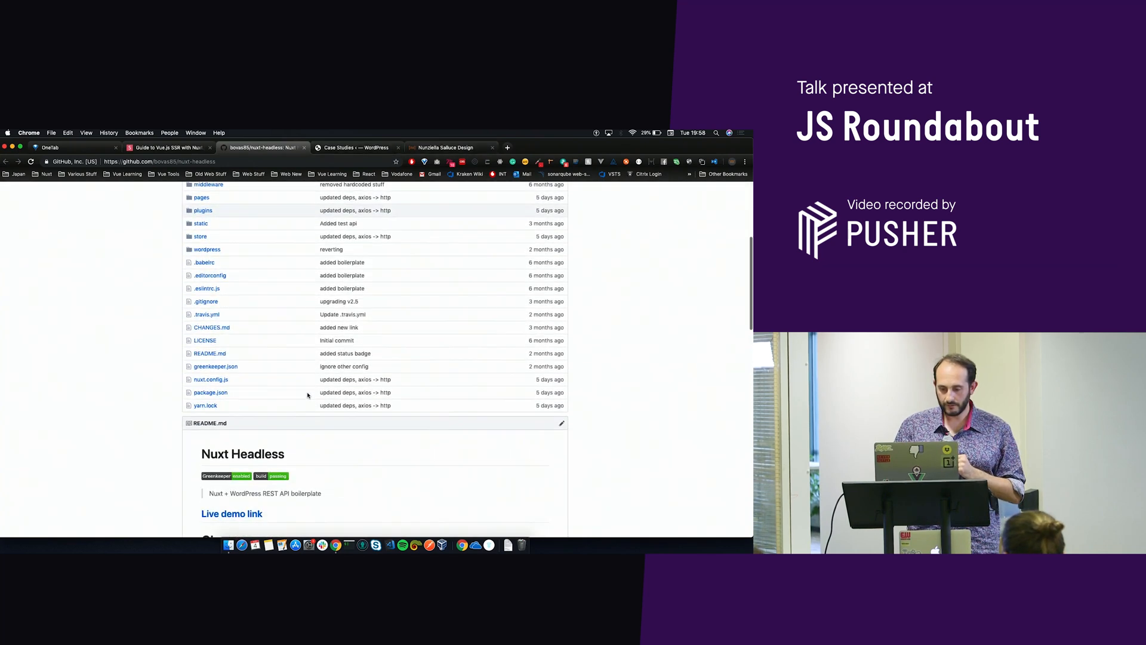
scroll(down, 3)
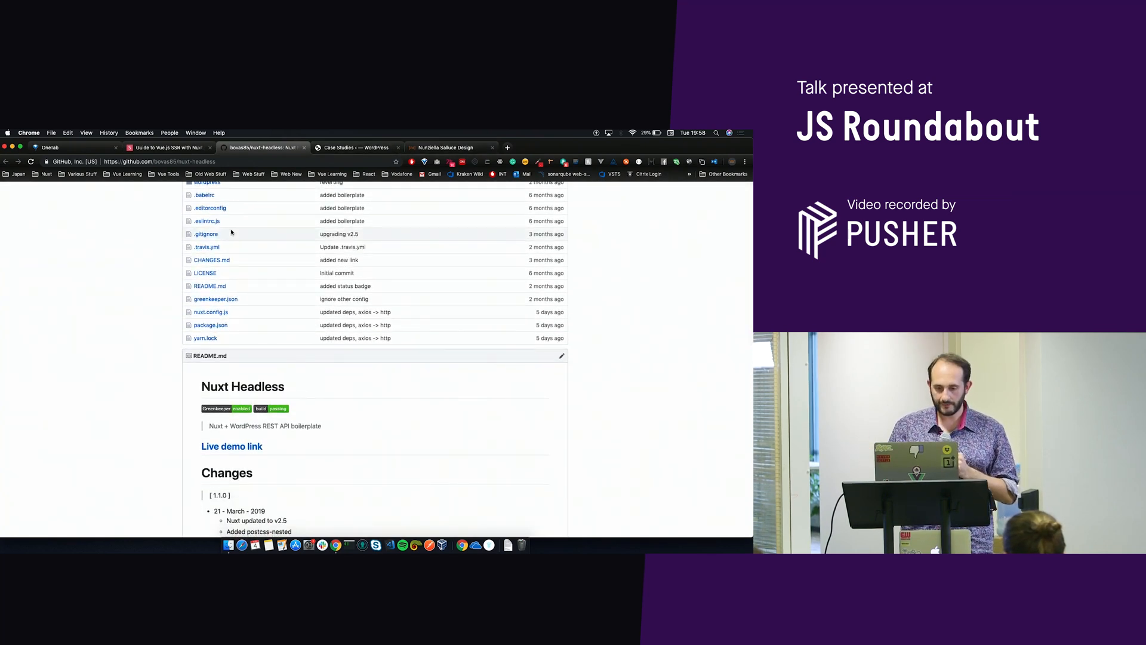
click(170, 147)
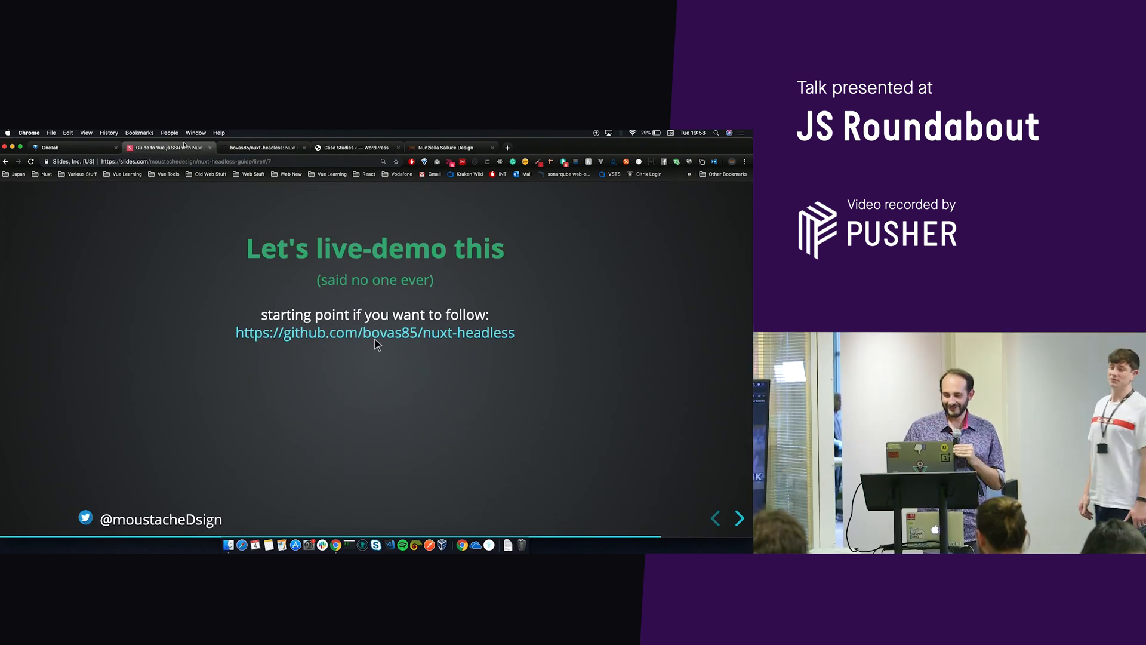